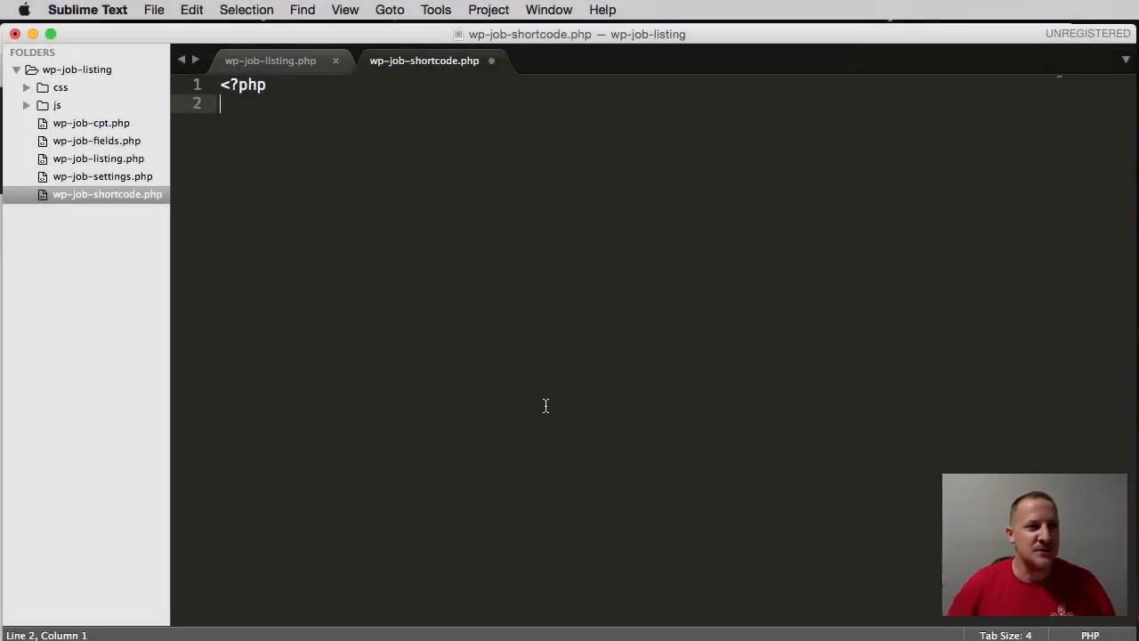
mouse_move(292, 330)
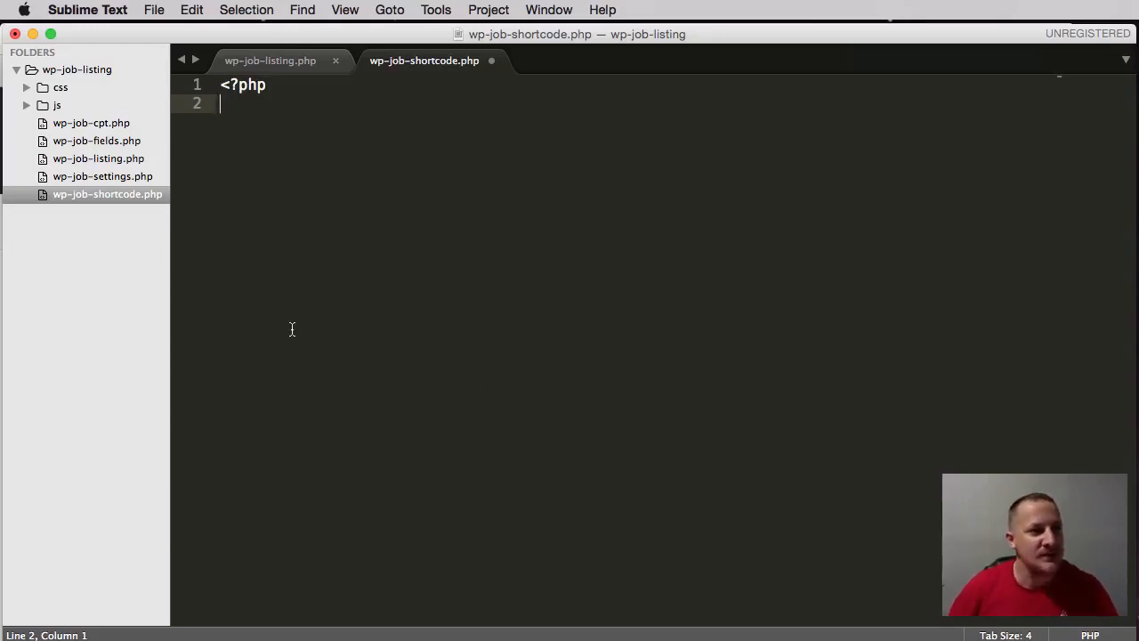
mouse_move(92, 221)
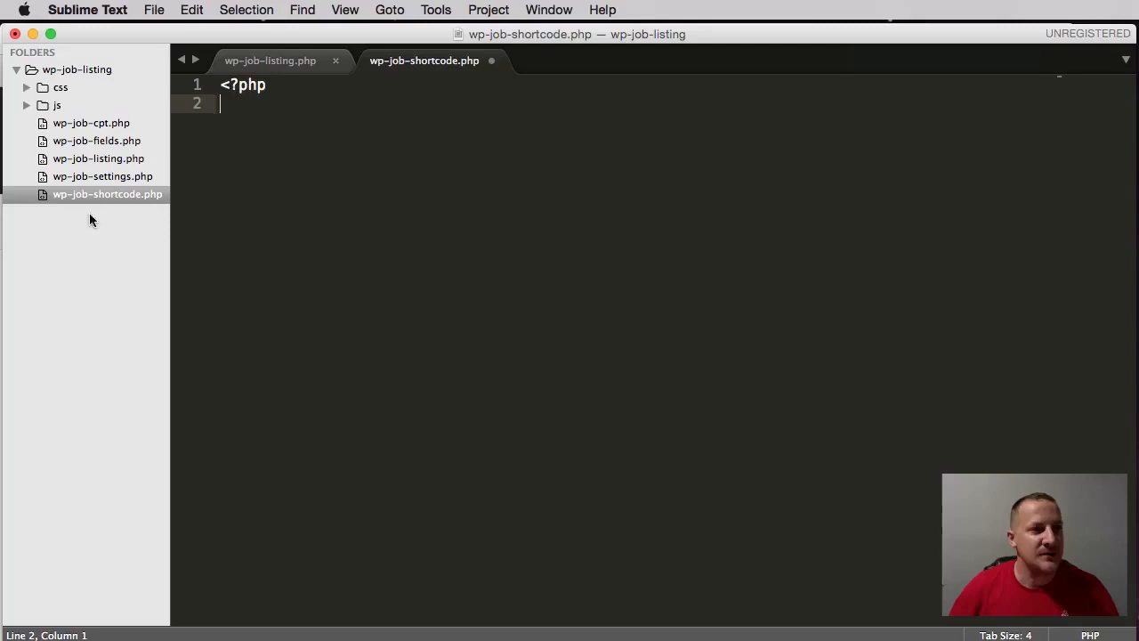
mouse_move(61, 207)
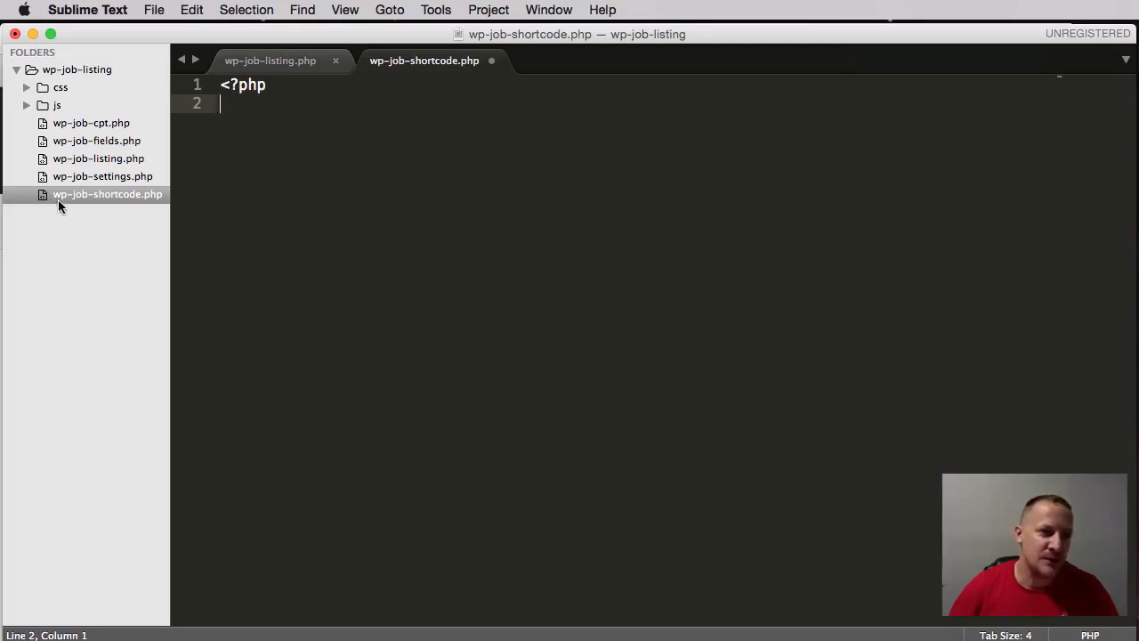
mouse_move(146, 203)
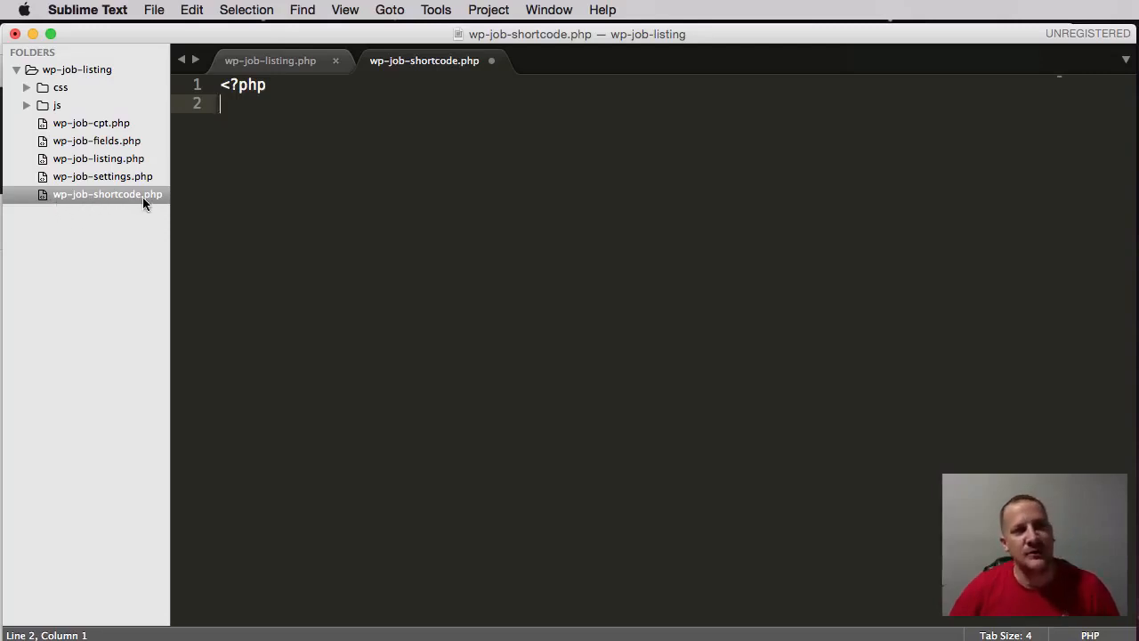
mouse_move(468, 317)
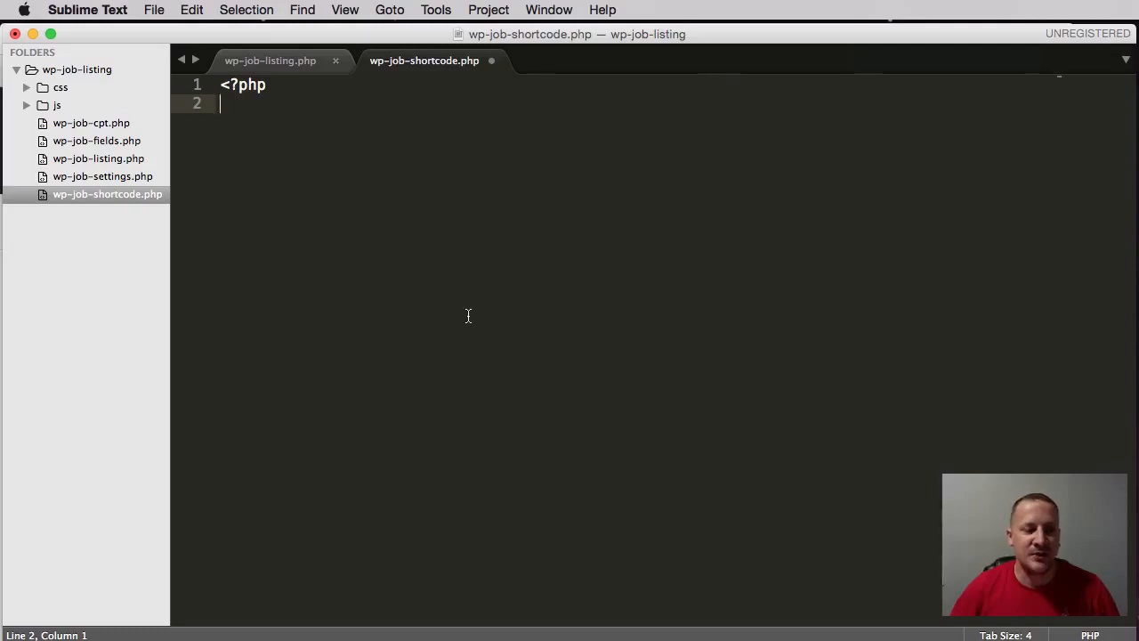
mouse_move(133, 262)
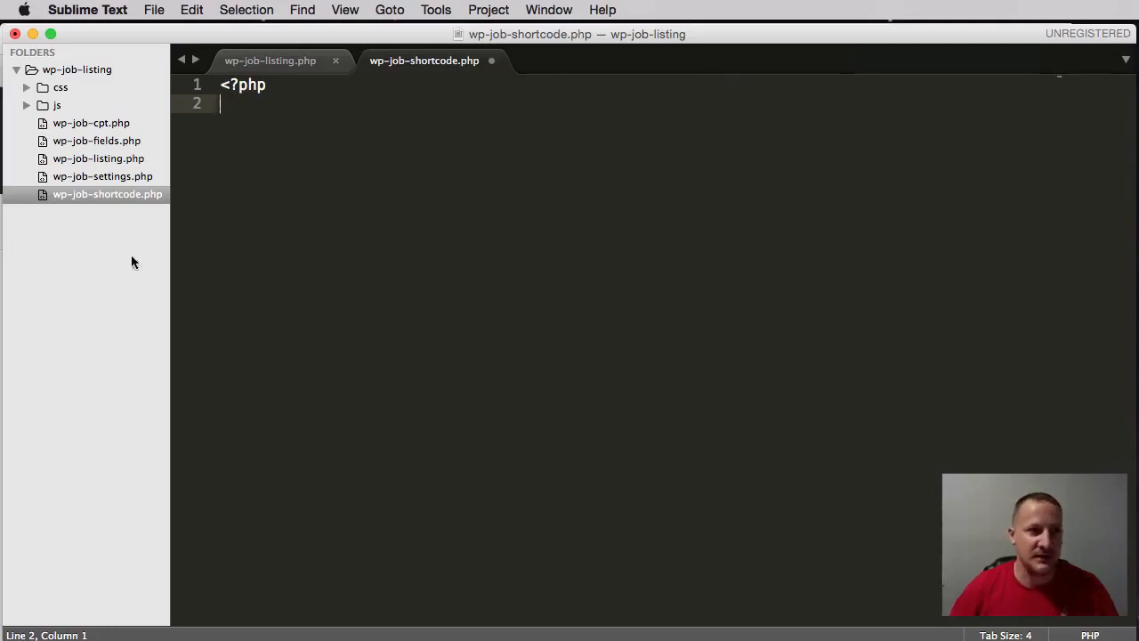
mouse_move(413, 322)
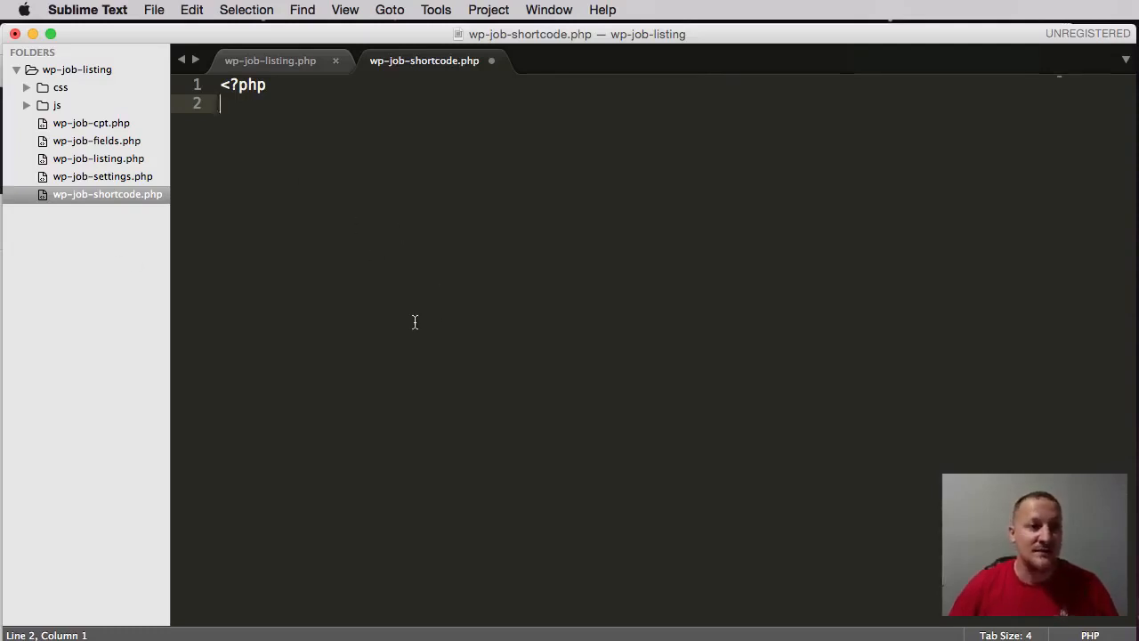
Define dwwp_sample_shortcode() returning "this is my shortcode, yo." in wp-job-shortcode.php
left_click(270, 60)
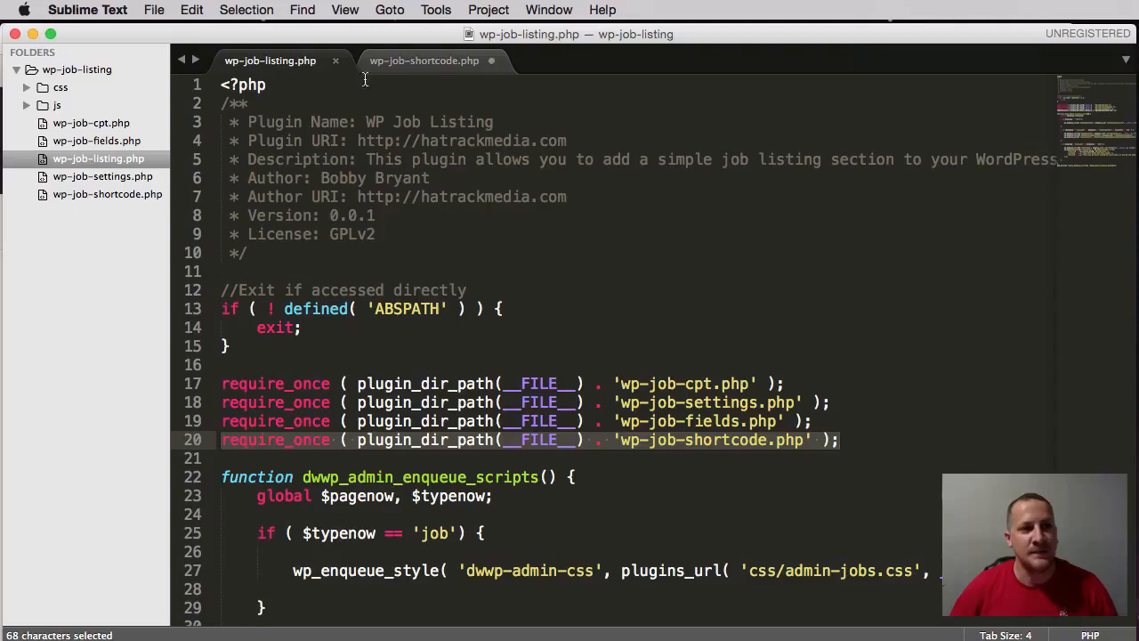
left_click(424, 60)
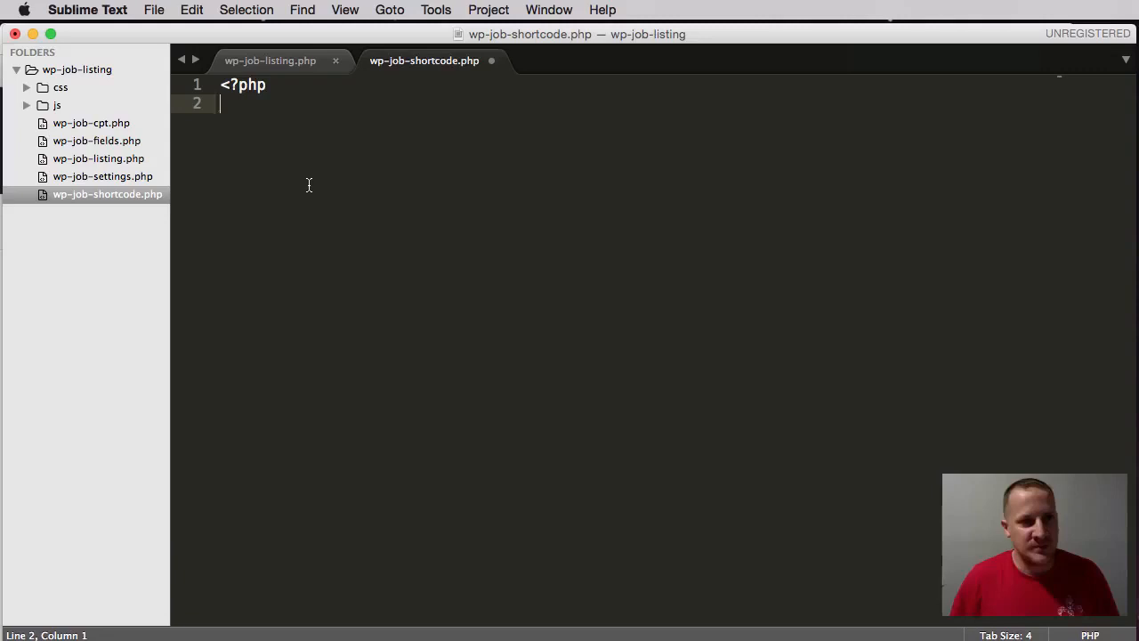
mouse_move(413, 194)
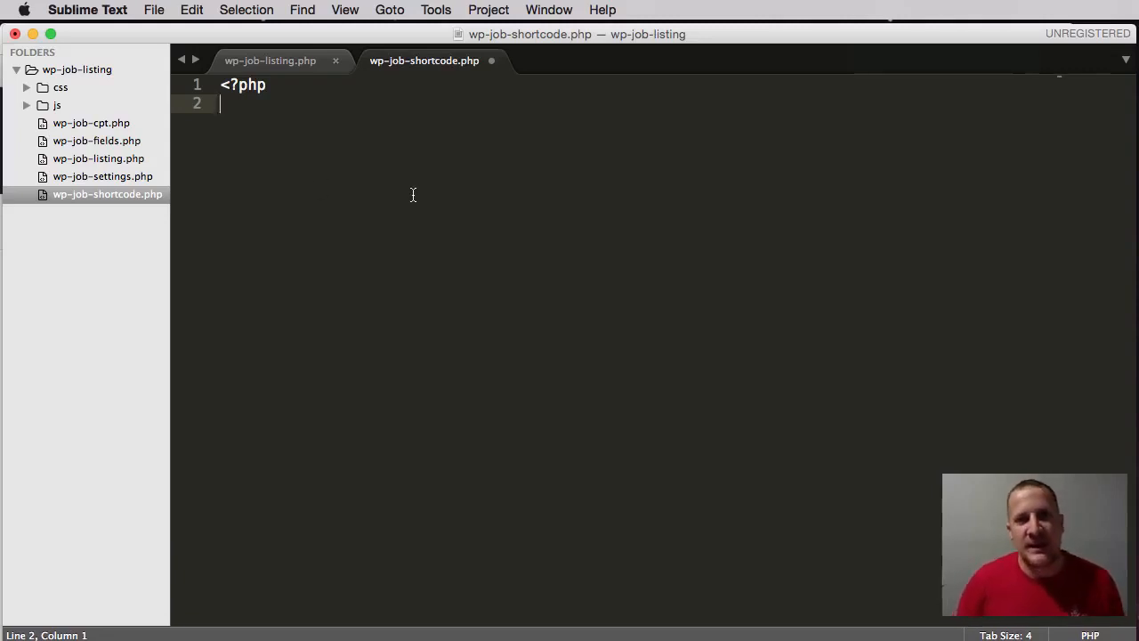
type("function dwwp_")
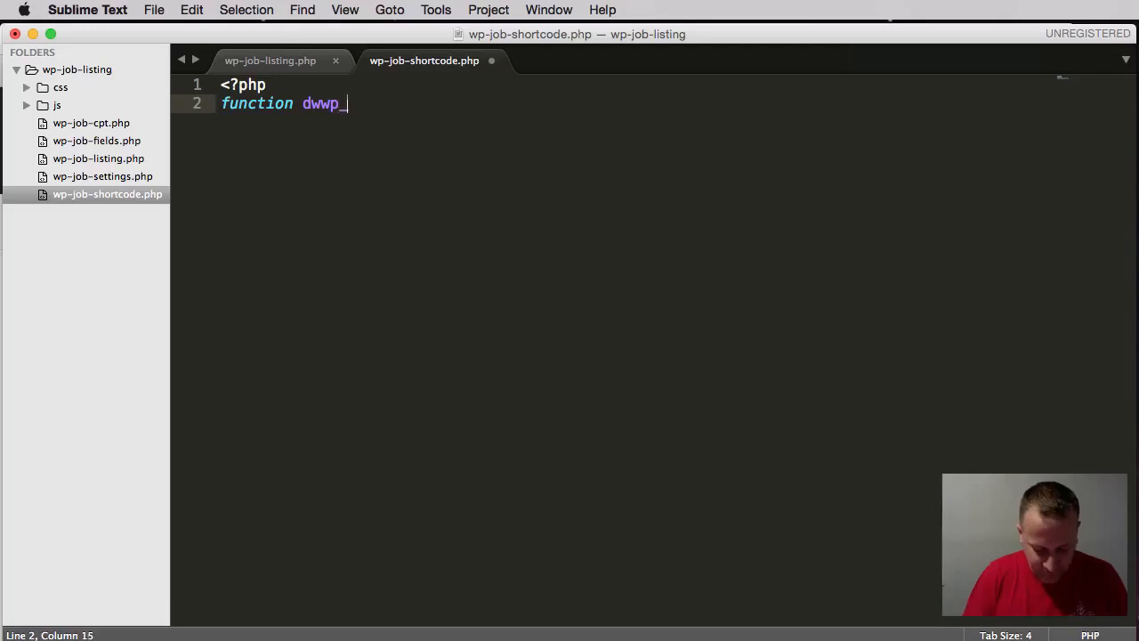
type("sample_shor")
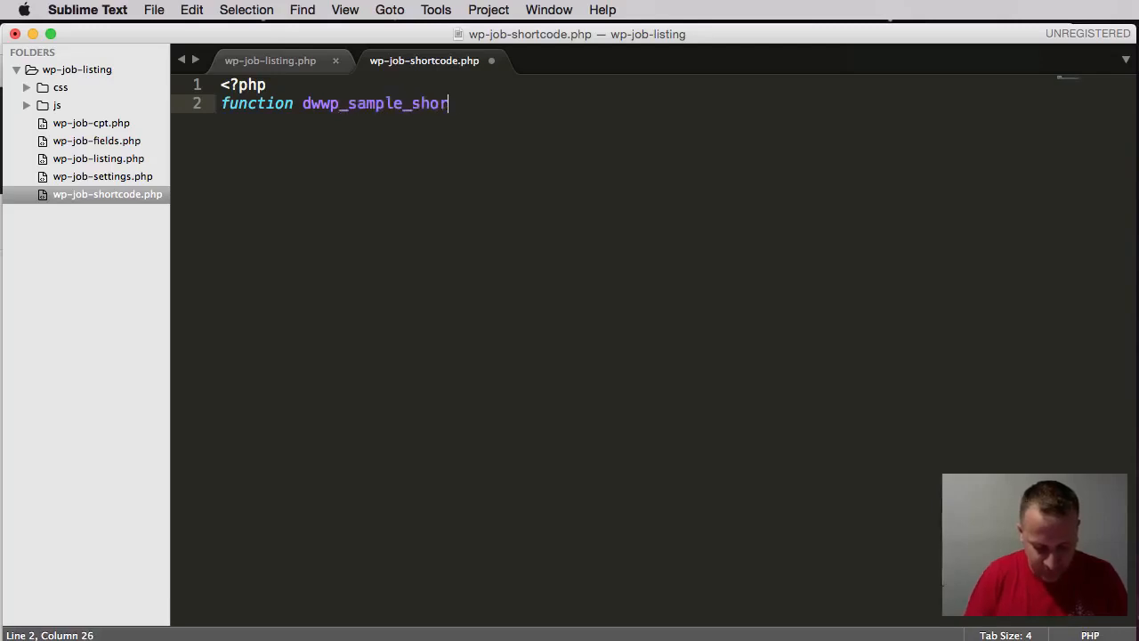
type("tcode()")
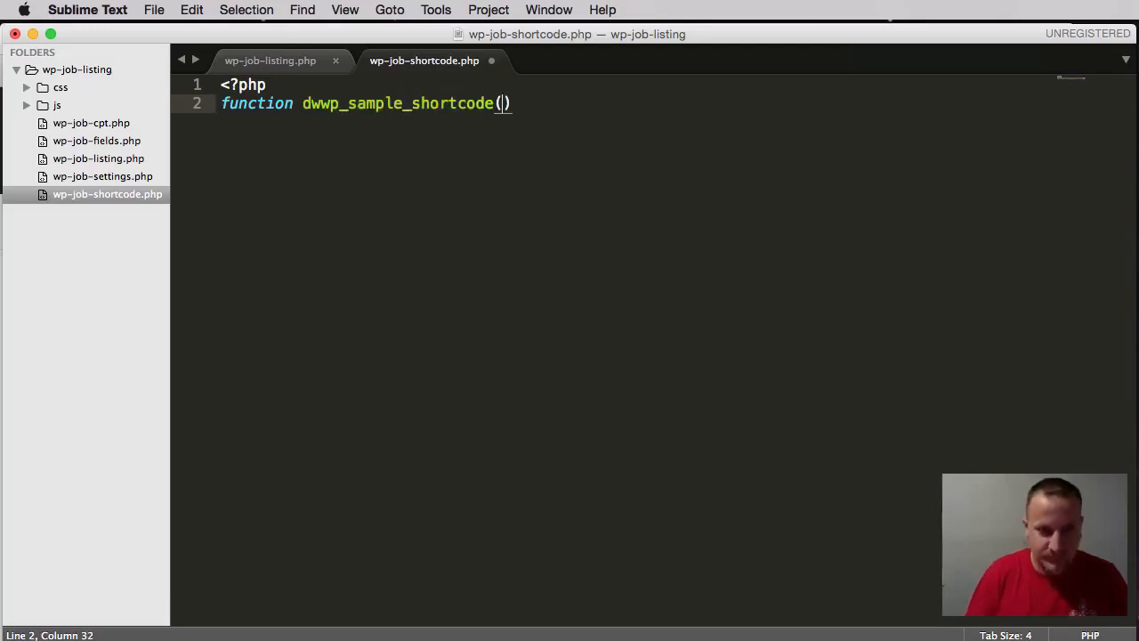
type("{")
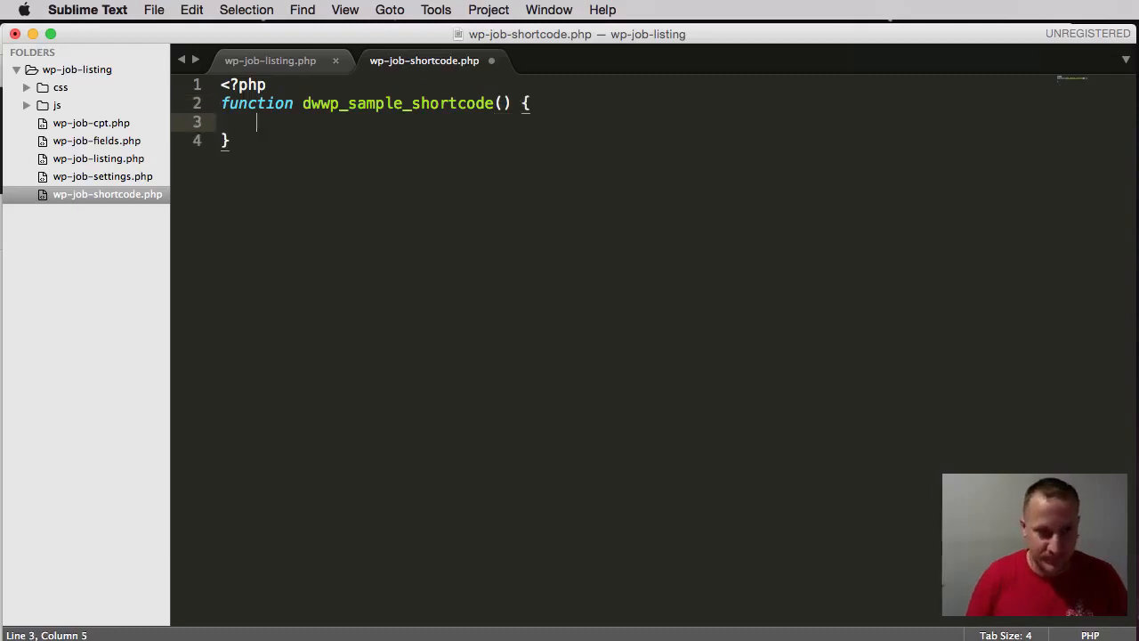
type("return \"this is my sh")
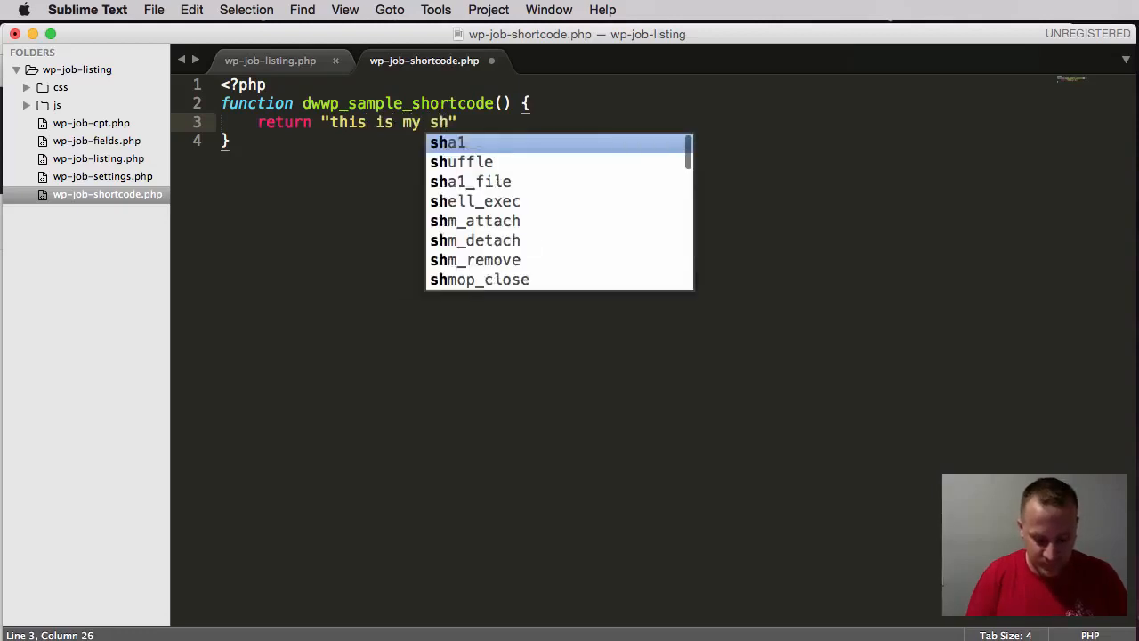
type("ortcode, y")
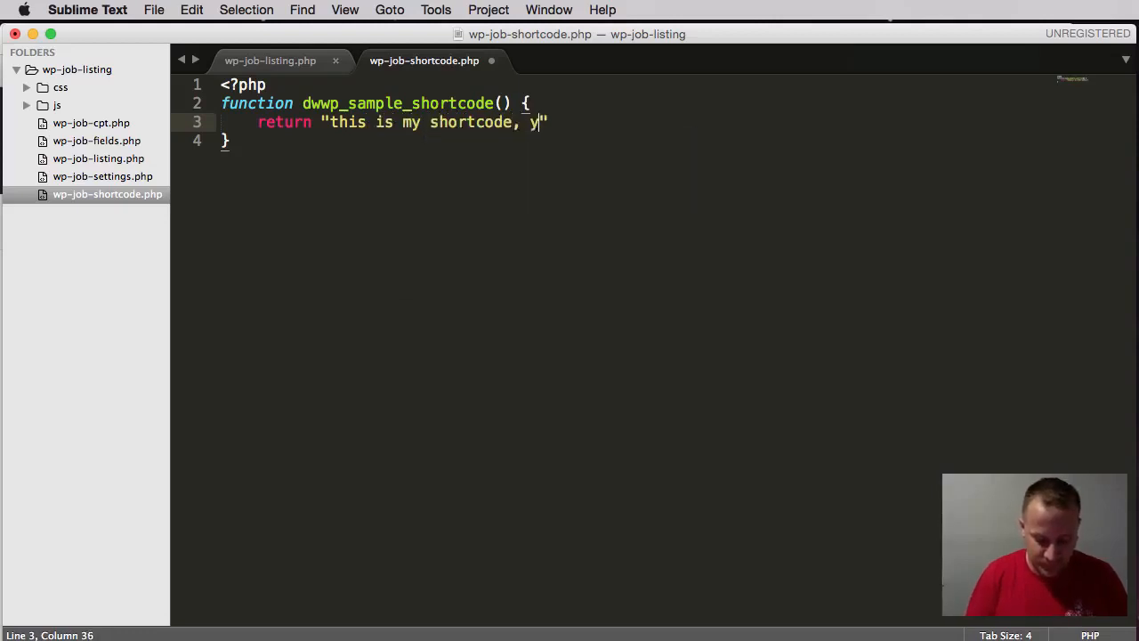
type("o.\";")
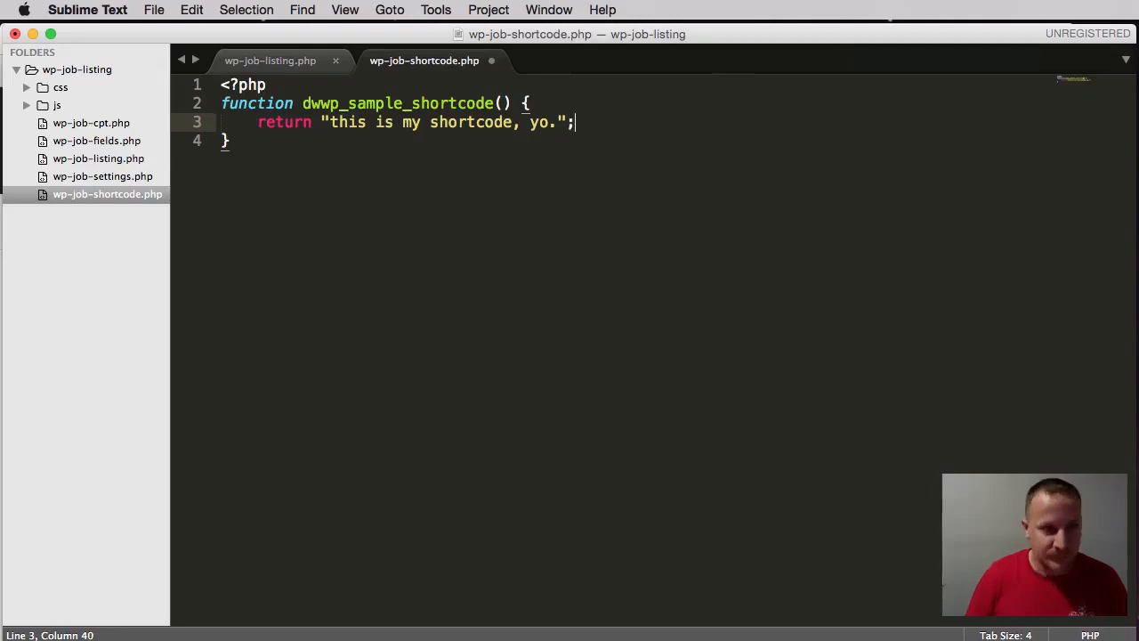
Register it with add_shortcode( 'job_listing', 'dwwp_sample_shortcode' );
key("Return")
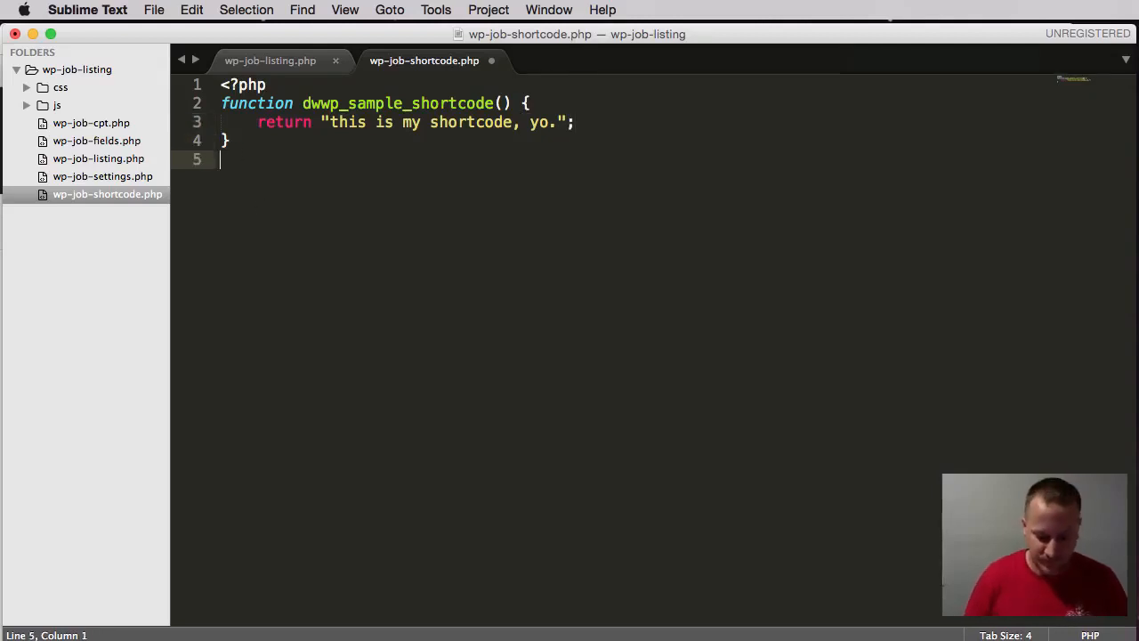
type("add_short")
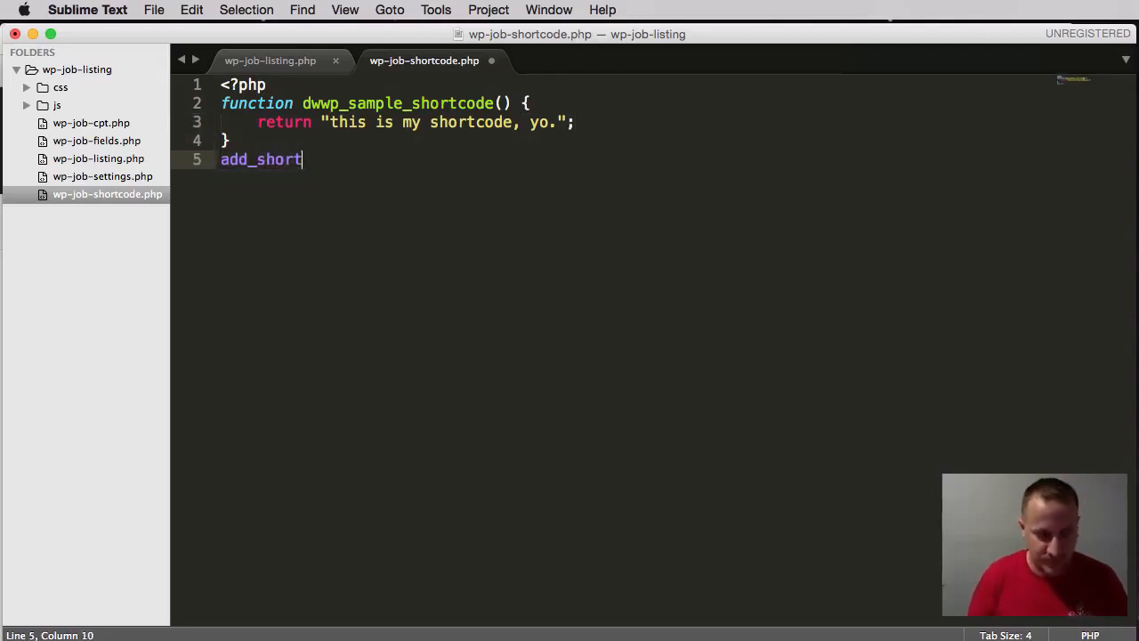
type("code")
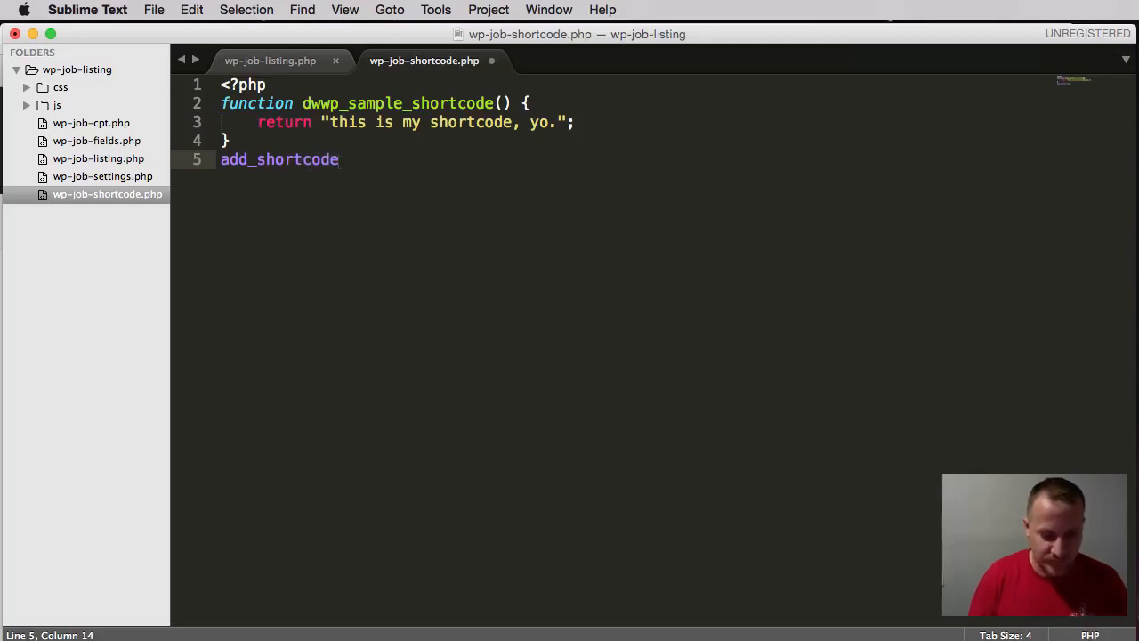
type("();")
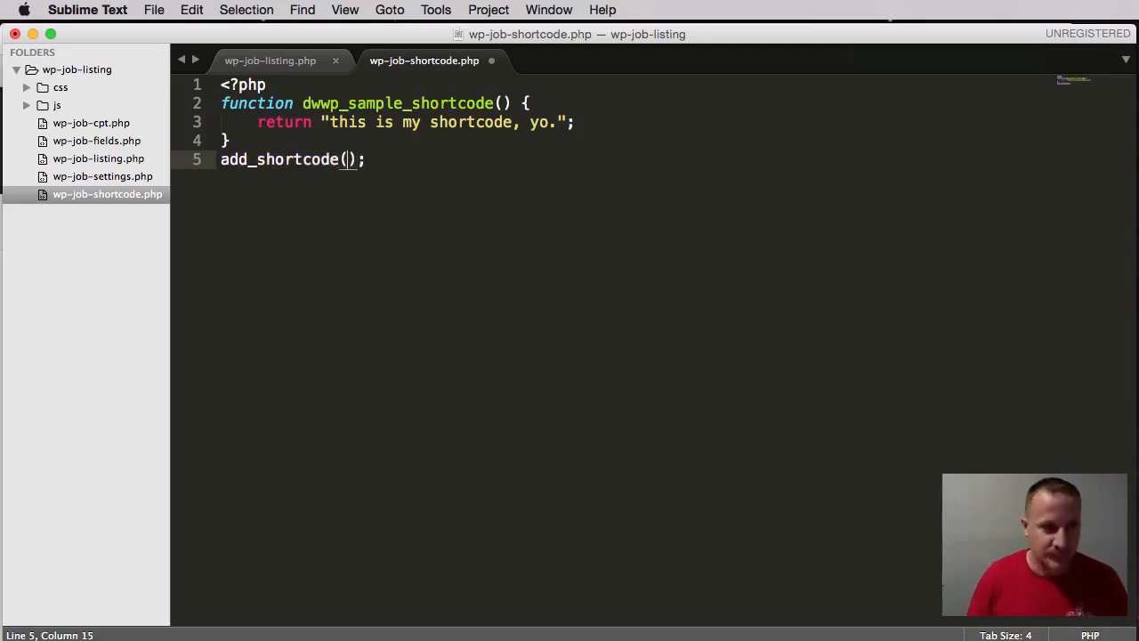
type("'job'")
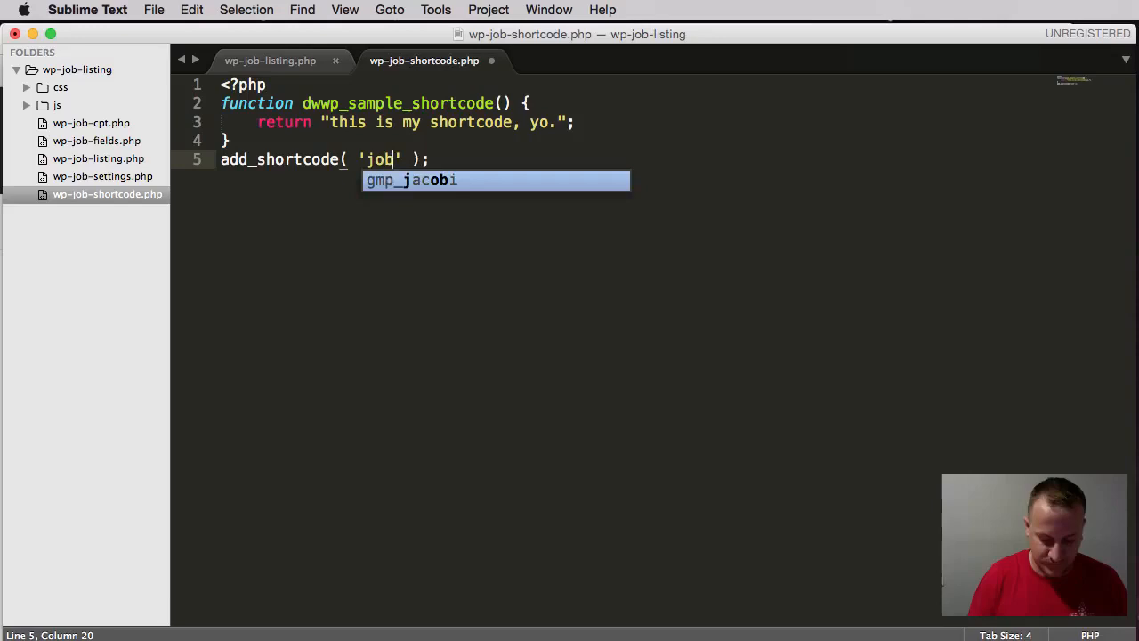
type("_listing")
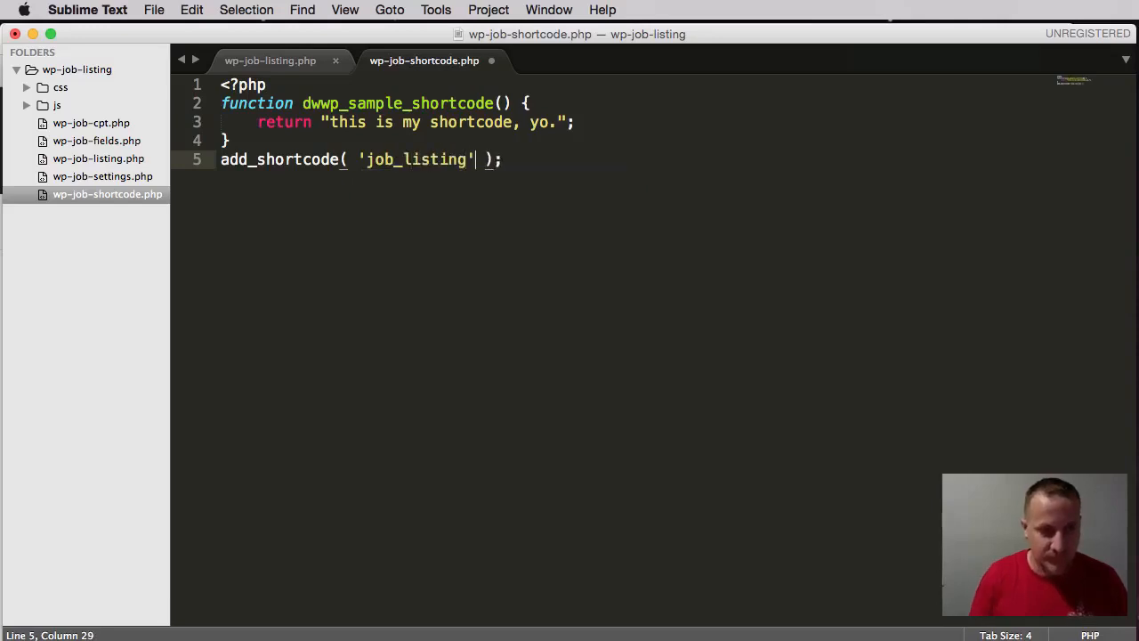
type(", 'dw'")
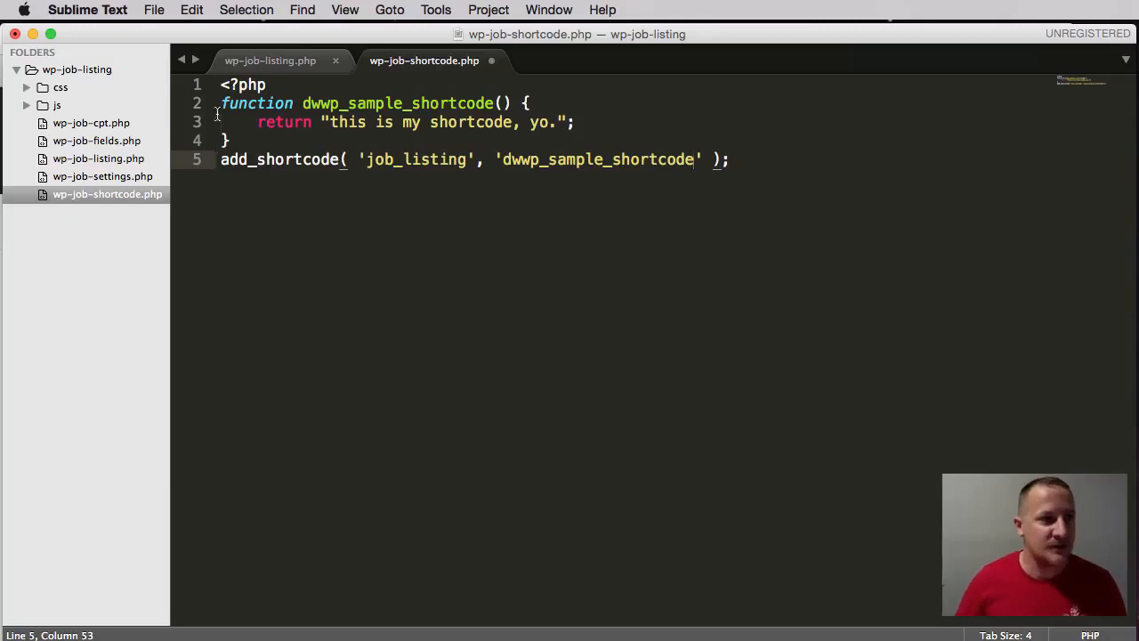
key("enter")
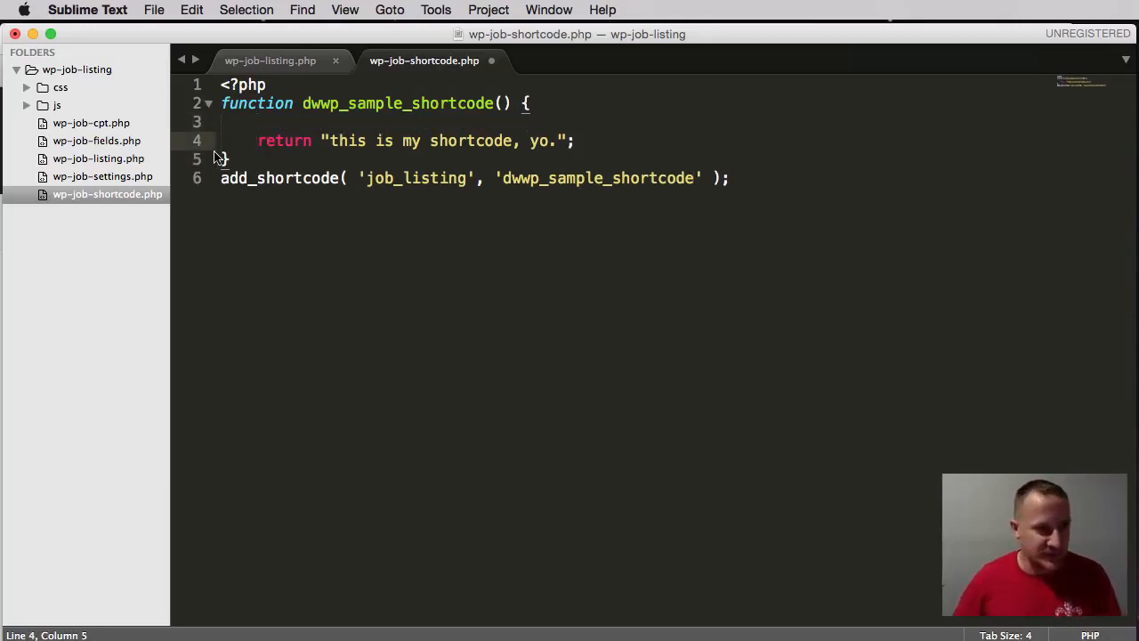
key("enter")
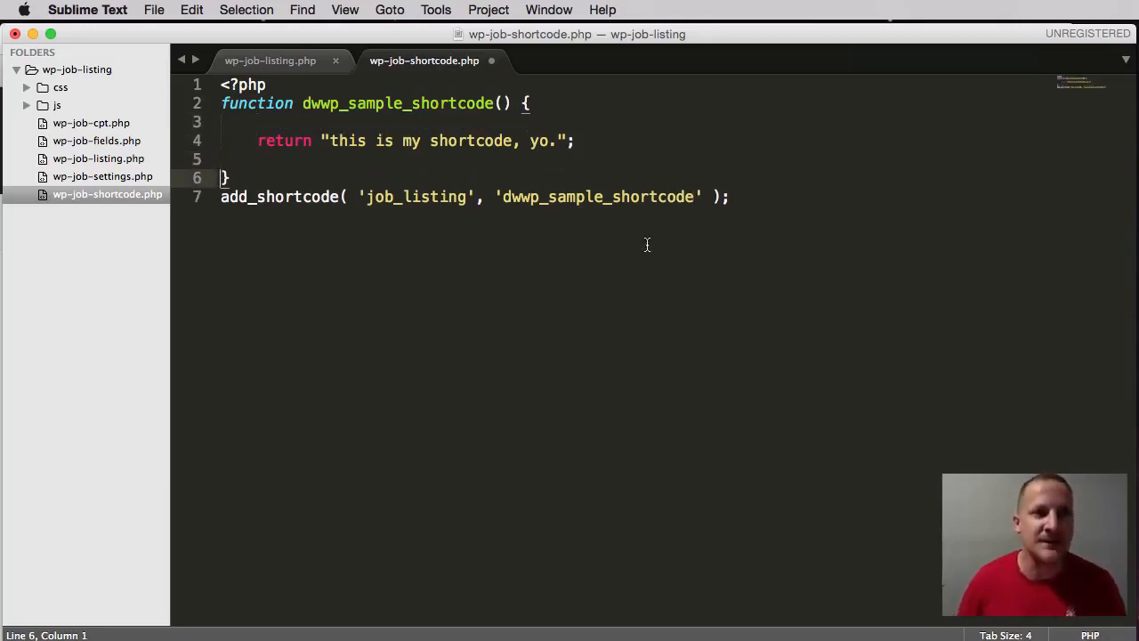
mouse_move(748, 196)
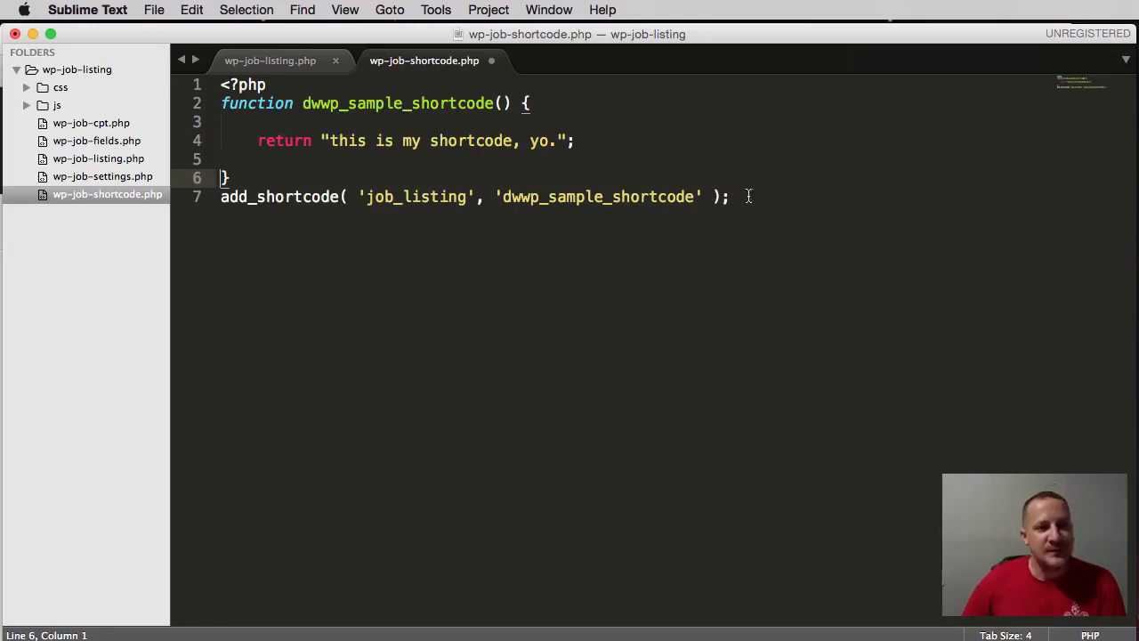
left_click(220, 104)
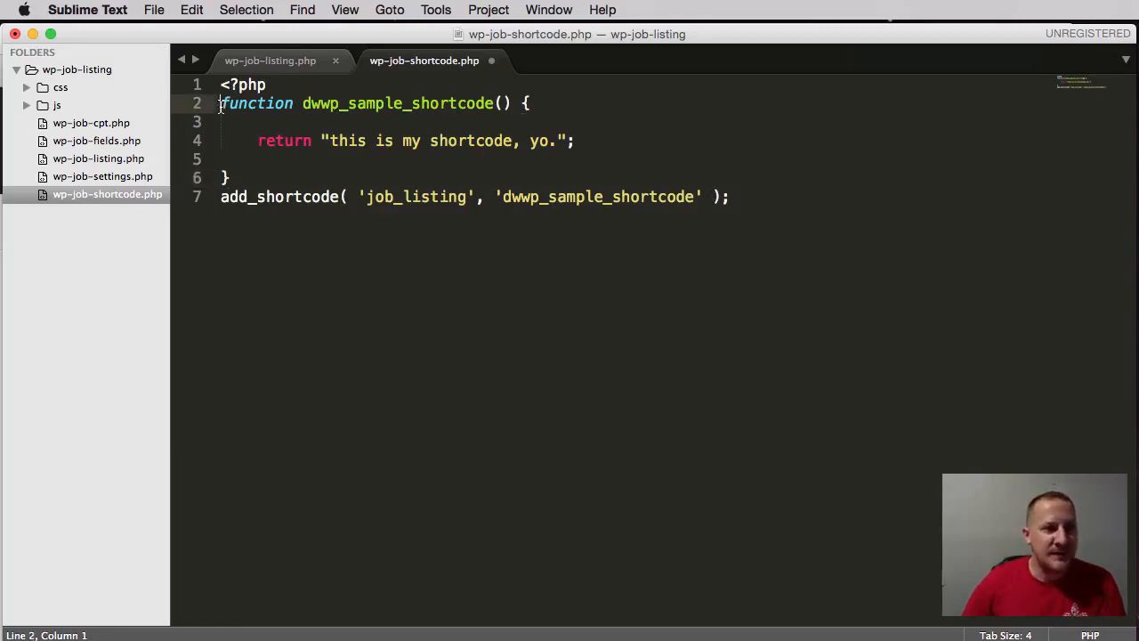
left_click_drag(220, 104, 228, 178)
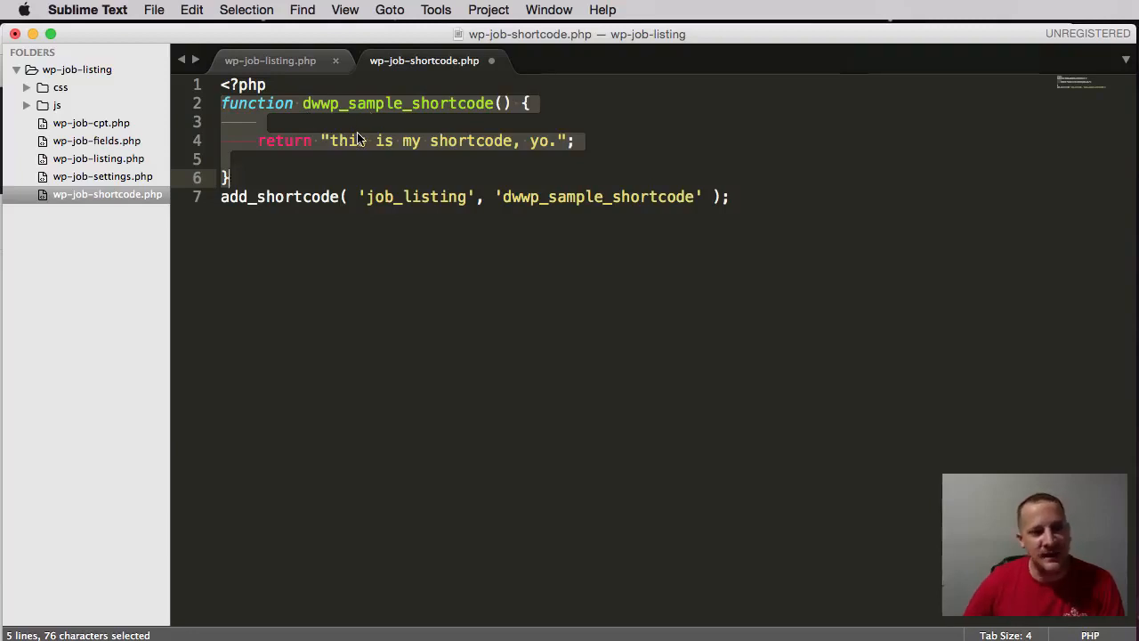
mouse_move(342, 123)
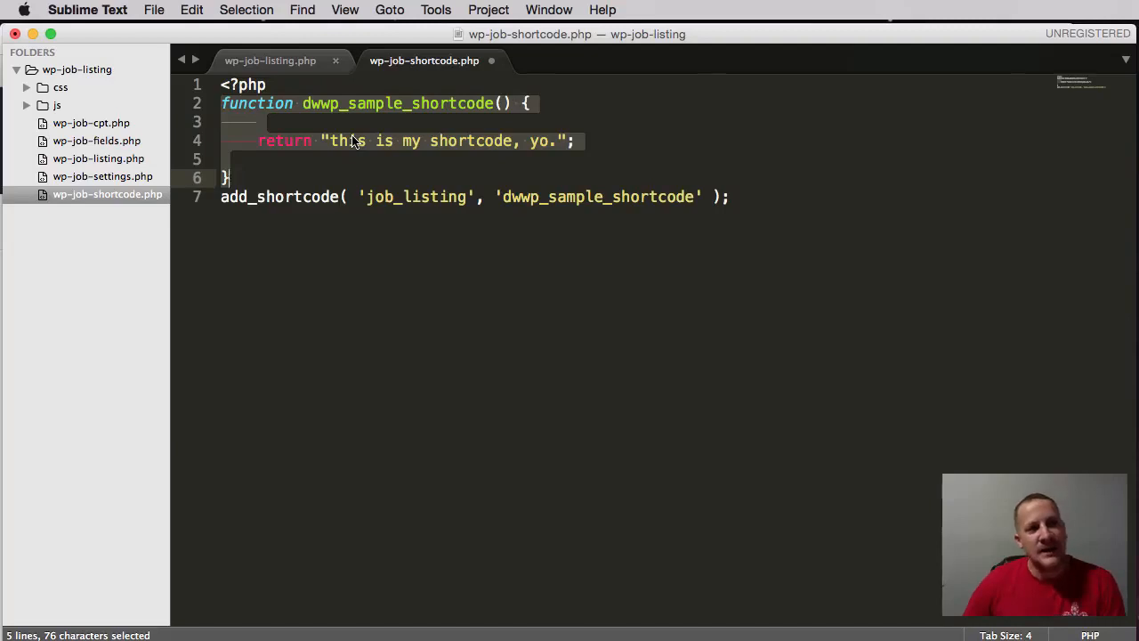
mouse_move(356, 103)
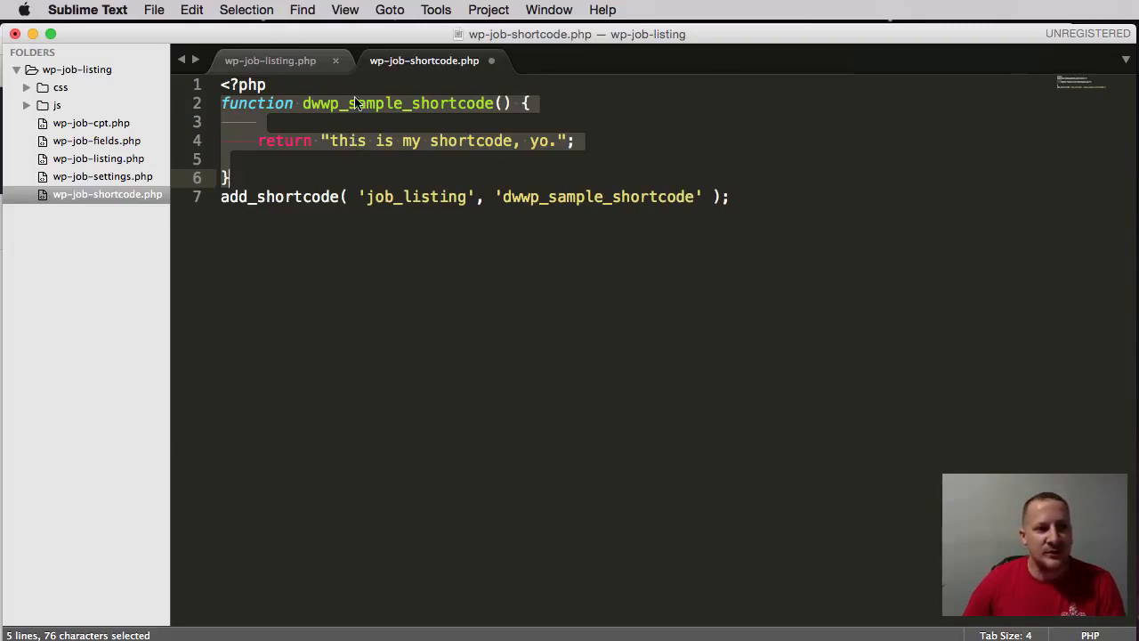
left_click(222, 196)
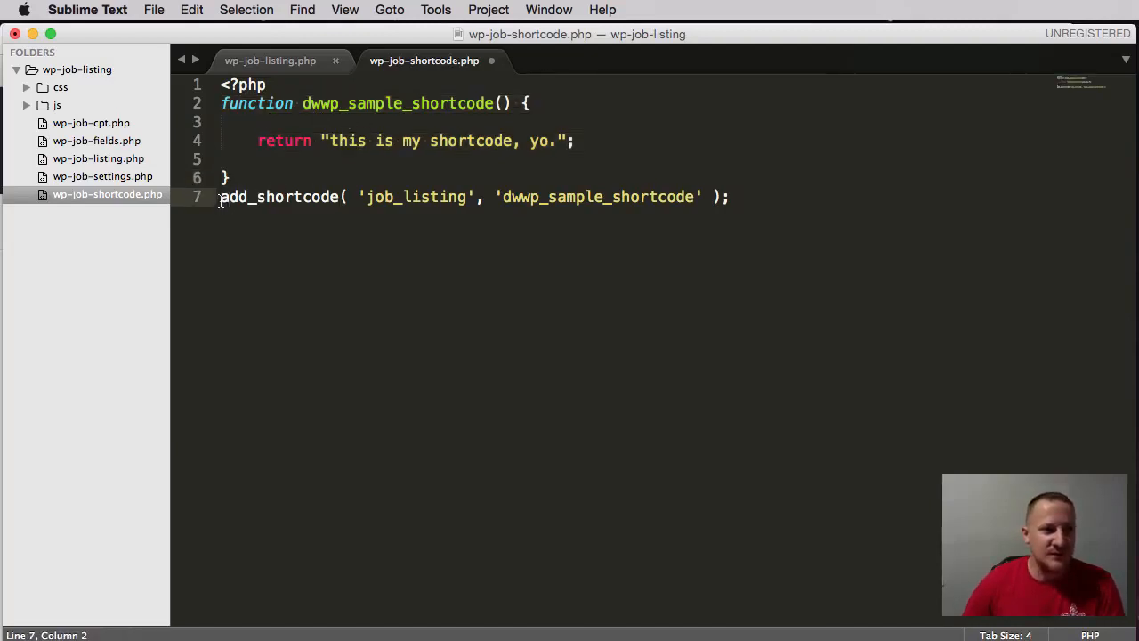
left_click_drag(221, 196, 730, 196)
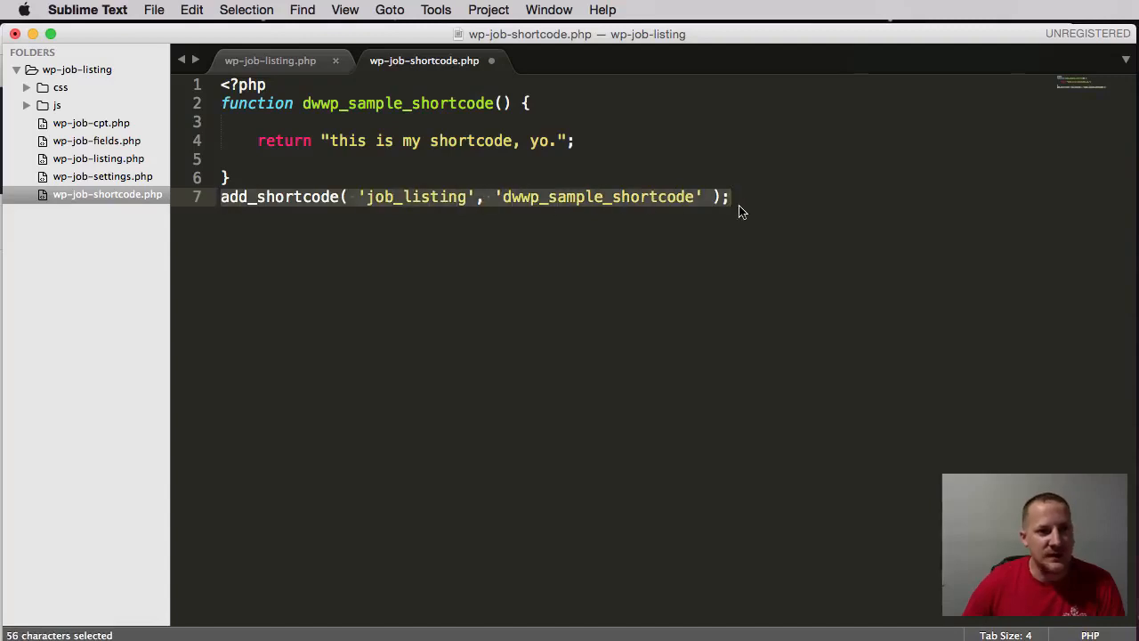
left_click(418, 196)
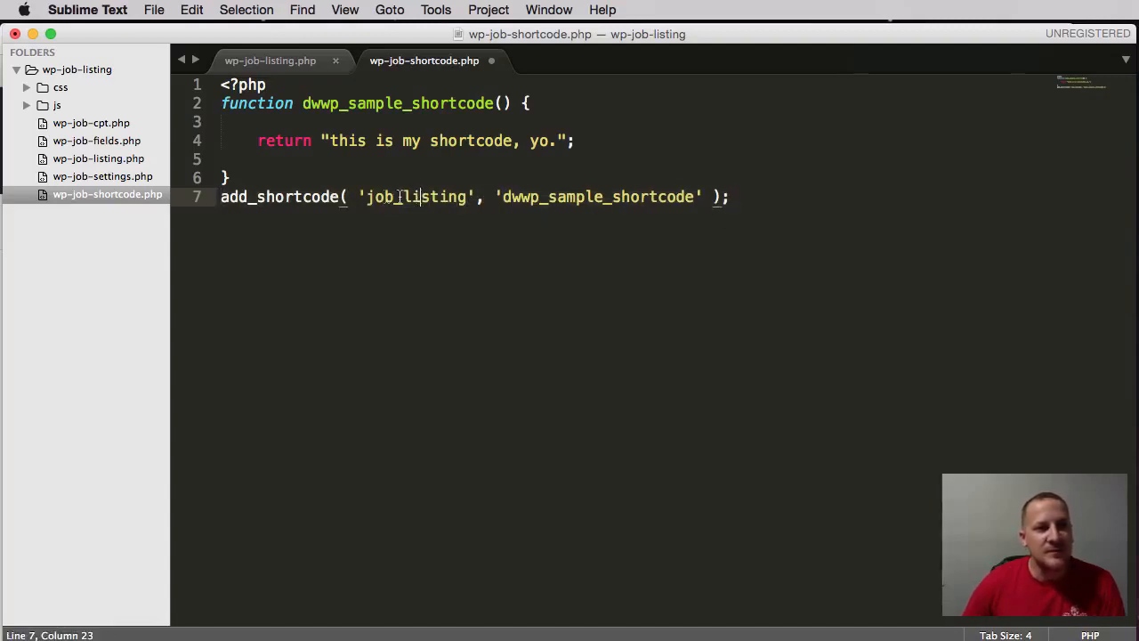
left_click(363, 196)
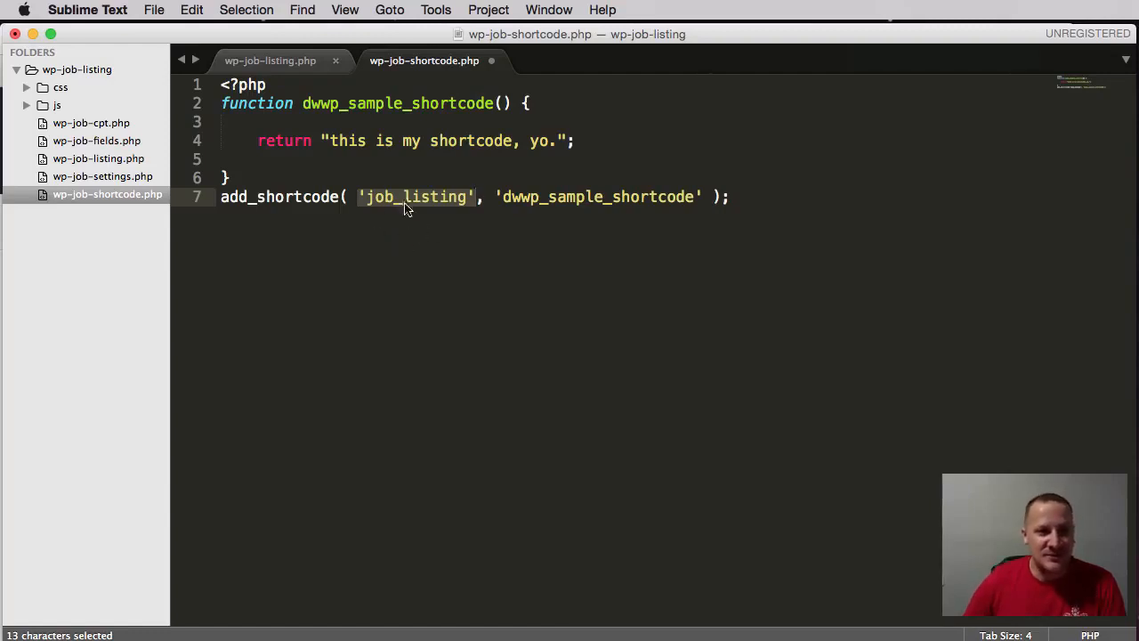
mouse_move(445, 174)
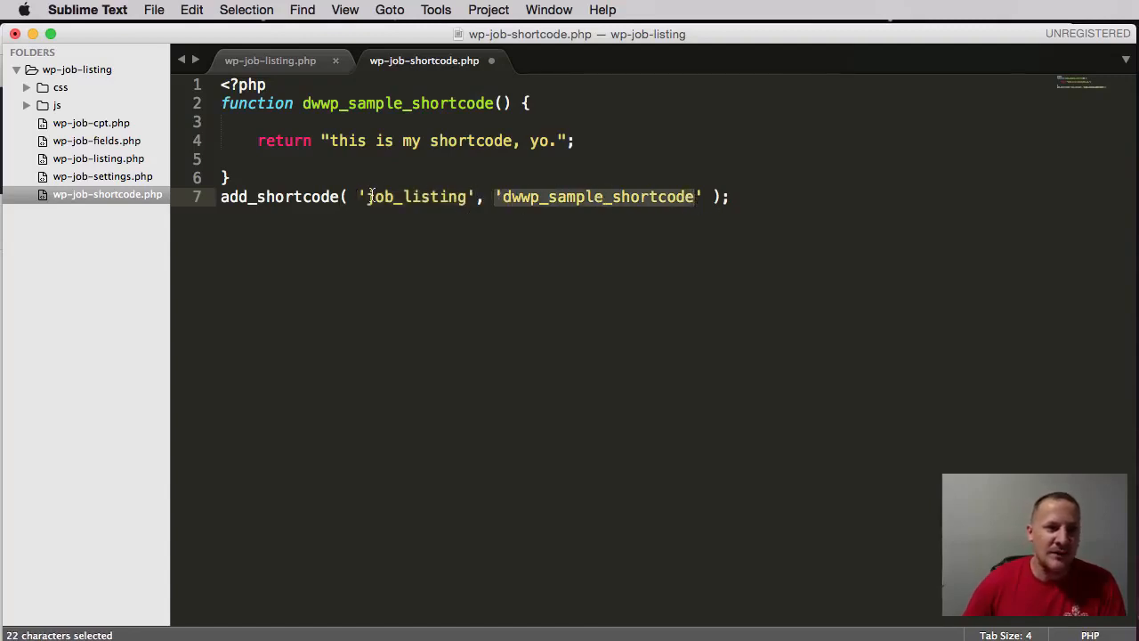
double_click(416, 196)
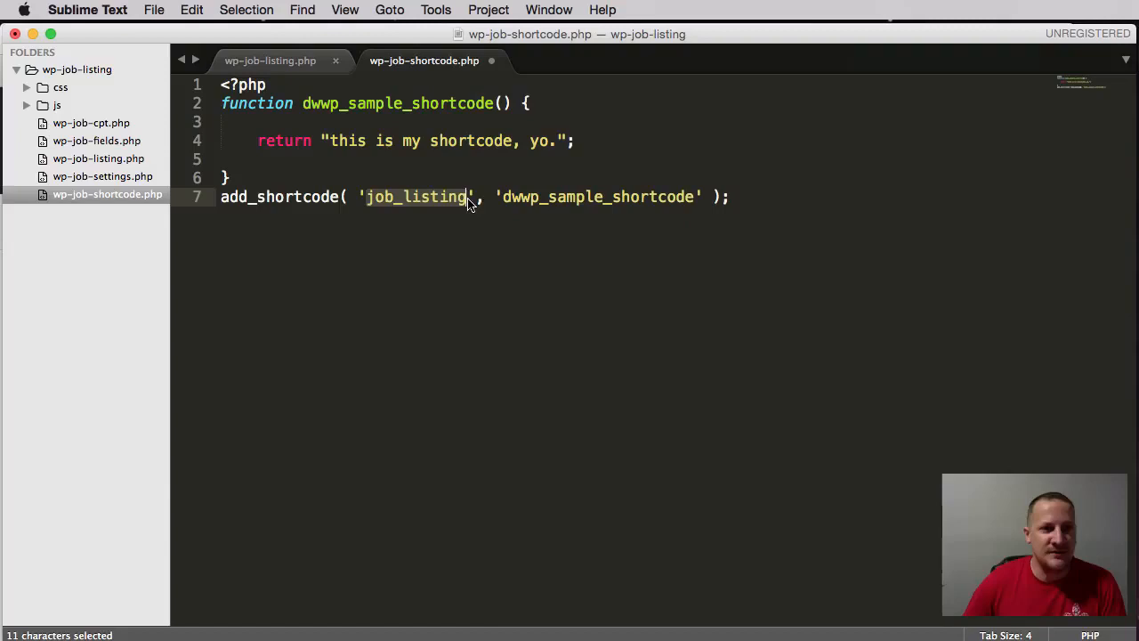
left_click(502, 196)
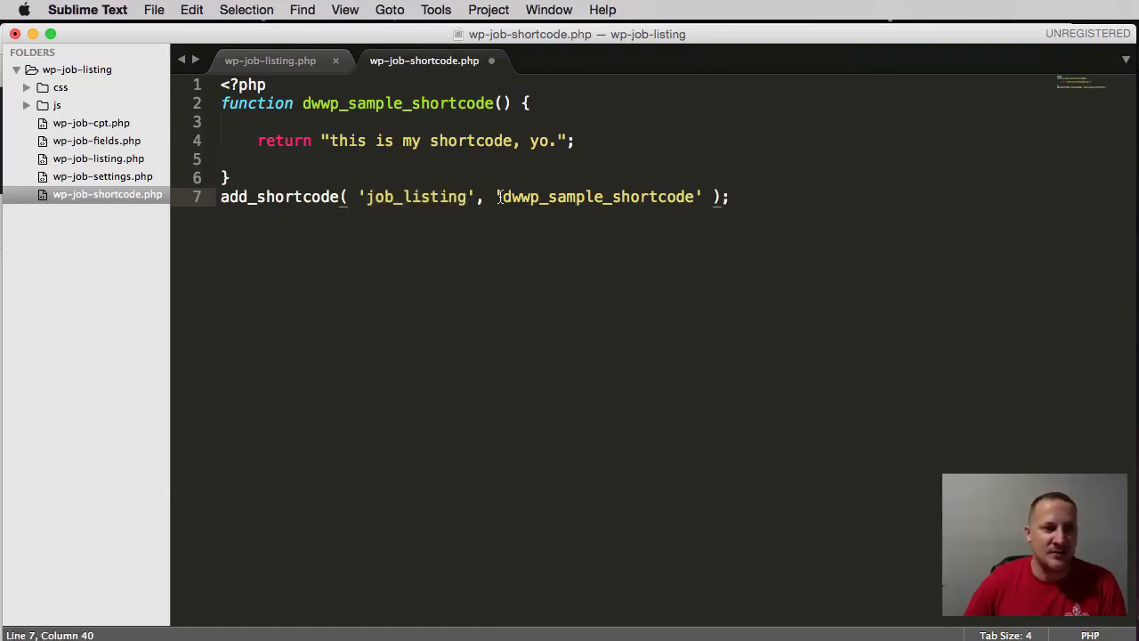
double_click(599, 196)
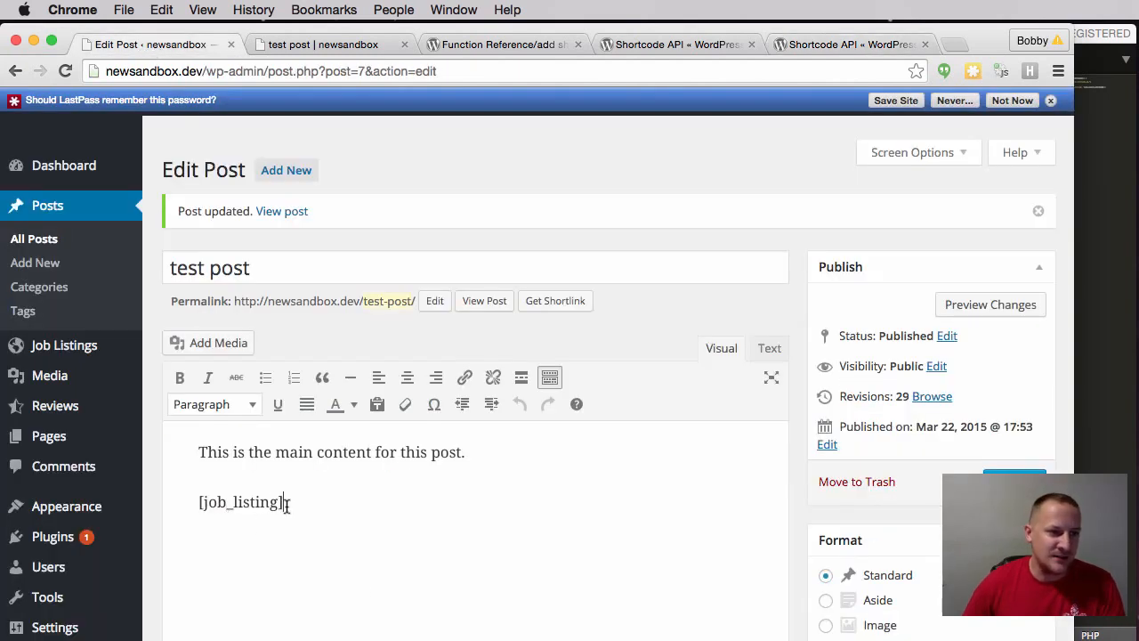
Compare the post's [job_listing] shortcode with the job_listing tag and function name in the plugin file
double_click(238, 502)
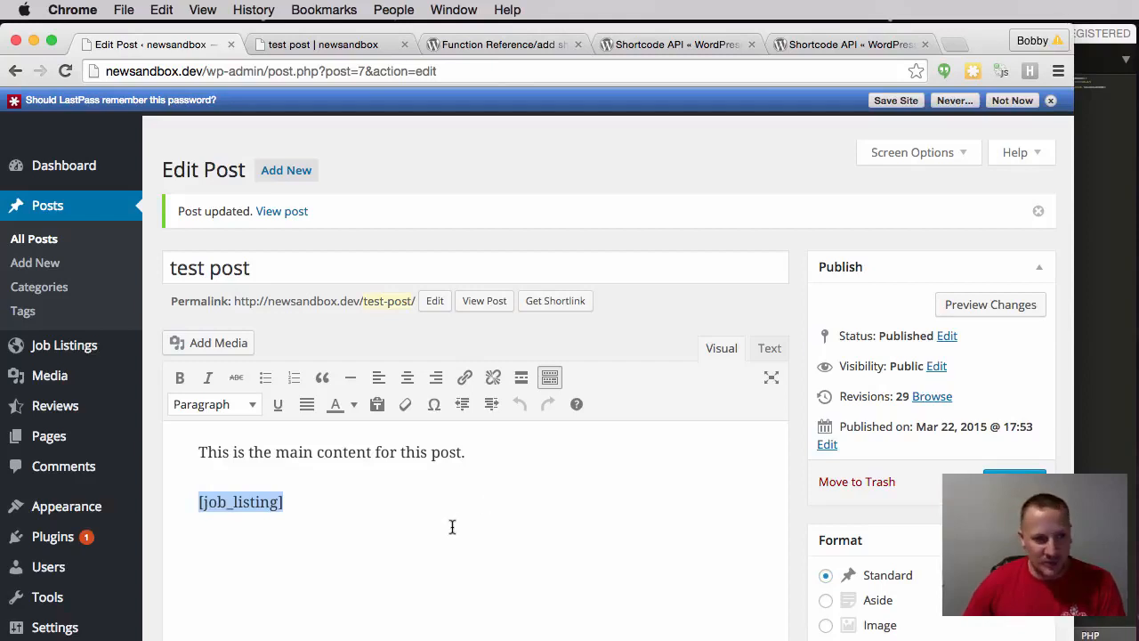
mouse_move(344, 447)
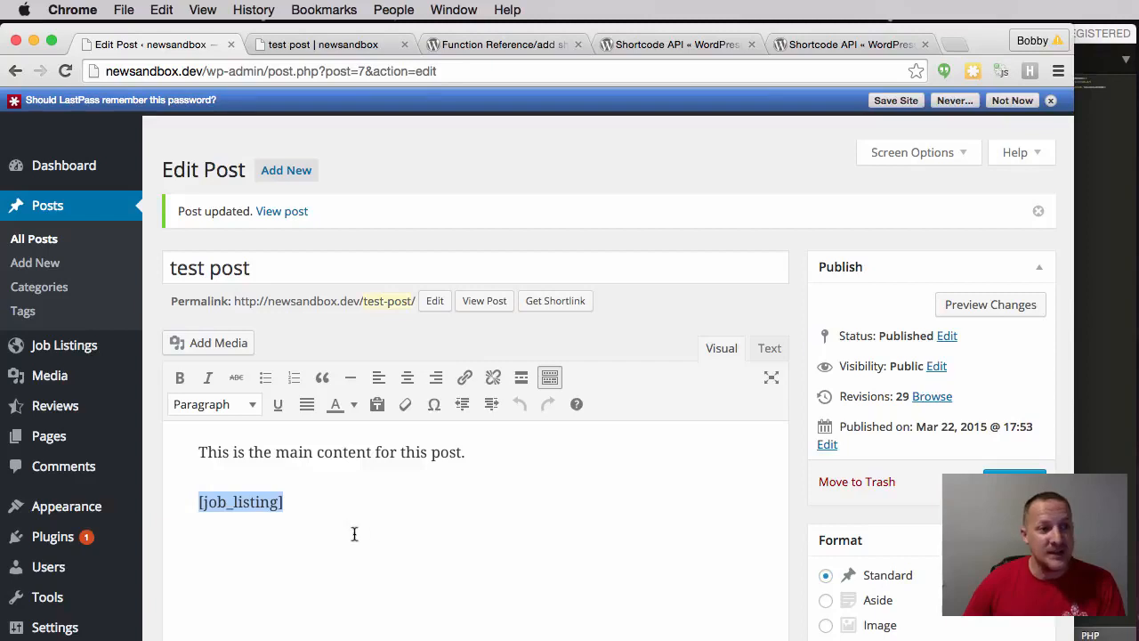
mouse_move(310, 509)
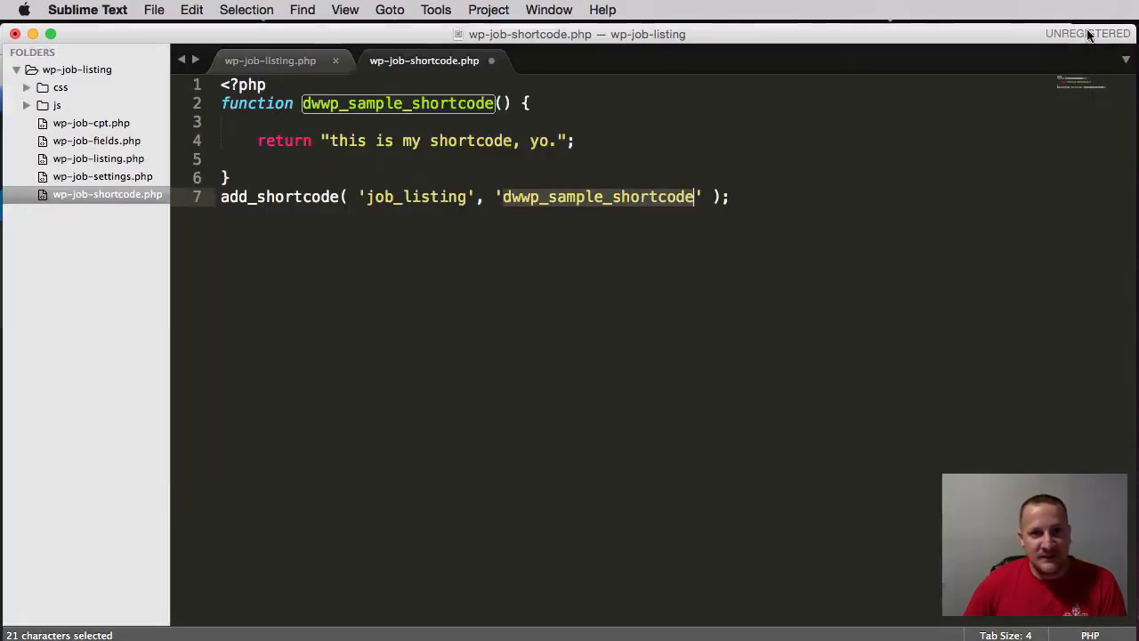
double_click(417, 195)
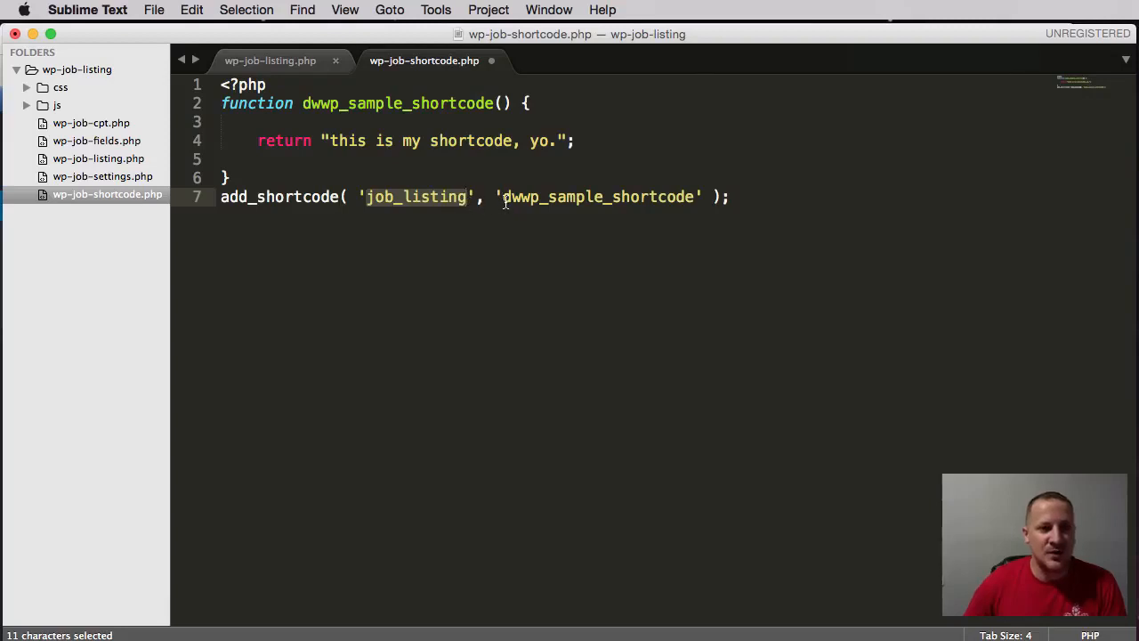
double_click(397, 103)
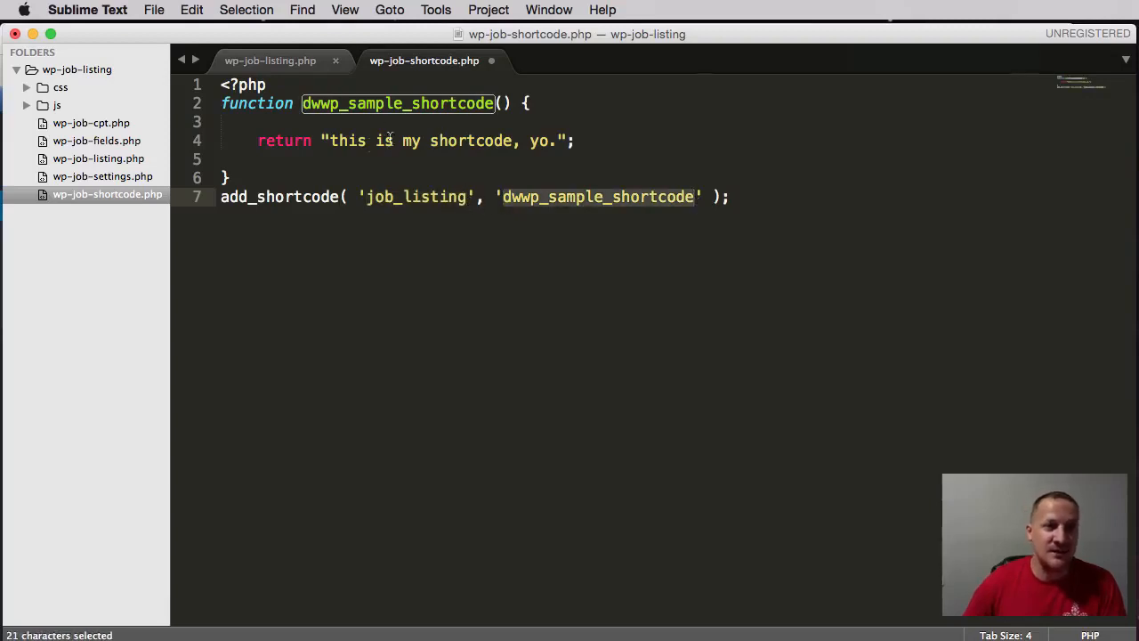
mouse_move(560, 489)
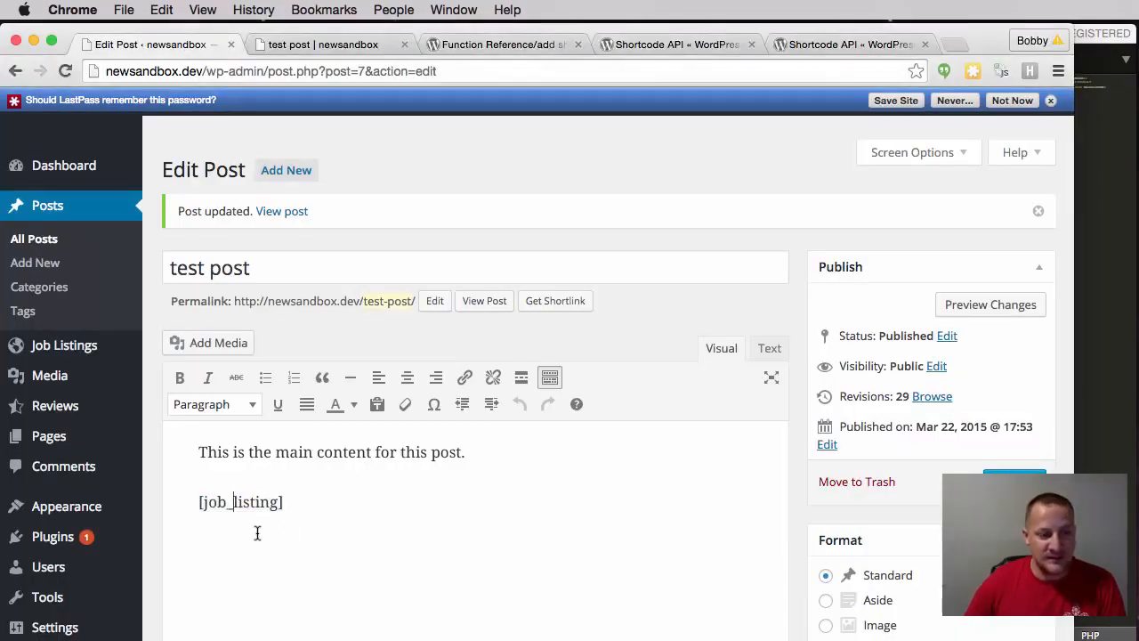
double_click(241, 502)
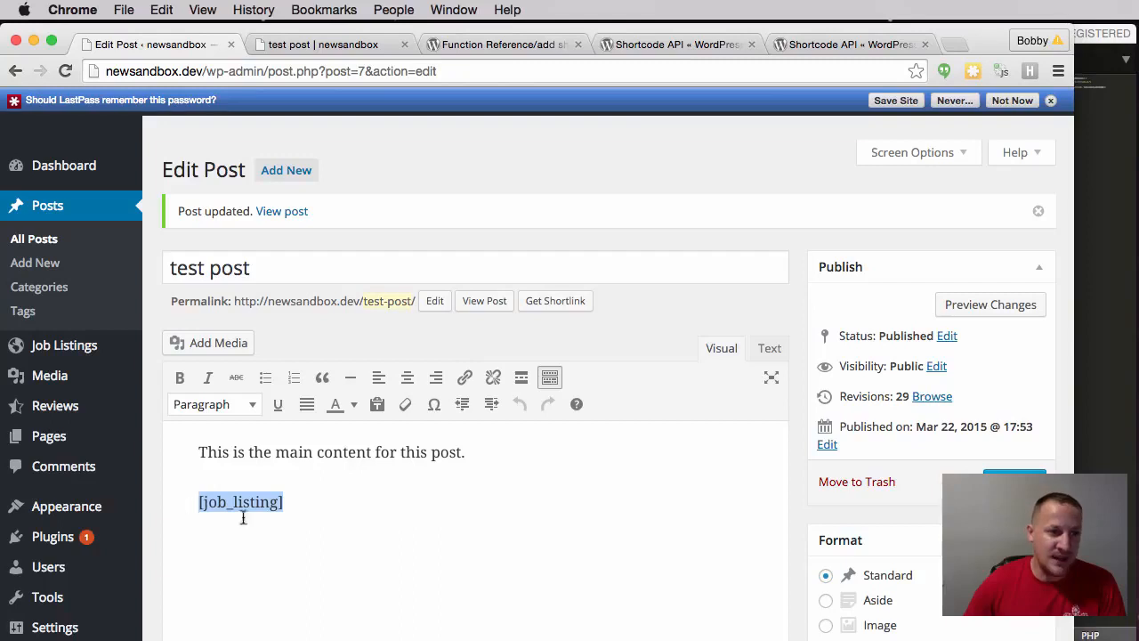
mouse_move(1114, 14)
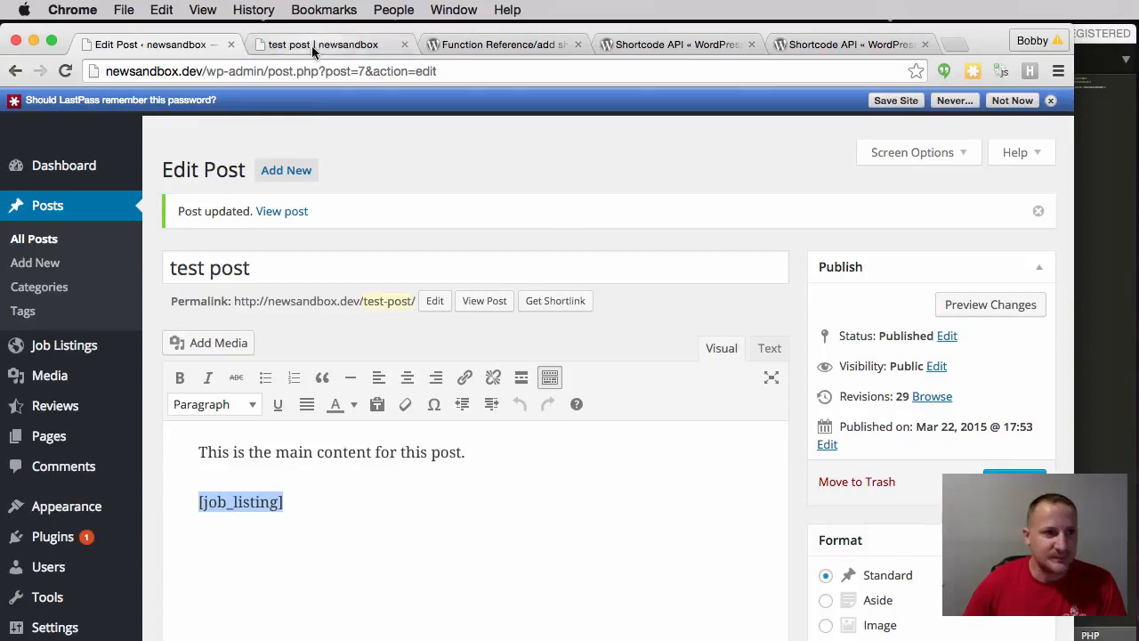
Append '!' after 'yo' in the return string and reload the test post to show it
left_click(281, 210)
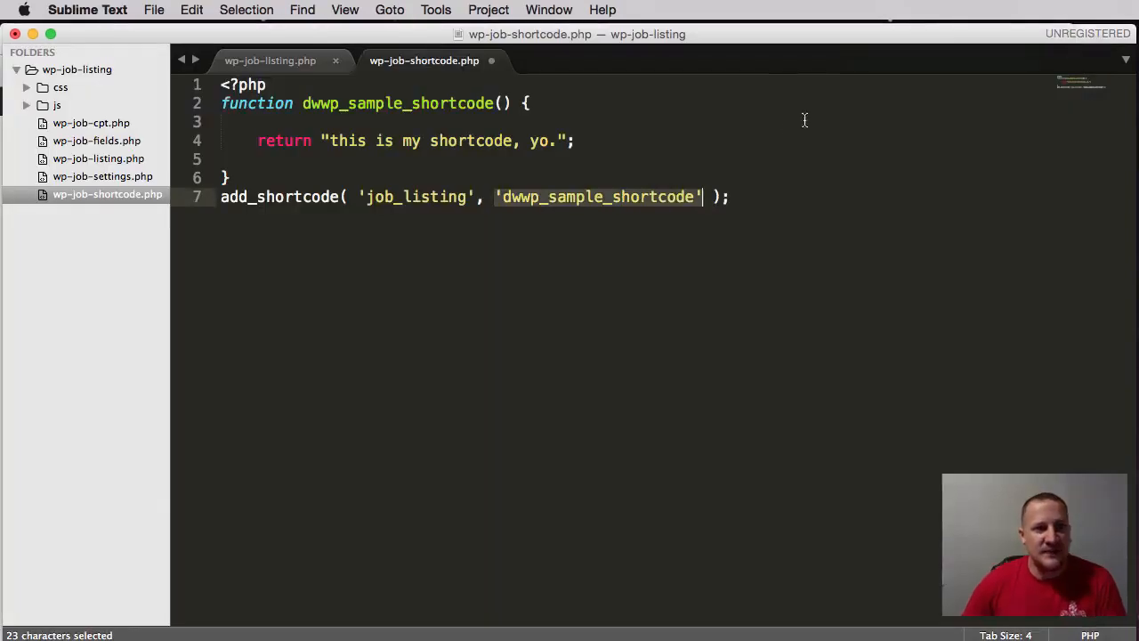
left_click(547, 140)
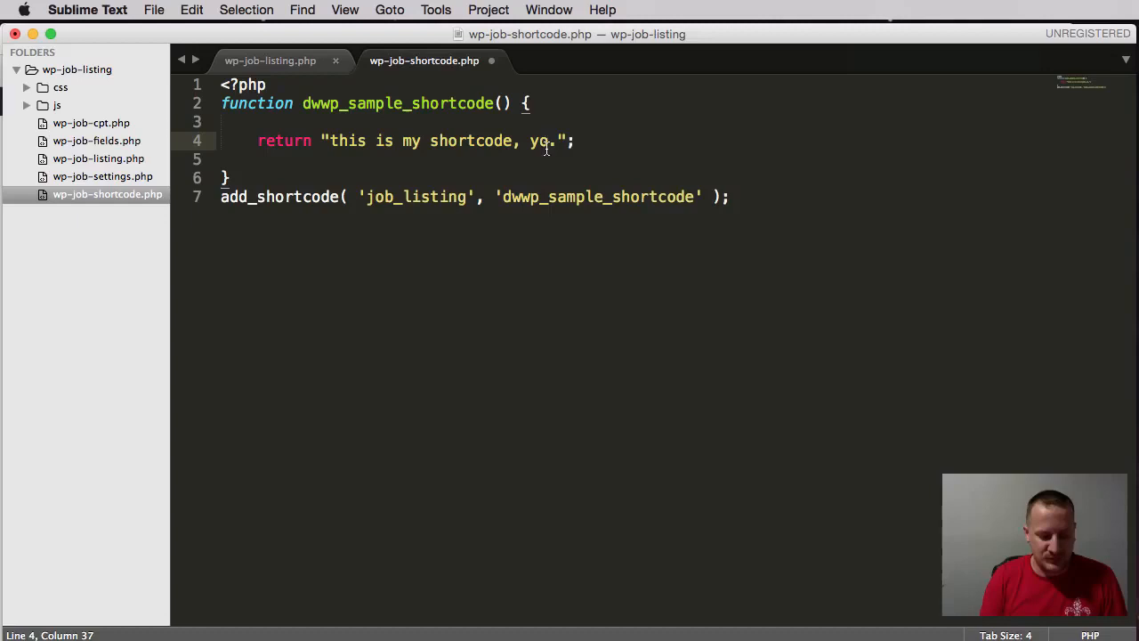
type("!")
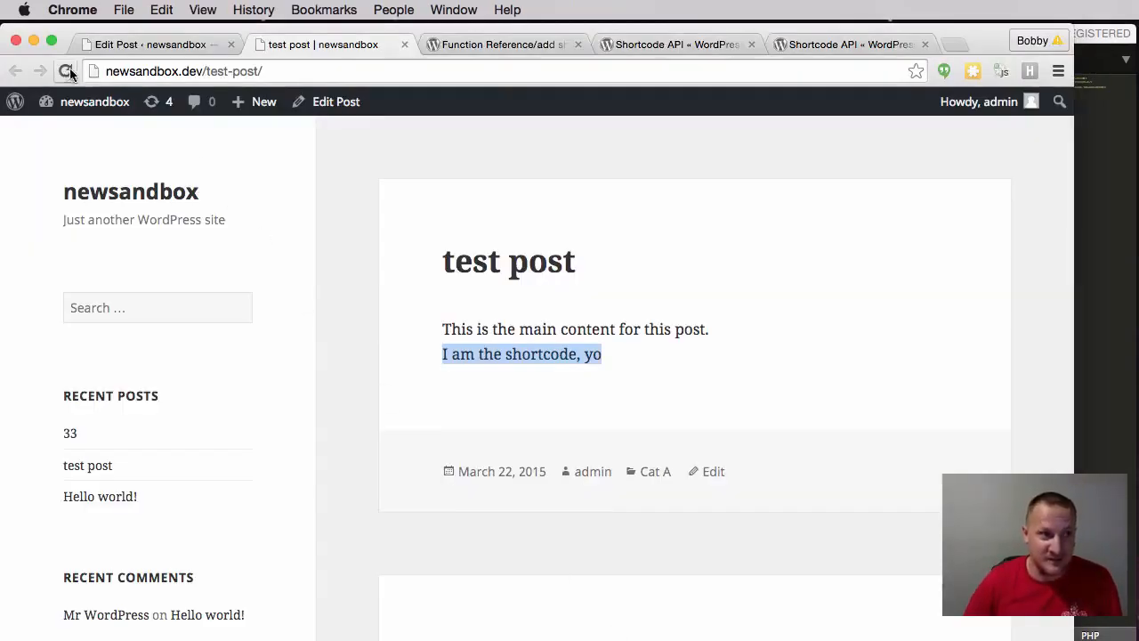
left_click(64, 72)
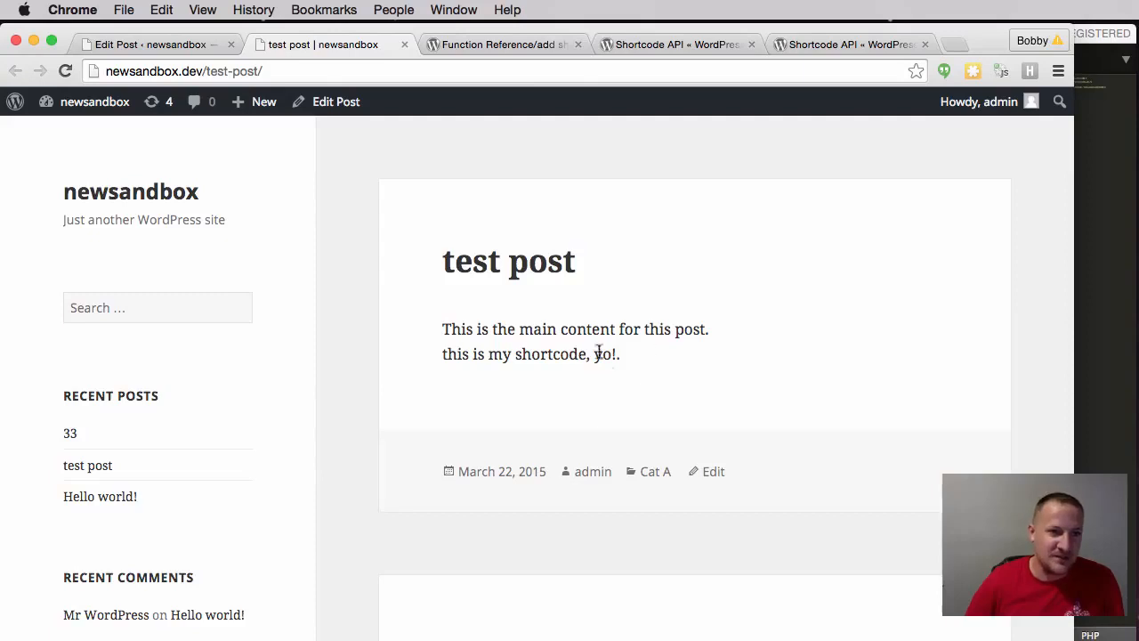
mouse_move(1098, 53)
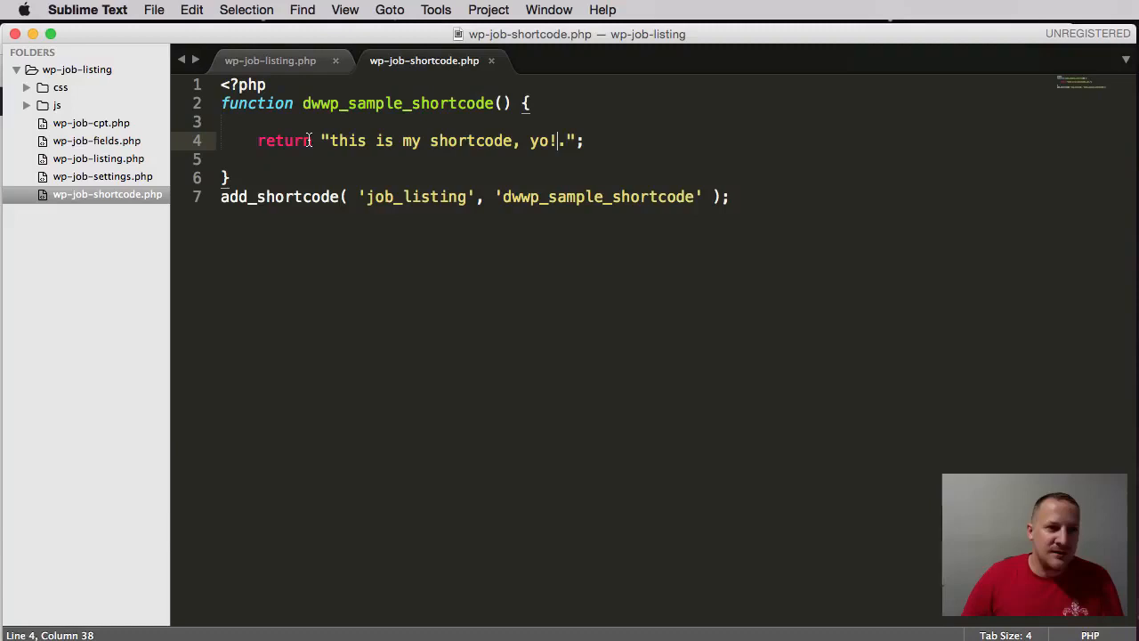
double_click(285, 141)
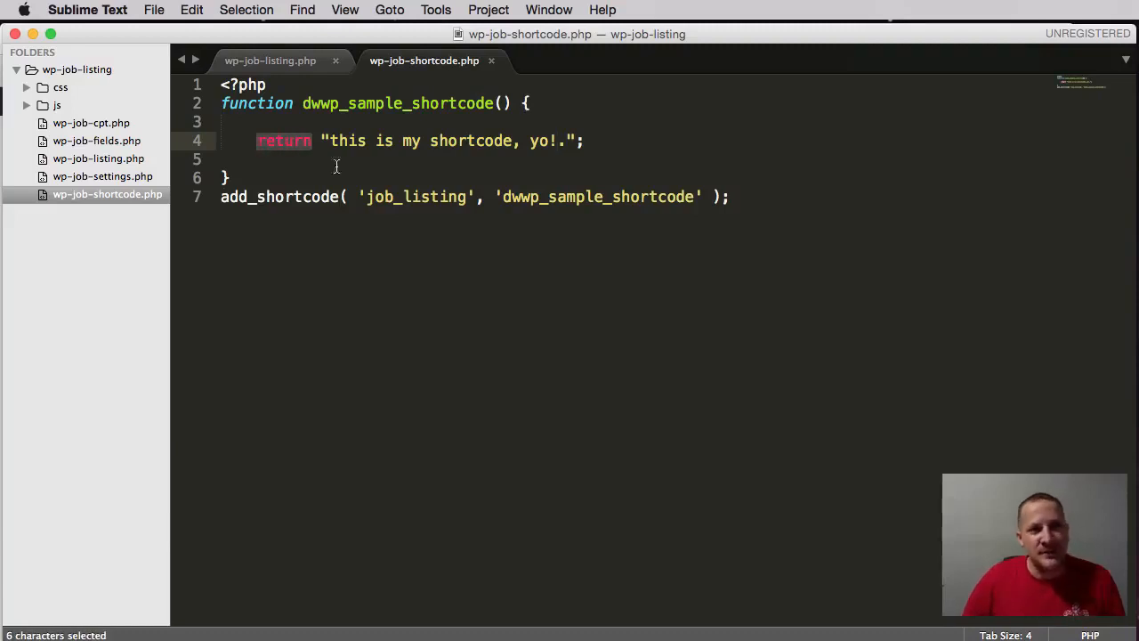
mouse_move(342, 182)
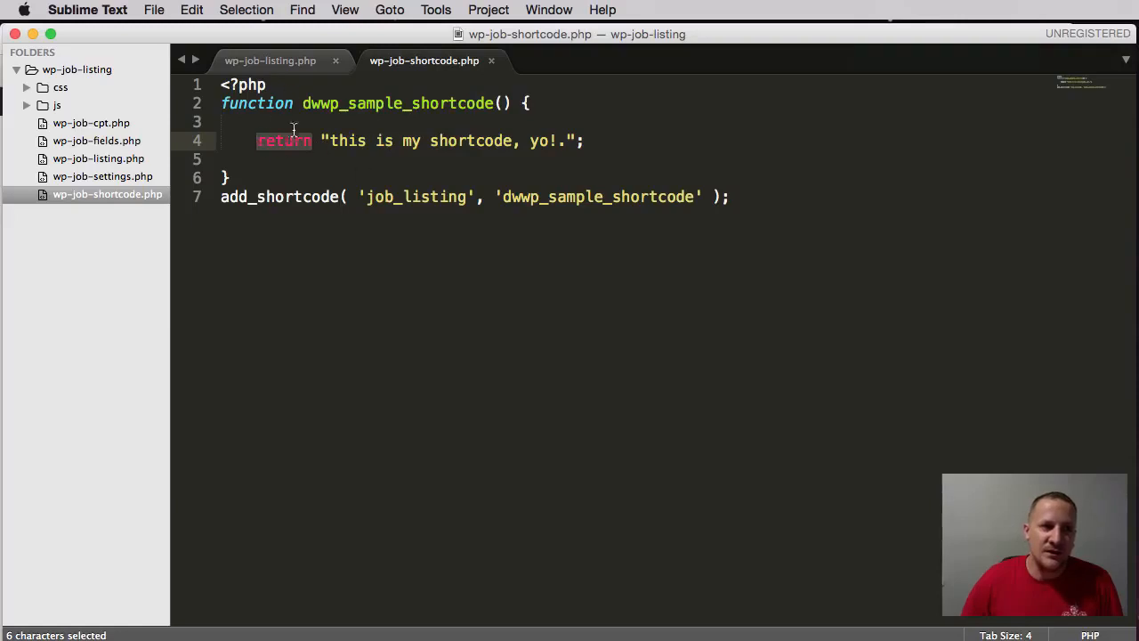
mouse_move(352, 134)
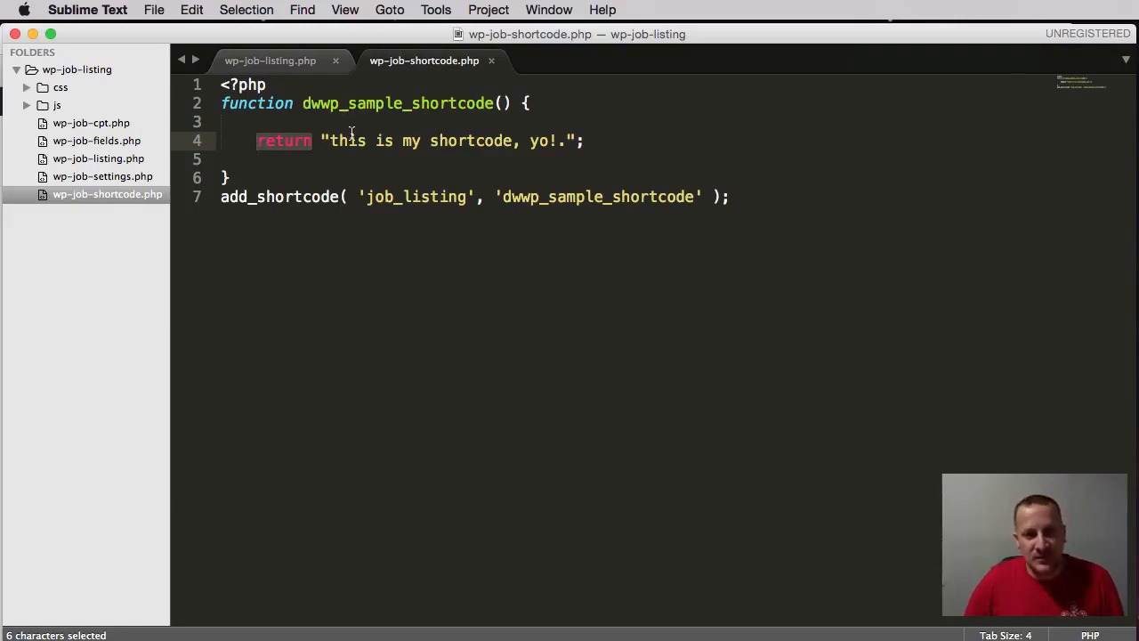
type("echo")
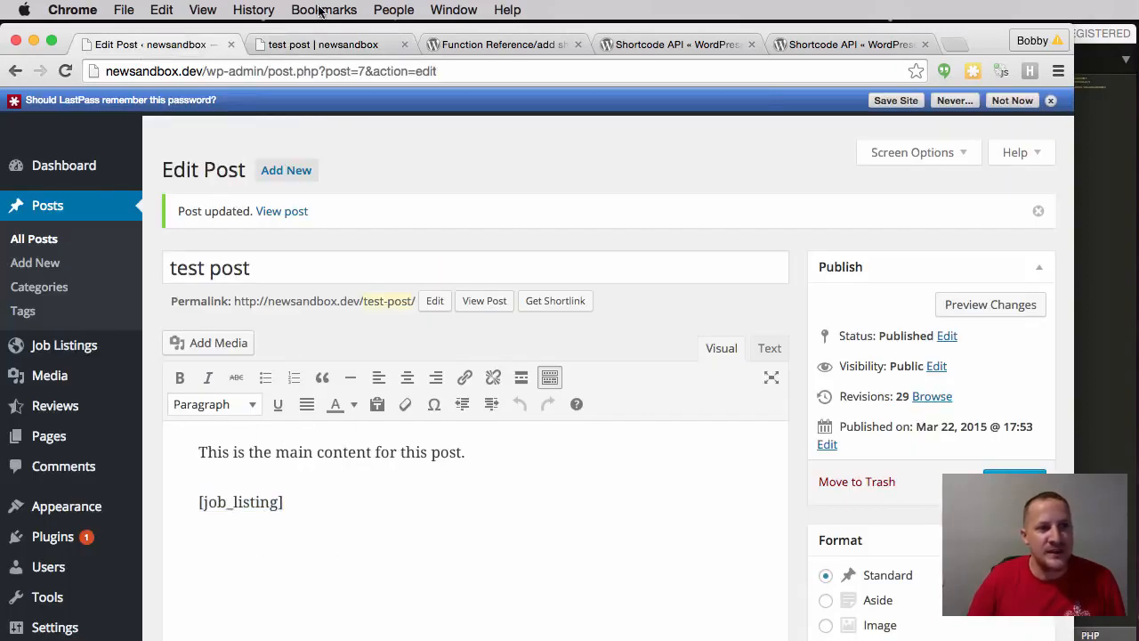
left_click(281, 210)
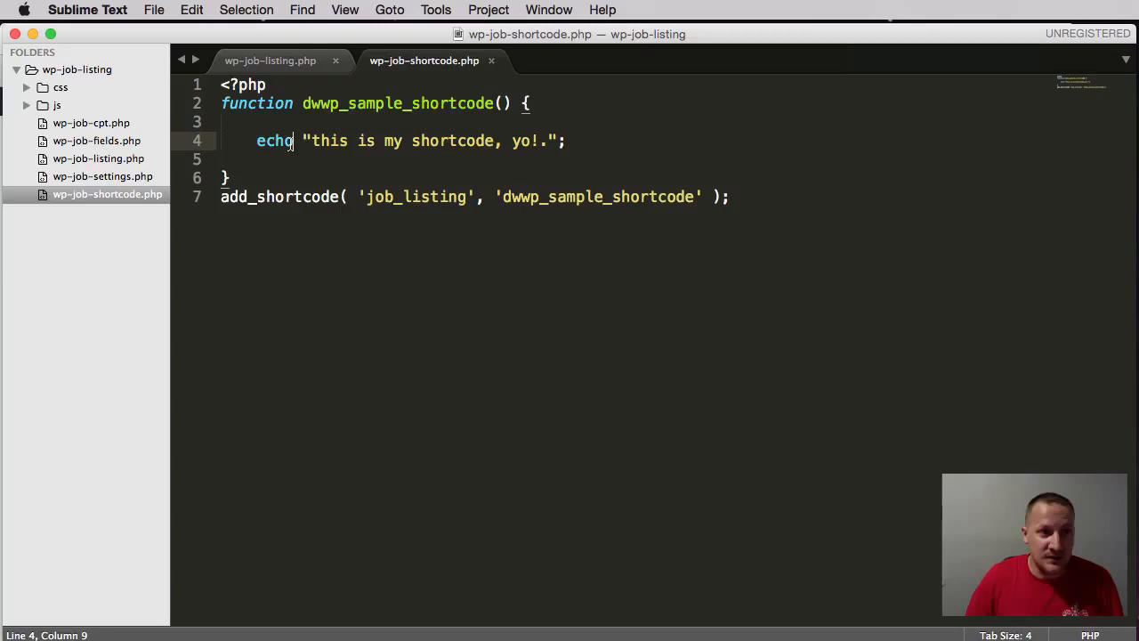
type("ret")
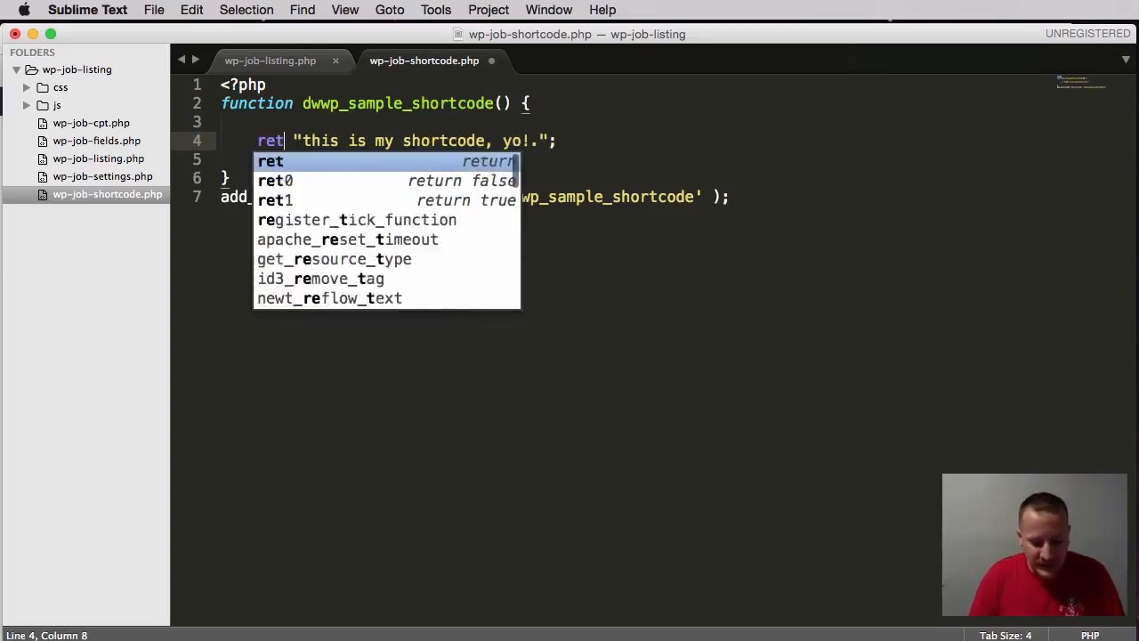
type("urn")
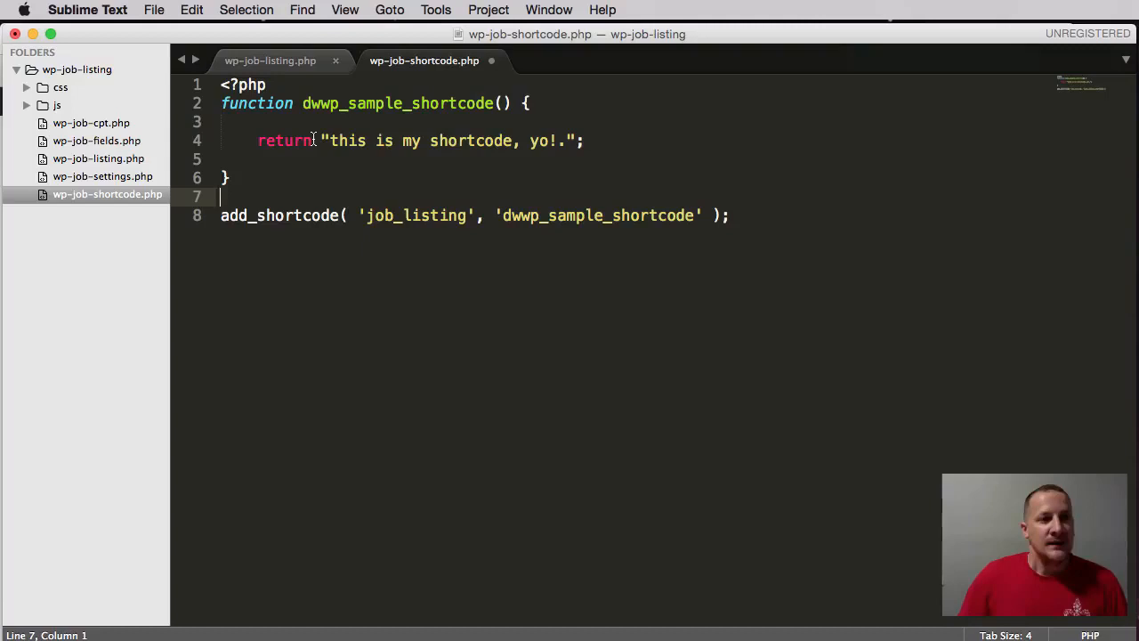
Close PHP with ?>, output <h1>I am a title</h1>, reopen <?php inside the function body
left_click(584, 141)
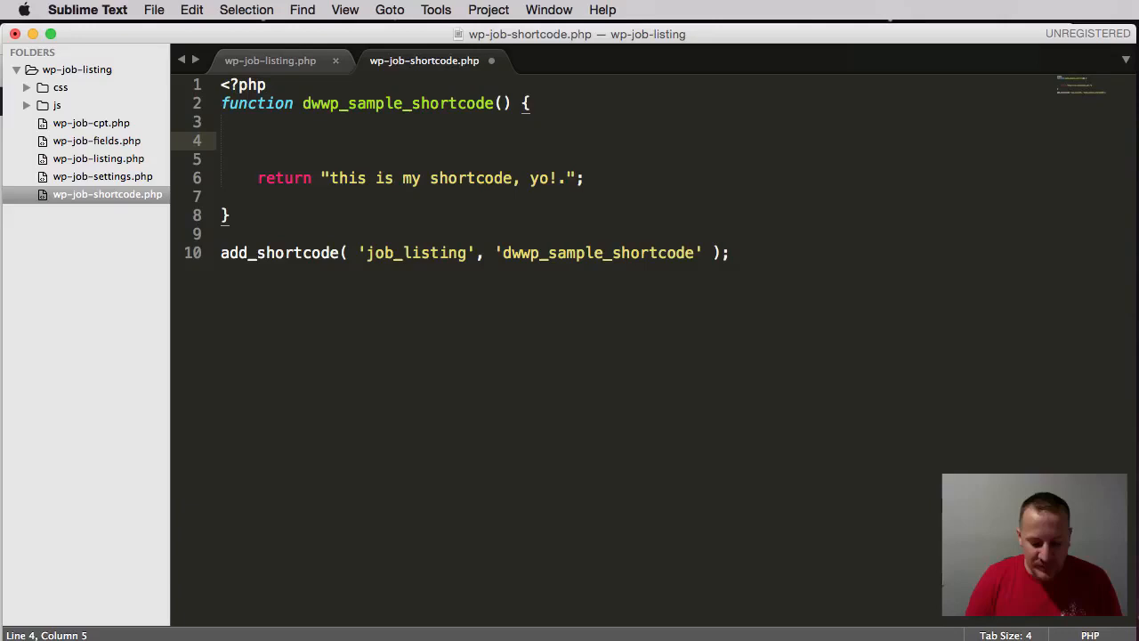
type("?>")
type("<?p")
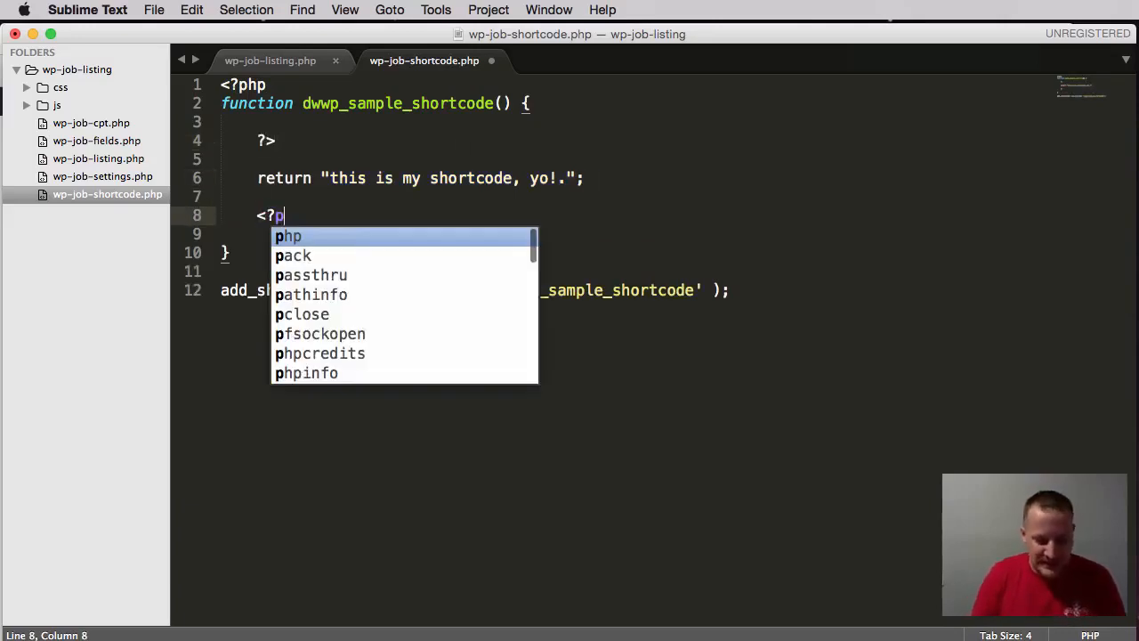
type("hp")
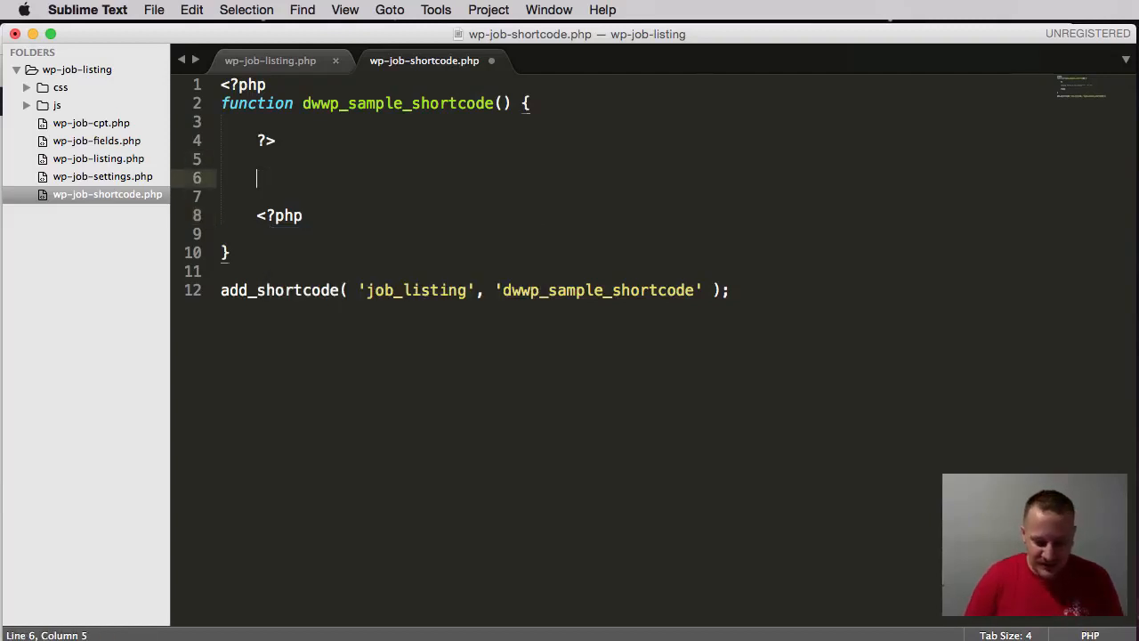
type("<h1></h1>")
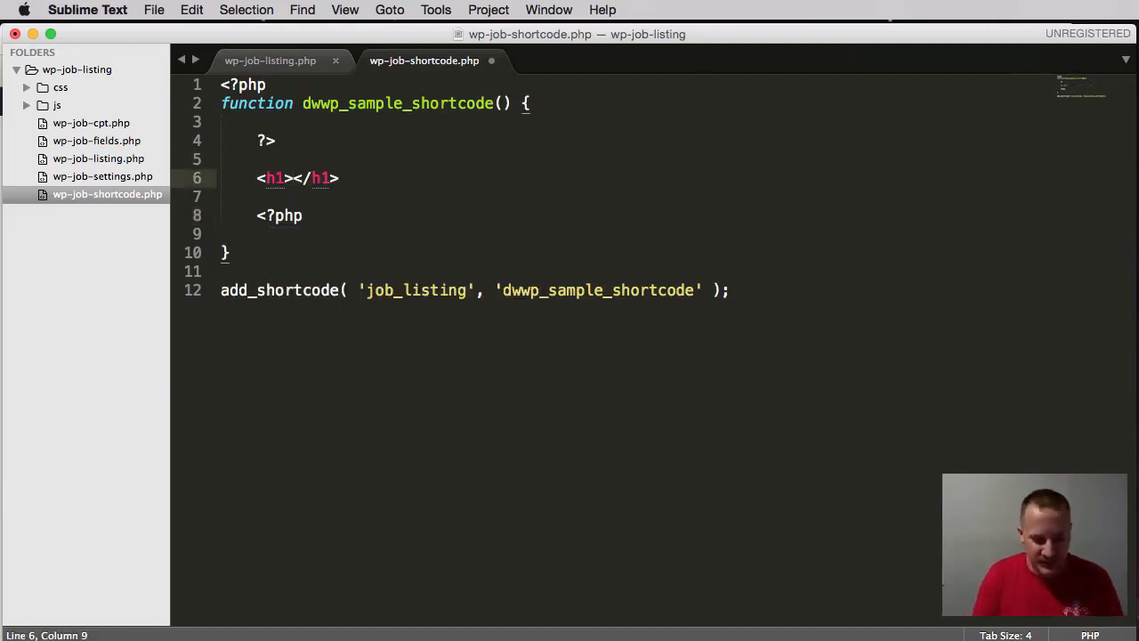
type("I am")
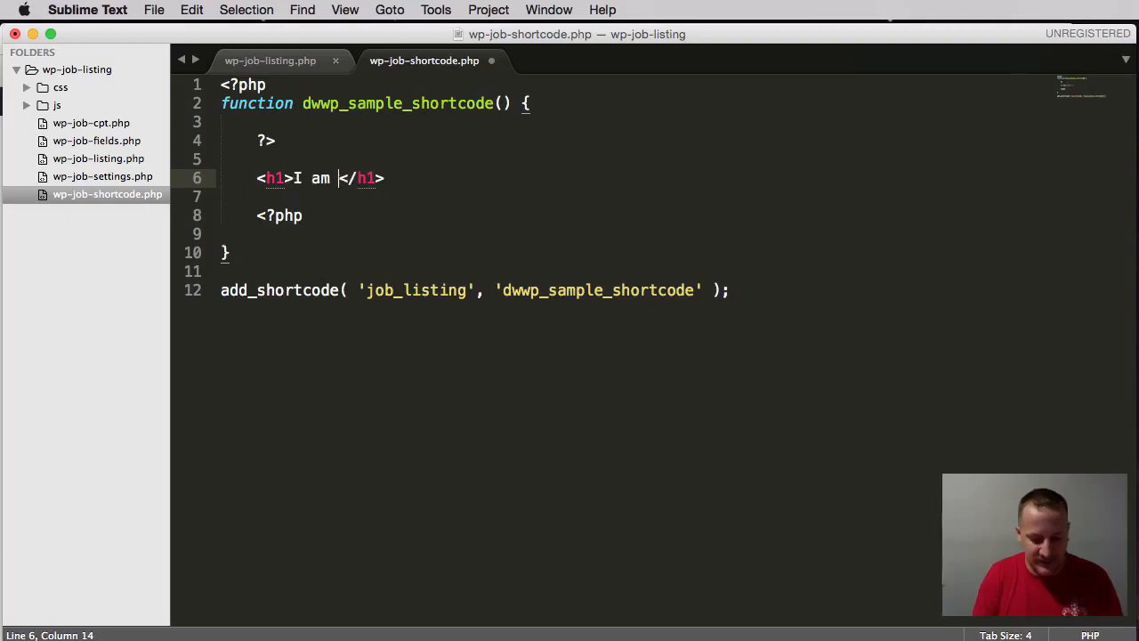
type("a title")
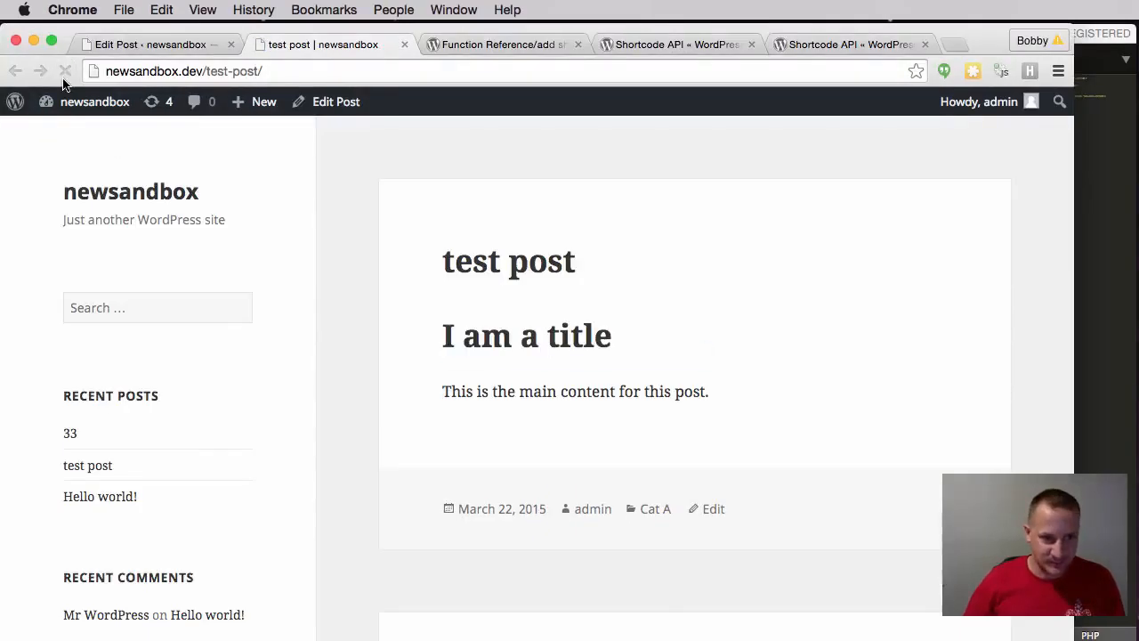
double_click(527, 335)
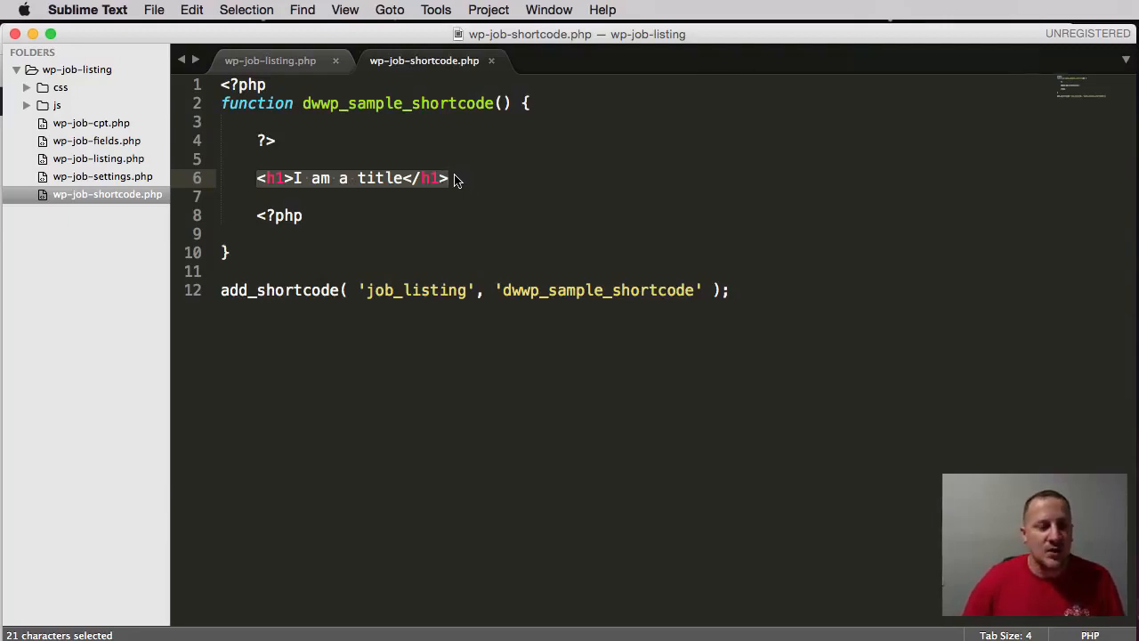
Rewrite the body as return '<h1>I am a title</h1>'; and reload the test post to check the heading
left_click(260, 178)
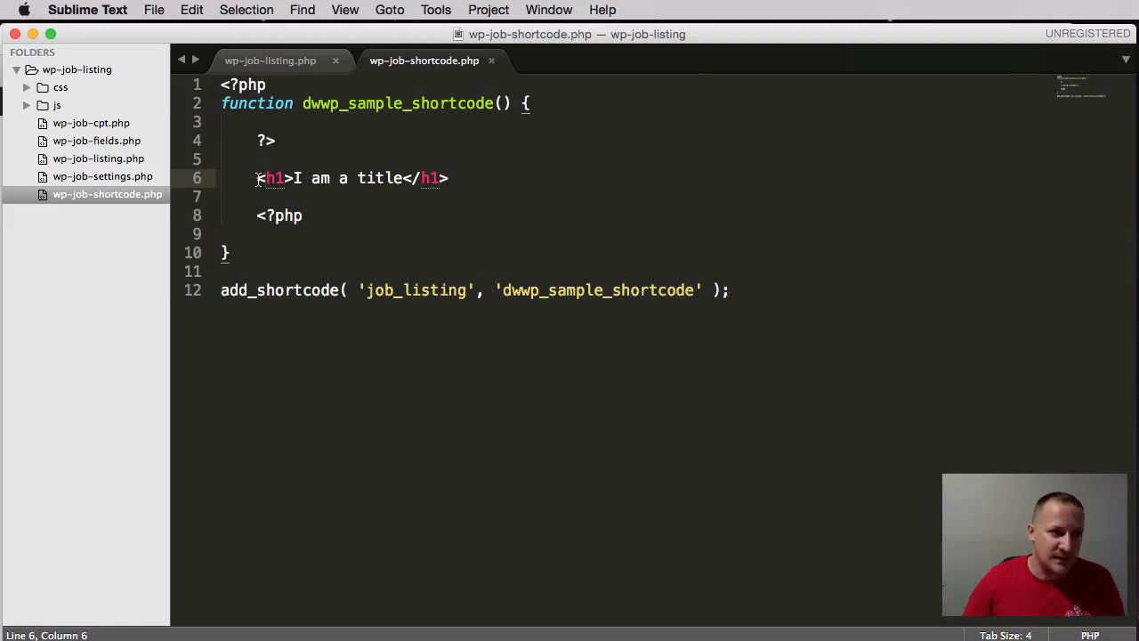
type("ret")
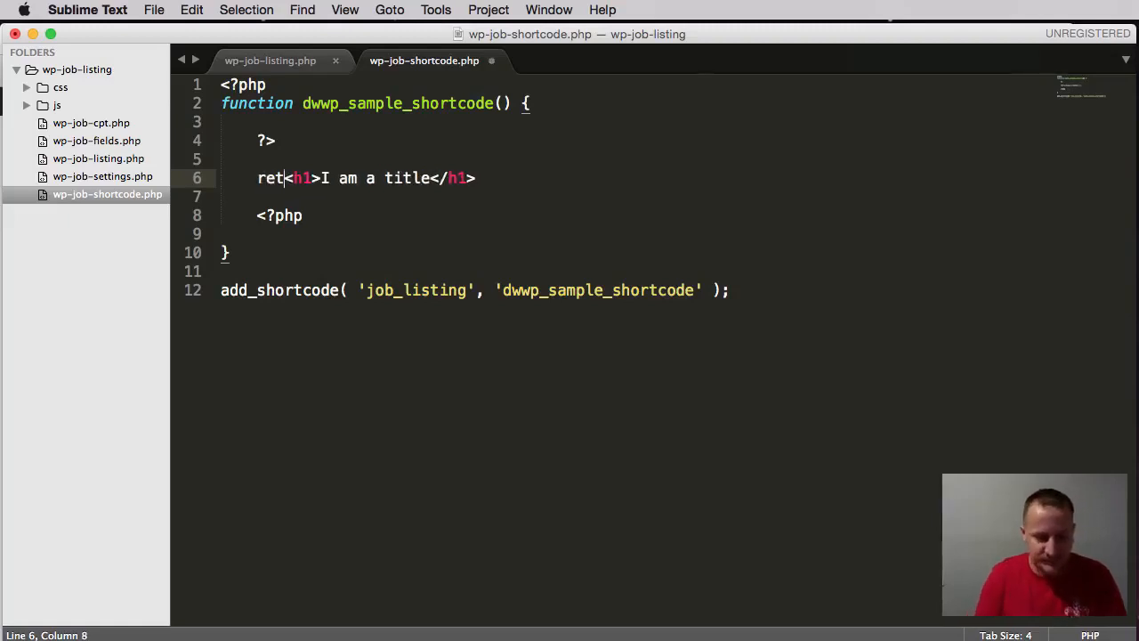
type("urn")
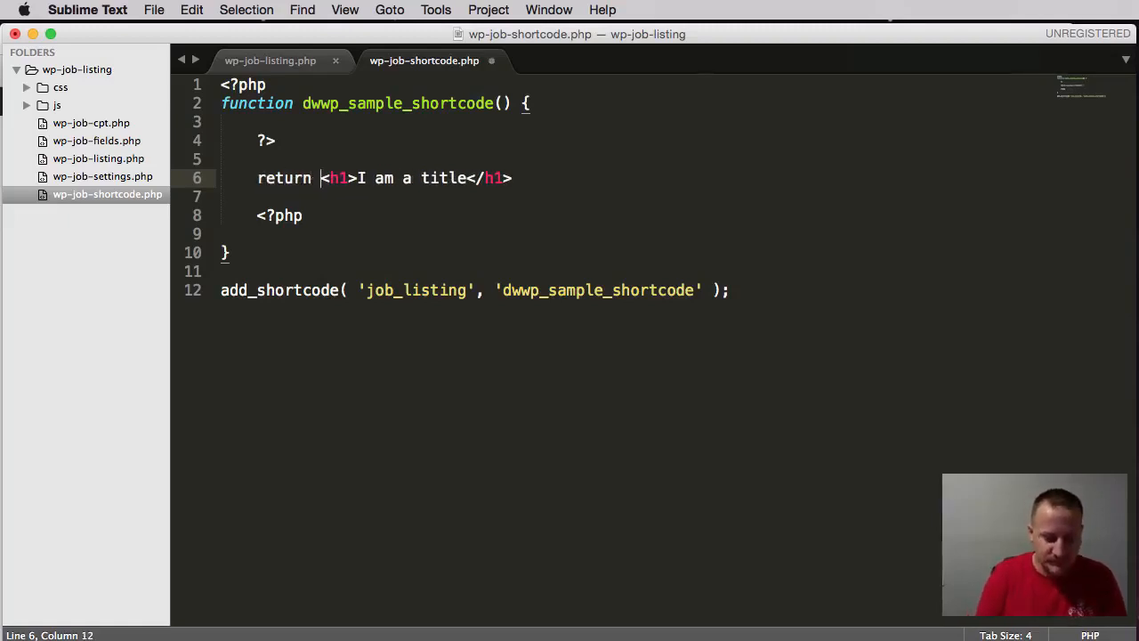
type("'")
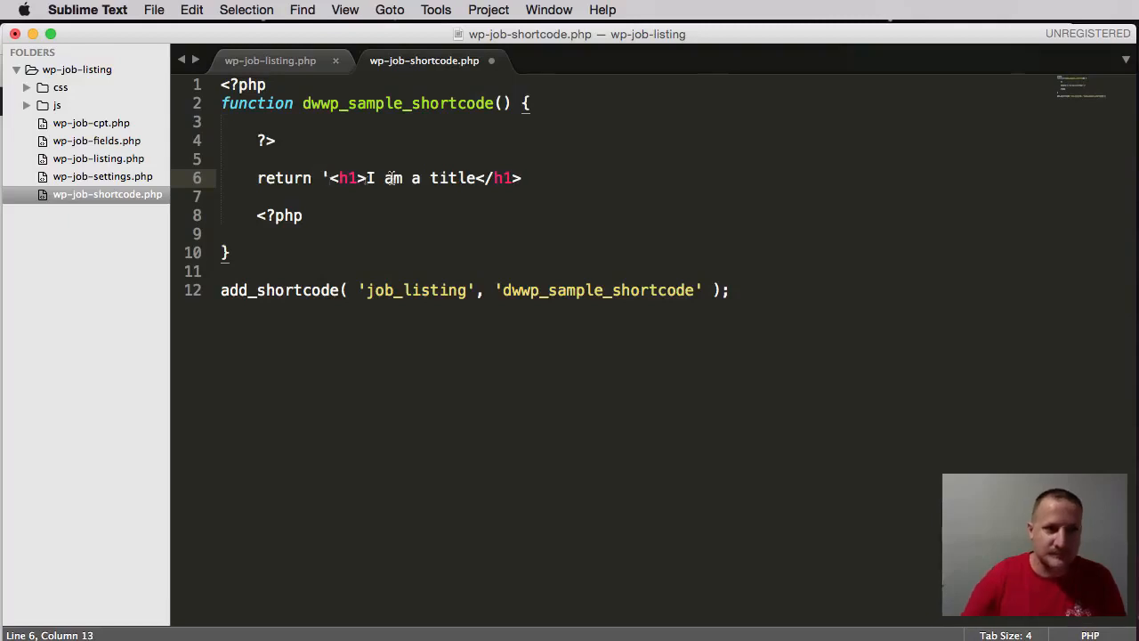
type("';")
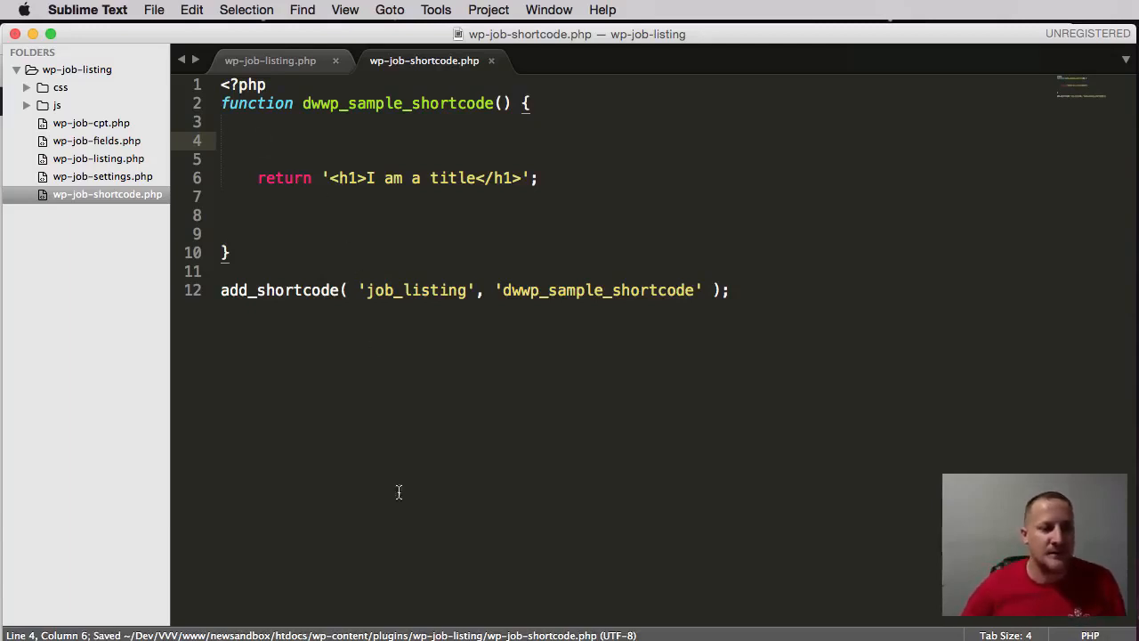
left_click(321, 178)
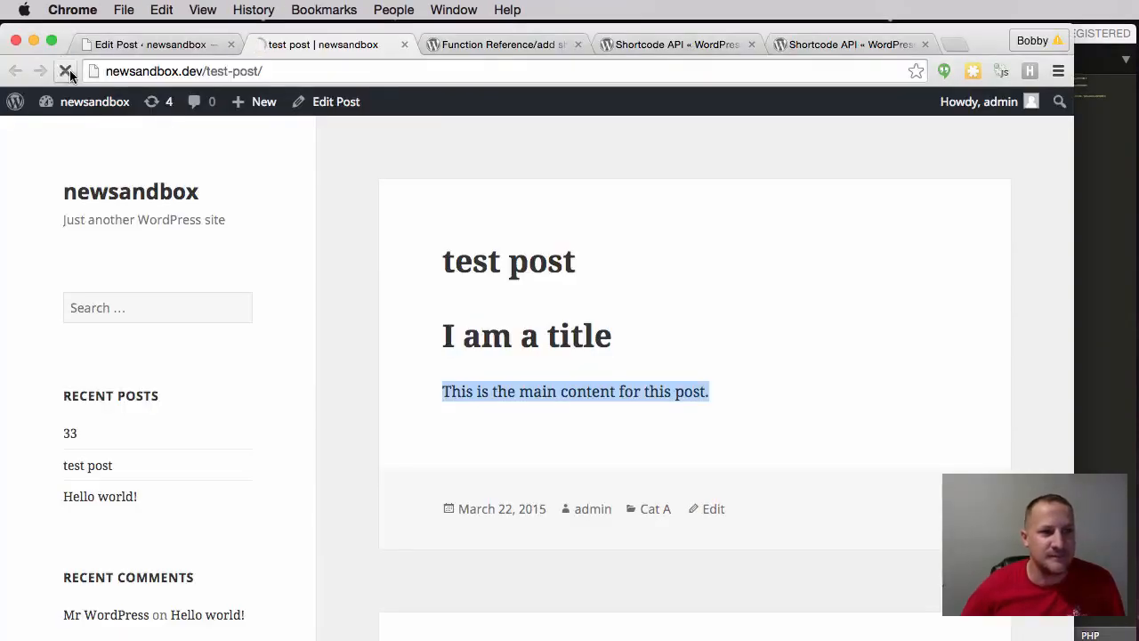
left_click(64, 71)
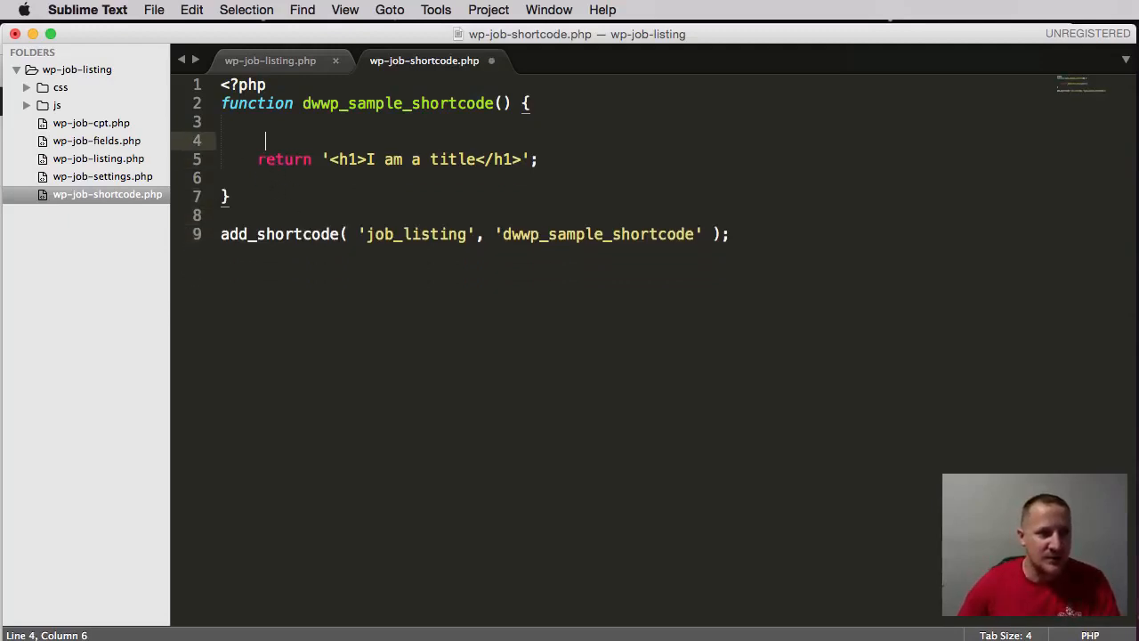
Add $atts, $content as parameters of dwwp_sample_shortcode()
key("Backspace")
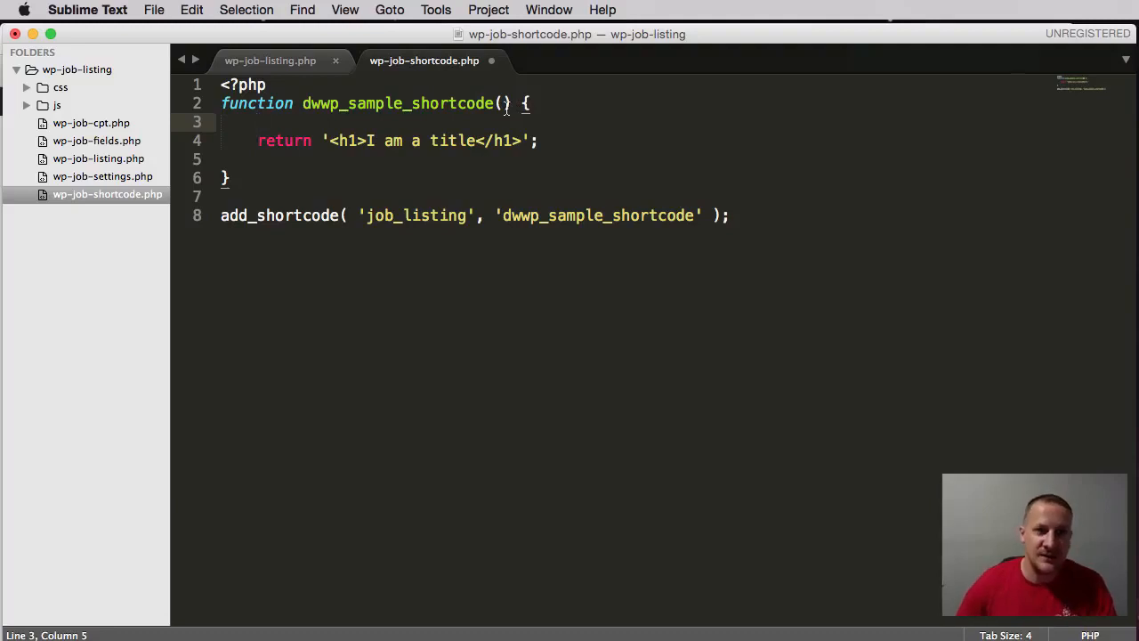
left_click(503, 104)
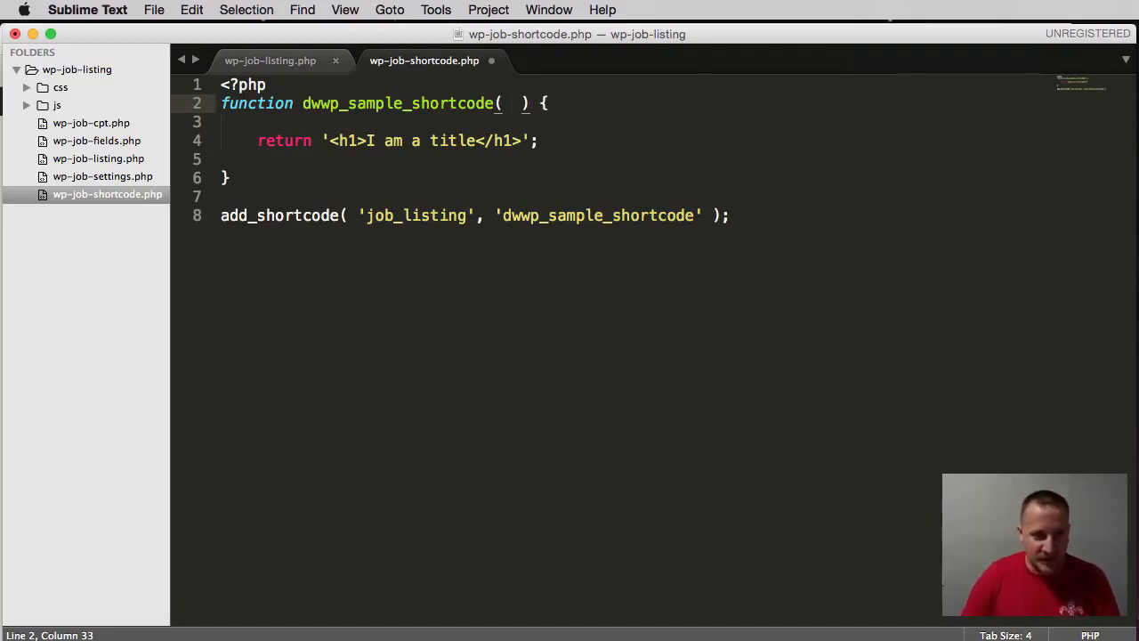
type("$a")
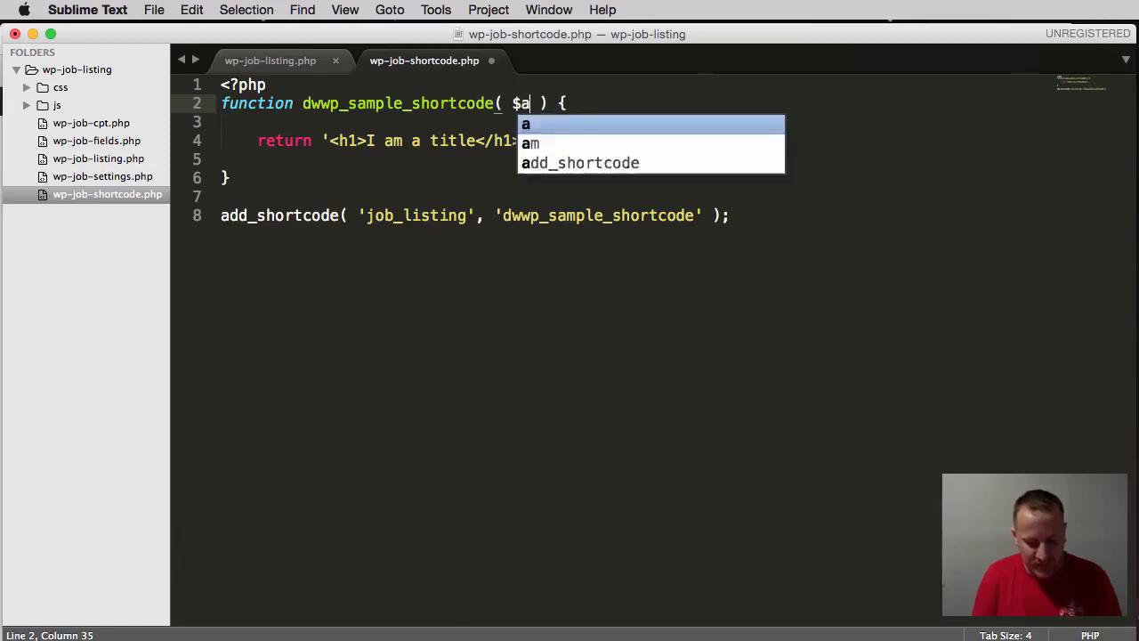
type("tts,")
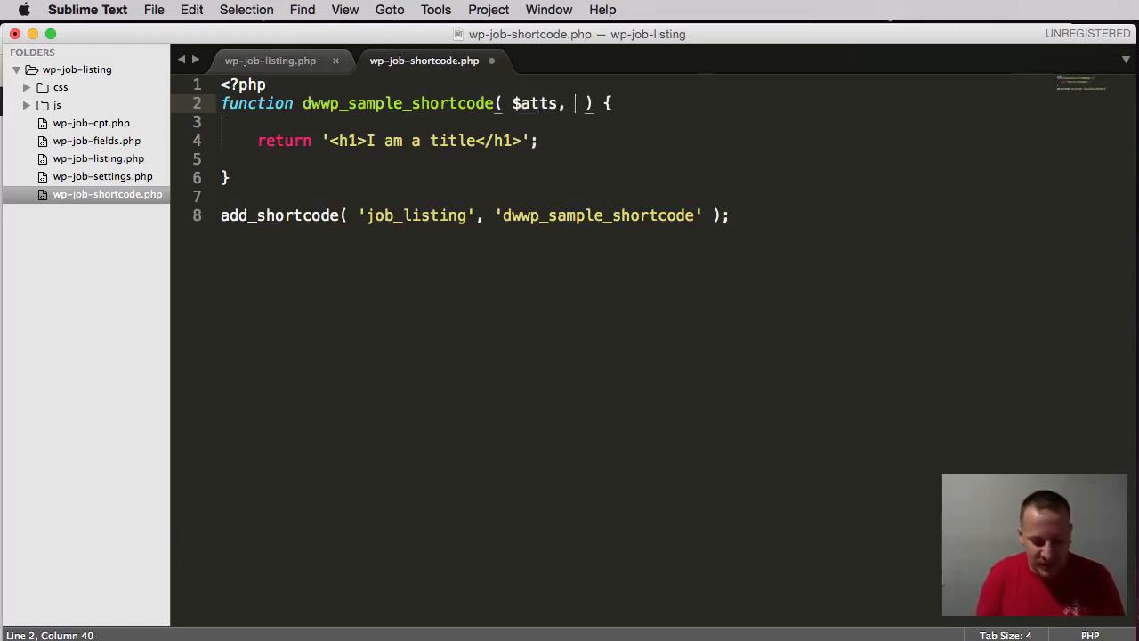
type("$conten")
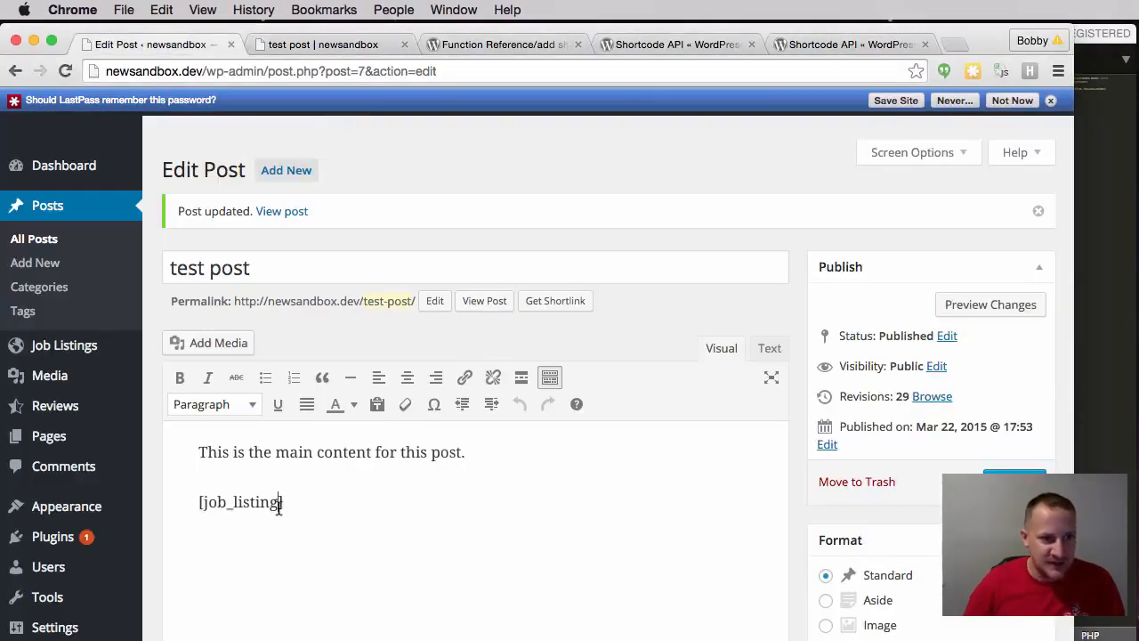
Write the post's shortcode as [job_listing title="My new title"]
type("title=\"")
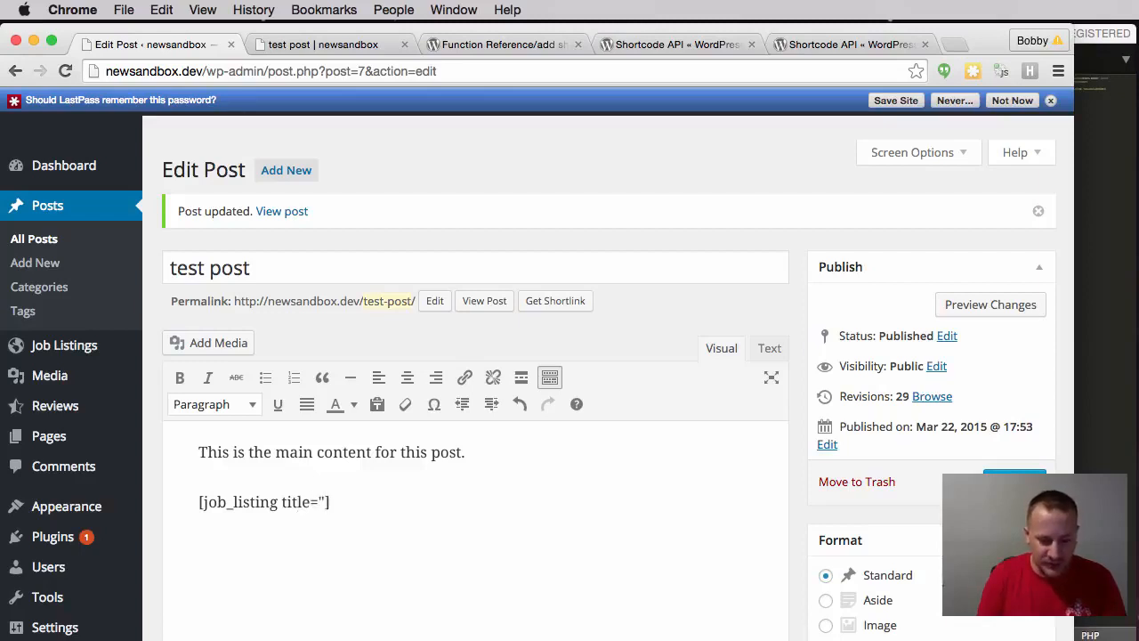
type("My new tit")
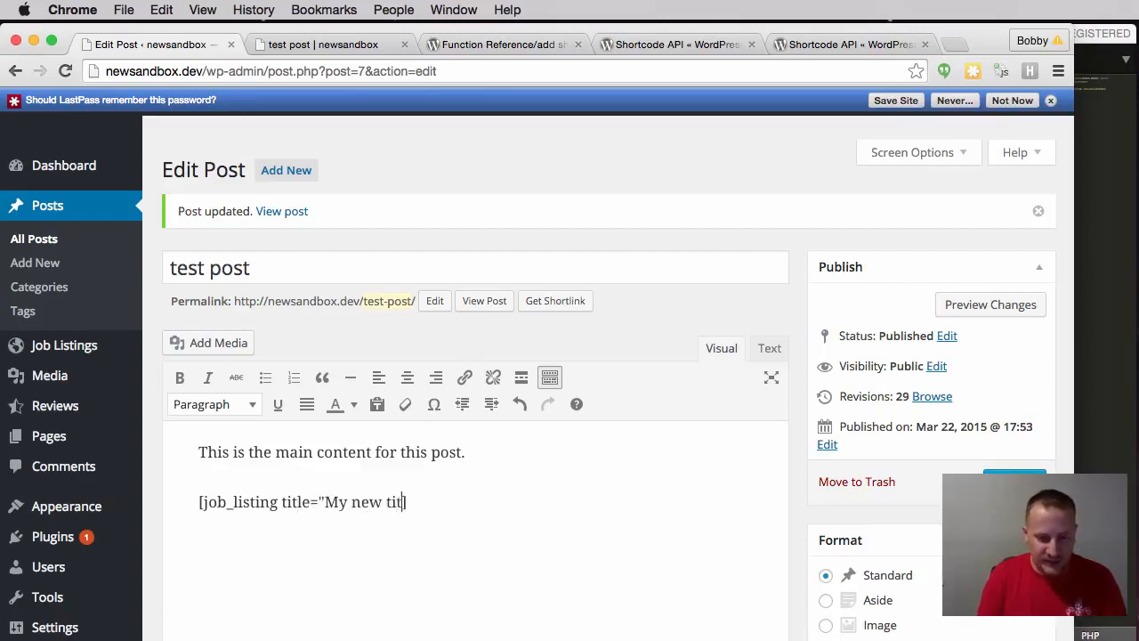
type("le\"]")
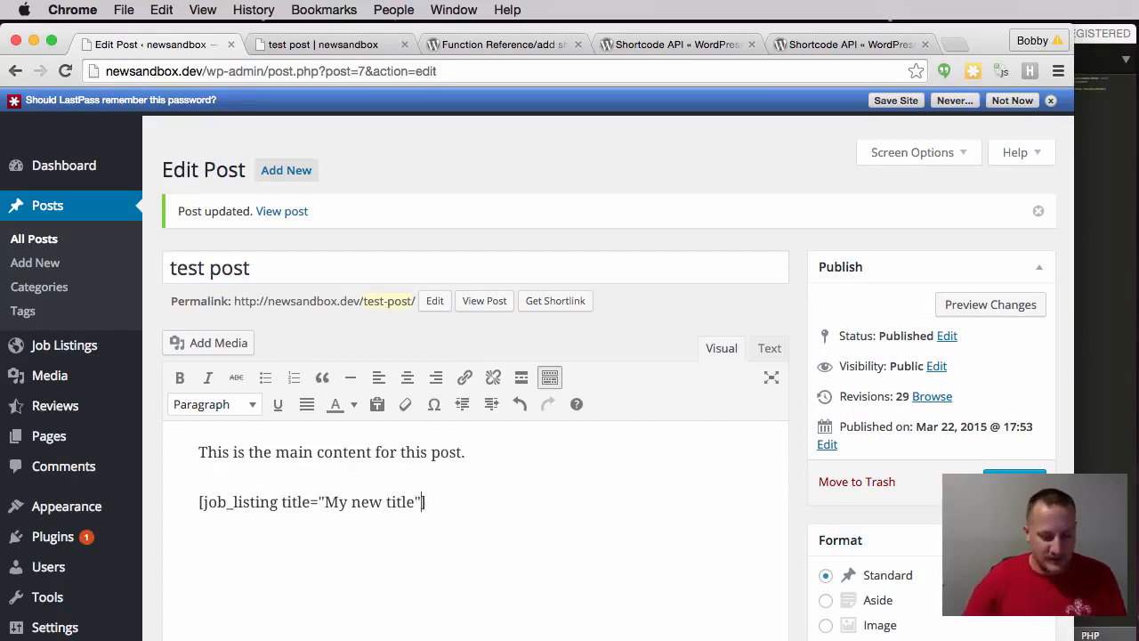
mouse_move(1108, 165)
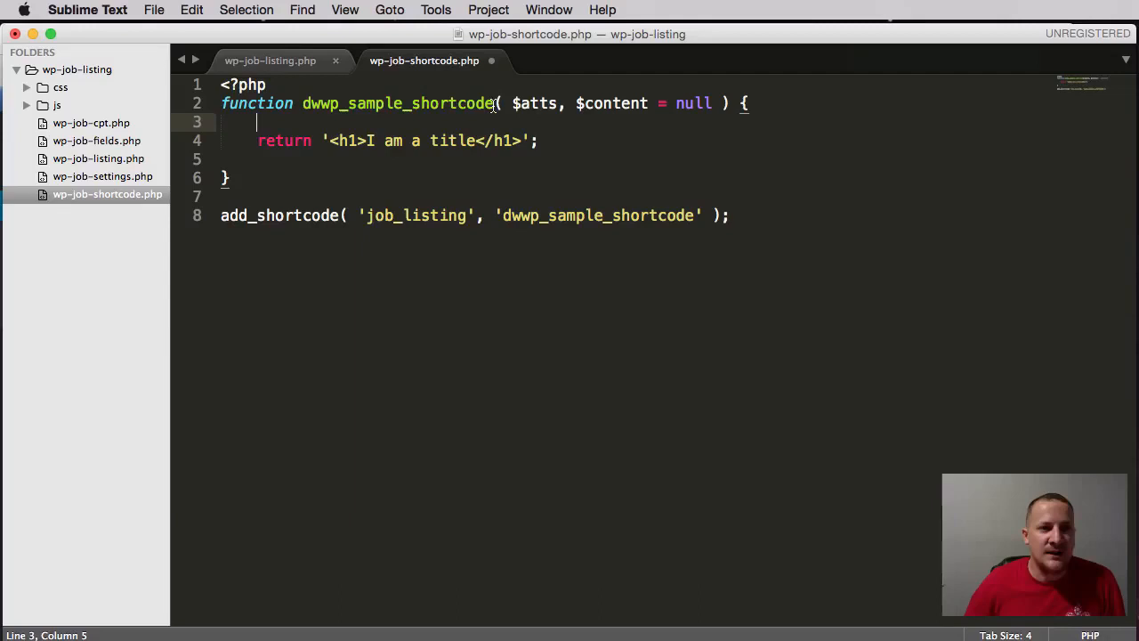
mouse_move(538, 146)
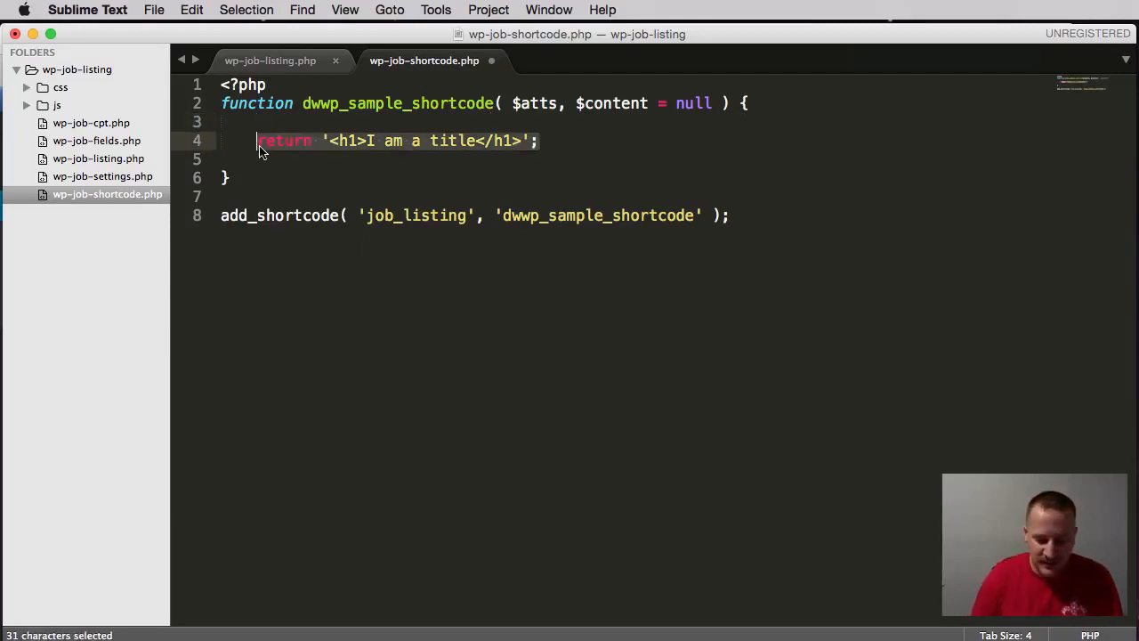
Replace the return line with print_r( $atts );
type("print(arg")
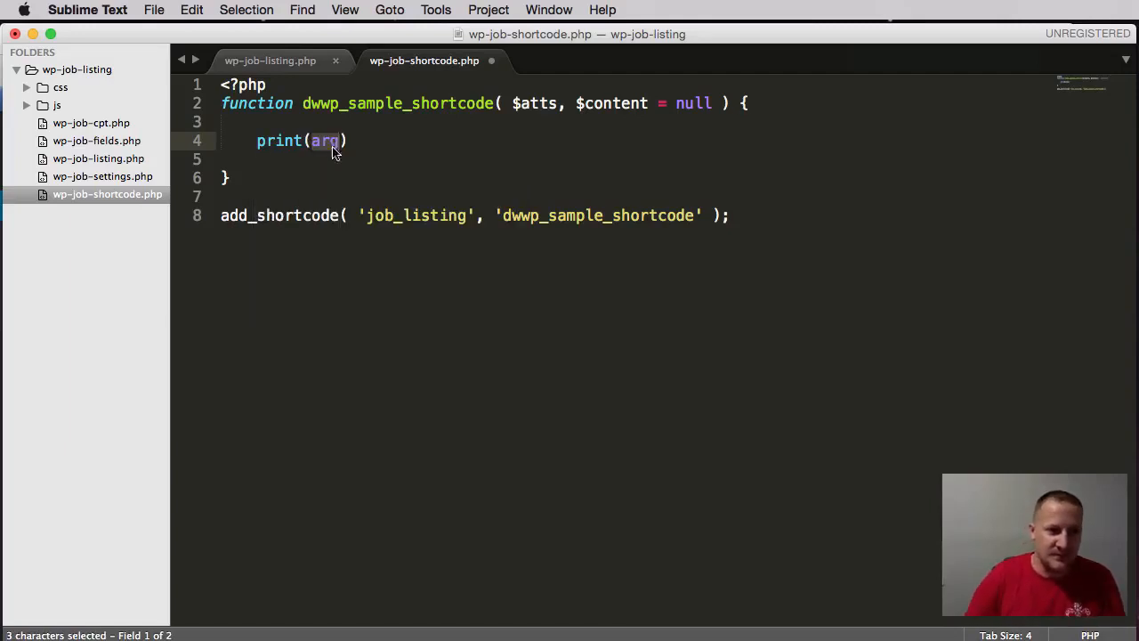
key("delete")
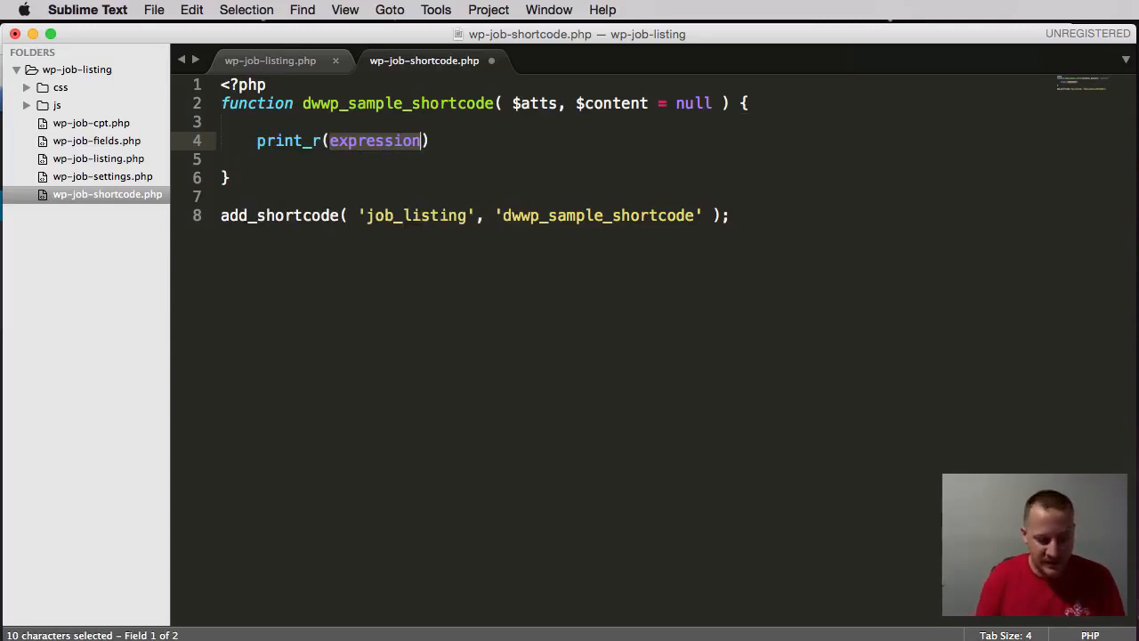
type("$atts")
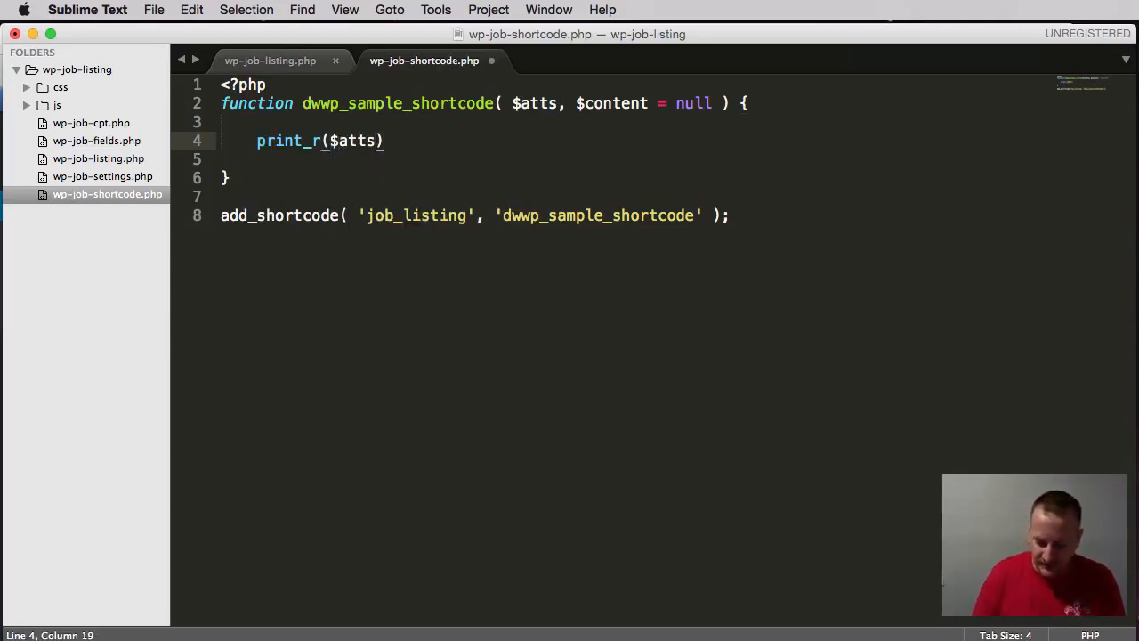
type(";")
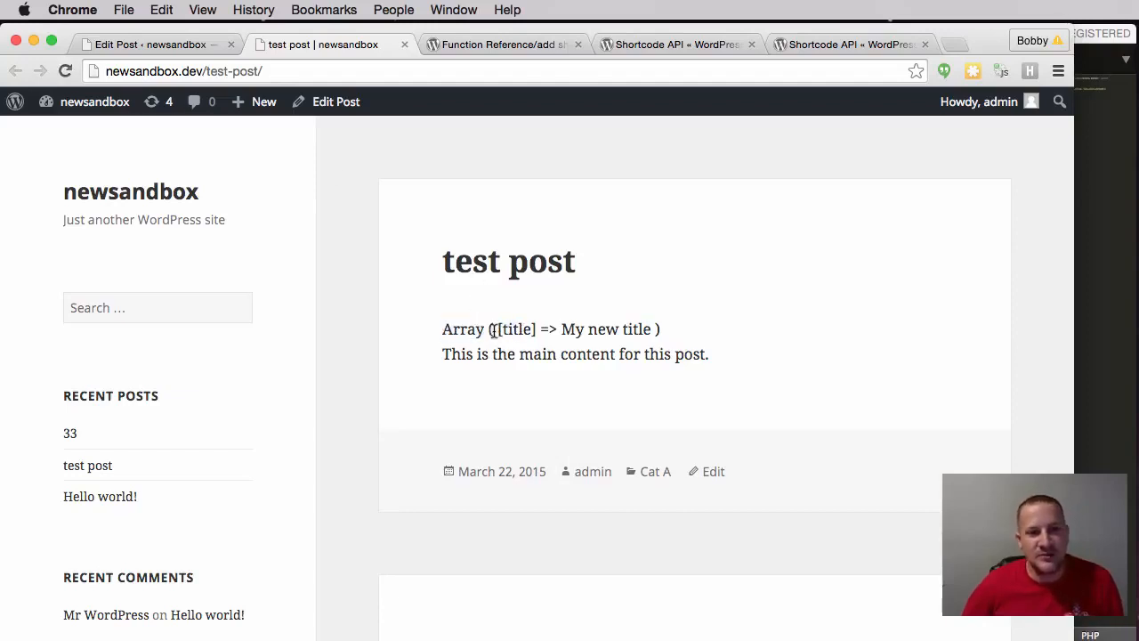
Select the [title] key in the printed Array ( [title] => My new title )
double_click(516, 329)
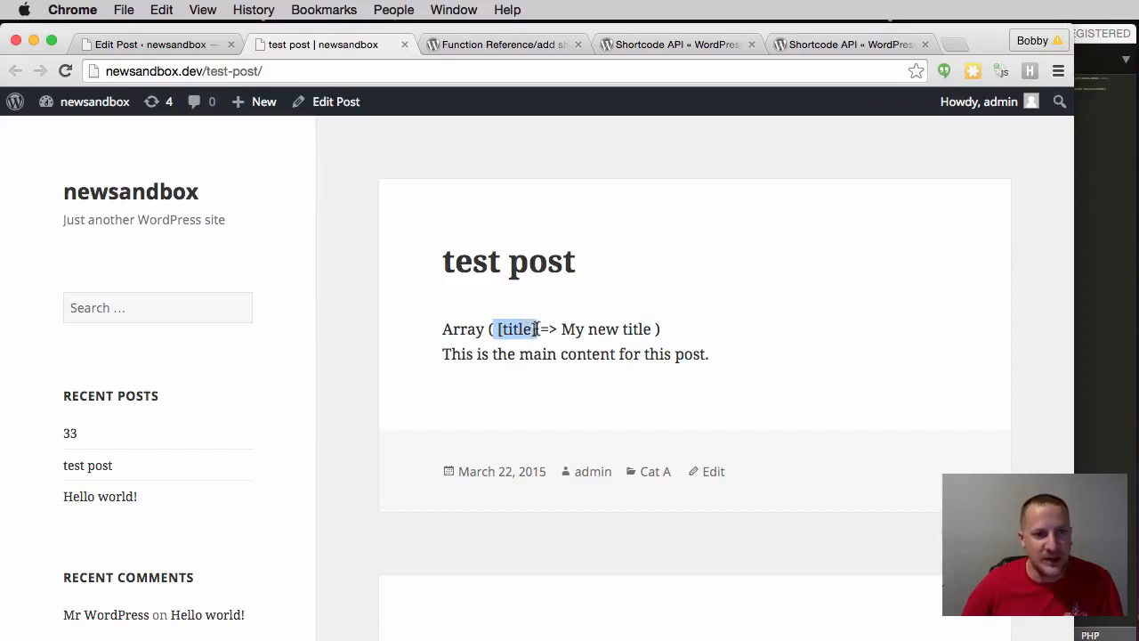
mouse_move(571, 331)
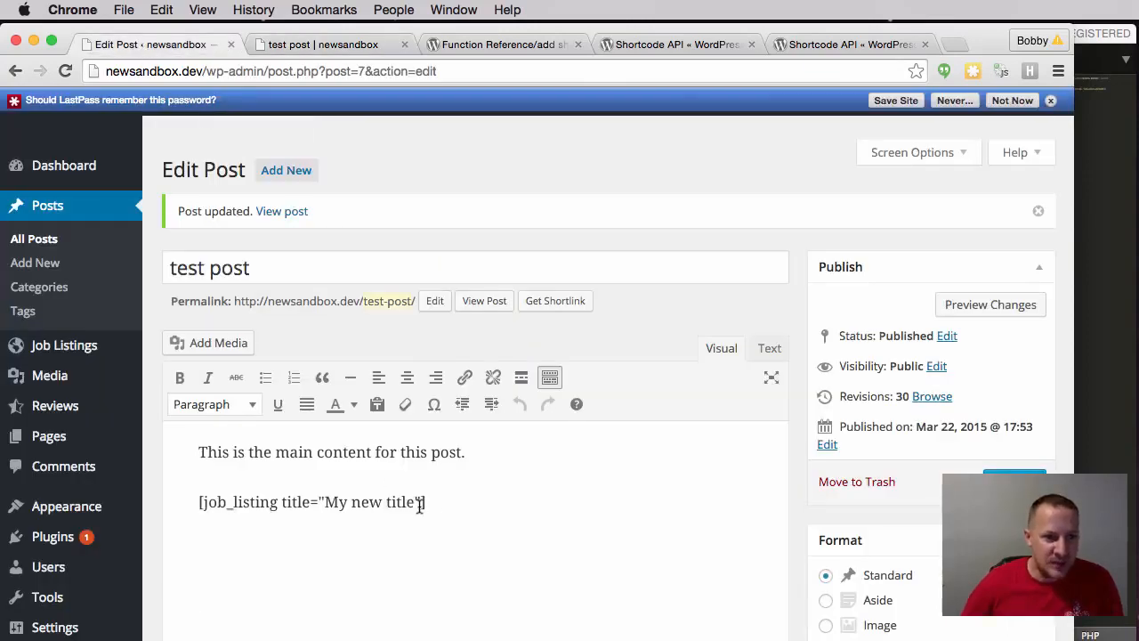
Add src="57hfbf" to the shortcode and check the printed src value on the test post
type("sc")
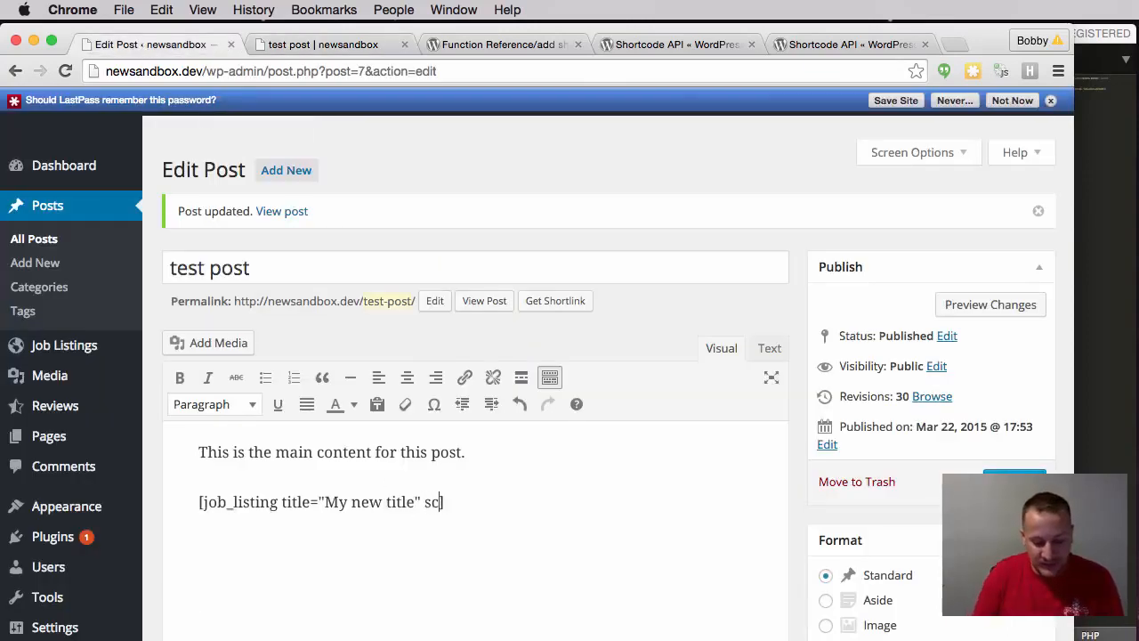
type("r")
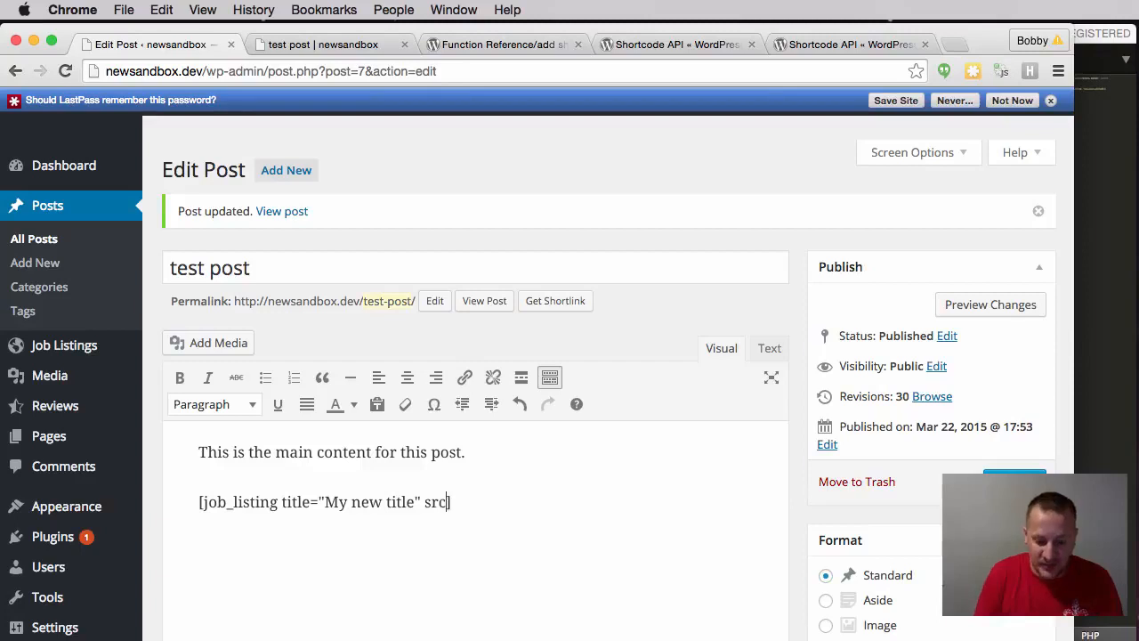
type("=\"\"")
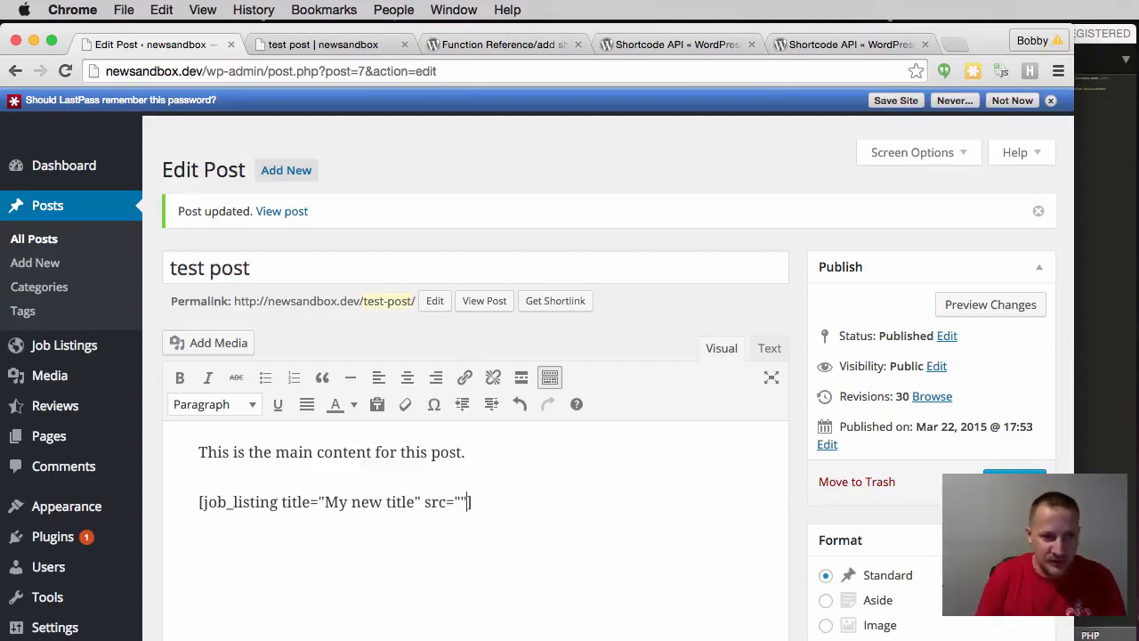
type("]")
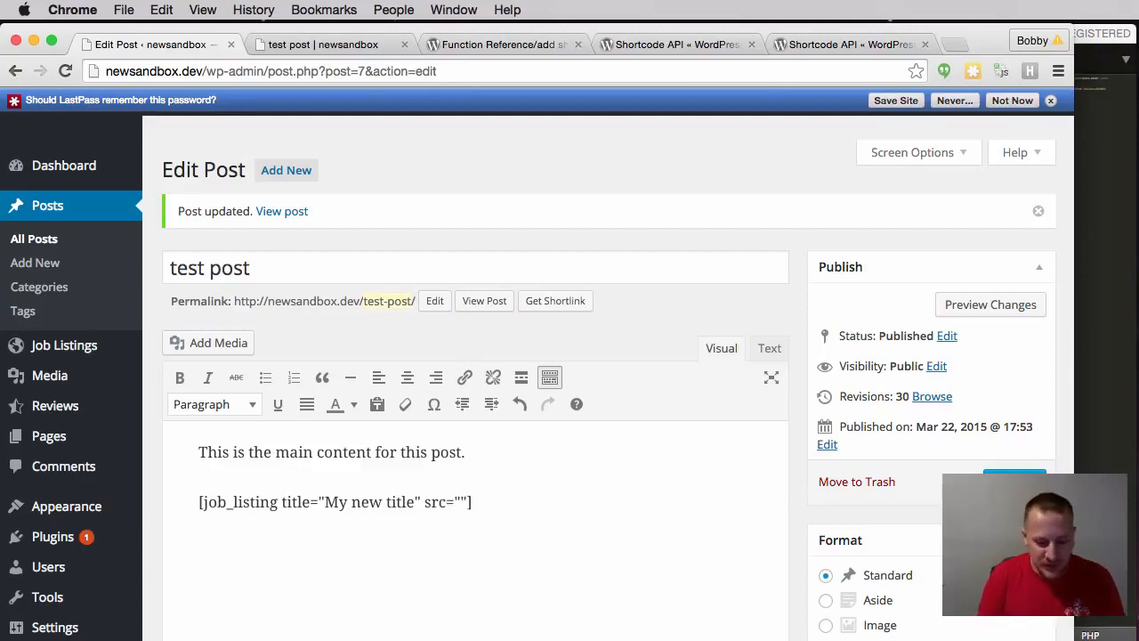
type("57hfb")
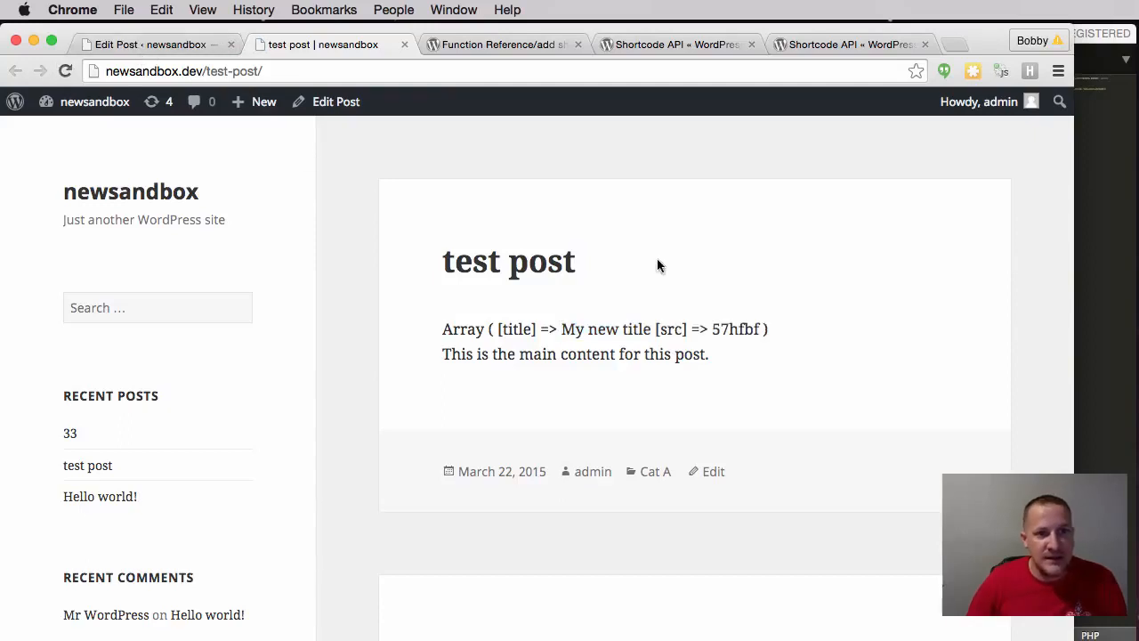
left_click_drag(656, 329, 767, 329)
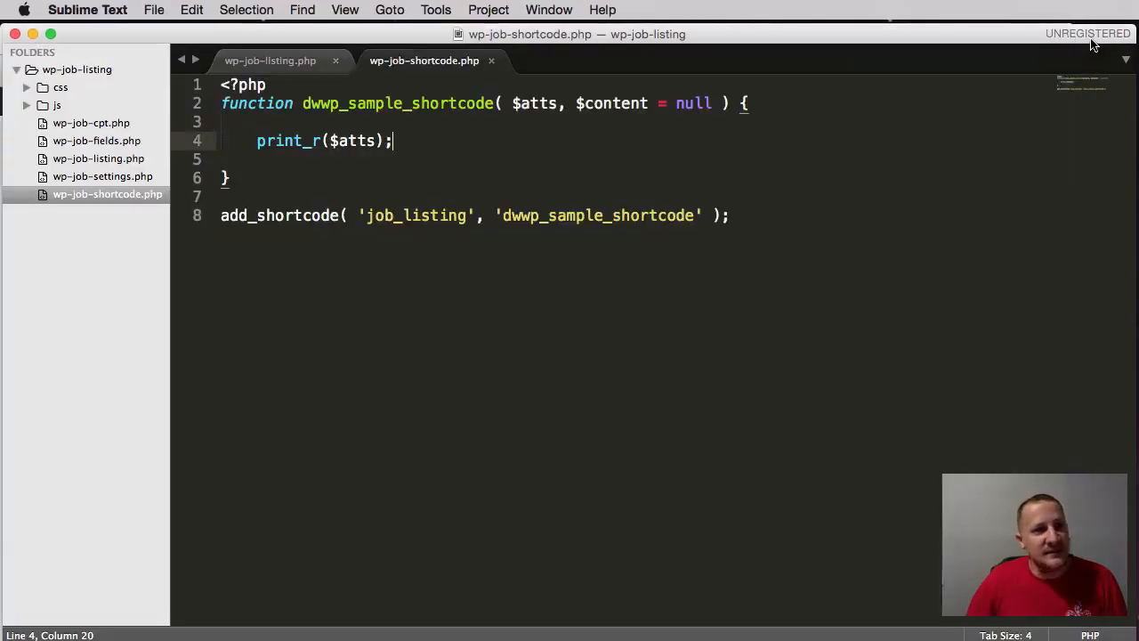
Delete the print_r($atts); line and the blank line above it from the shortcode function
double_click(530, 103)
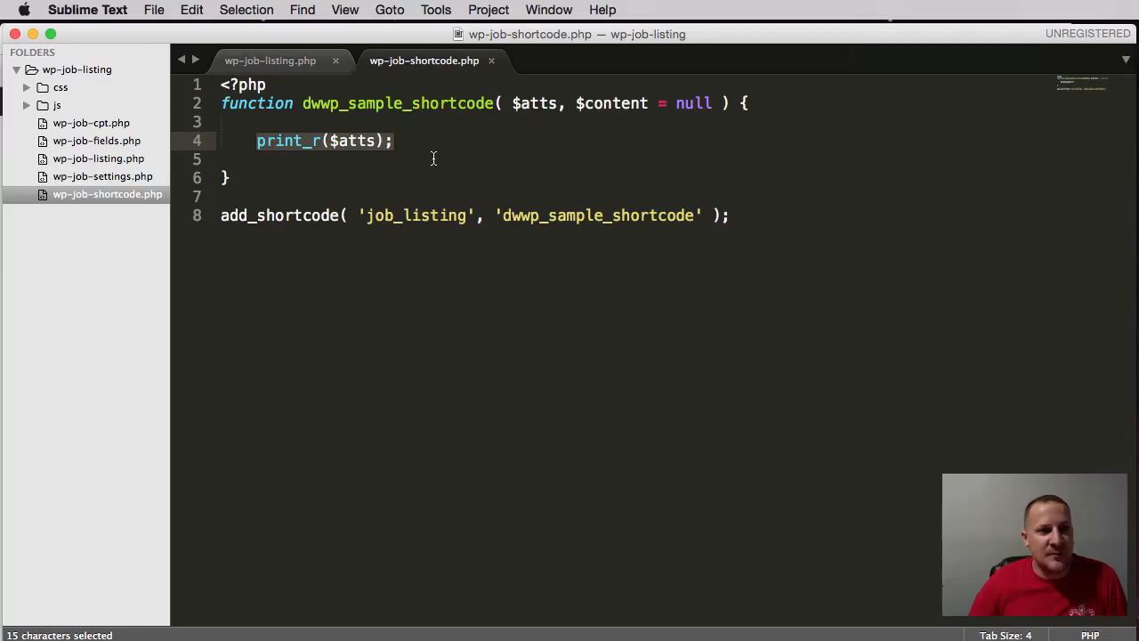
left_click(270, 61)
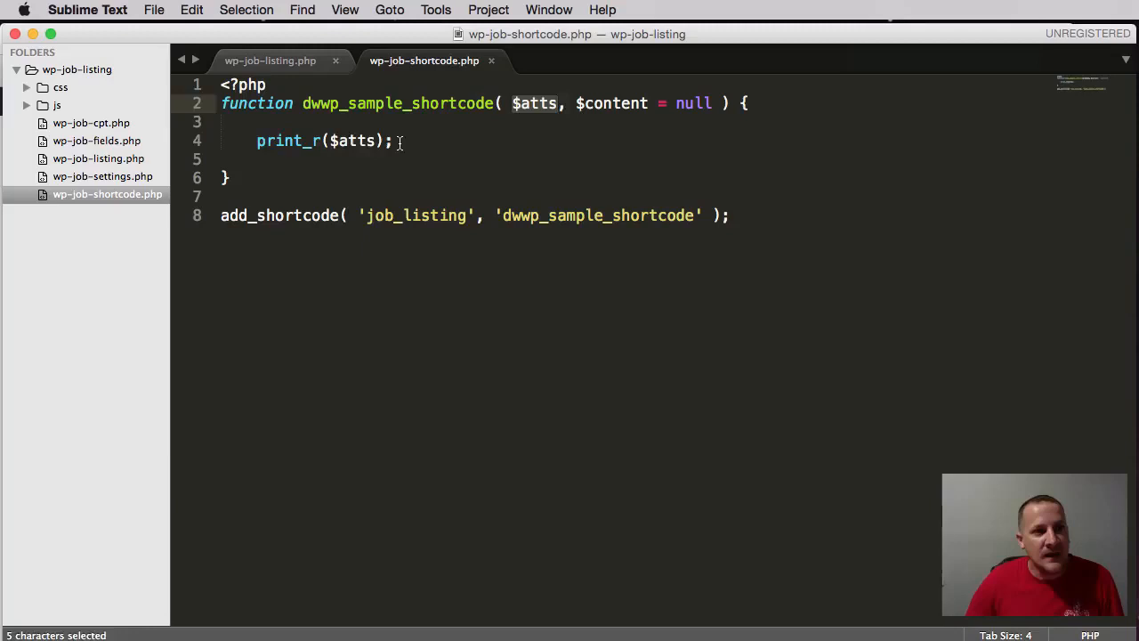
left_click_drag(391, 140, 256, 121)
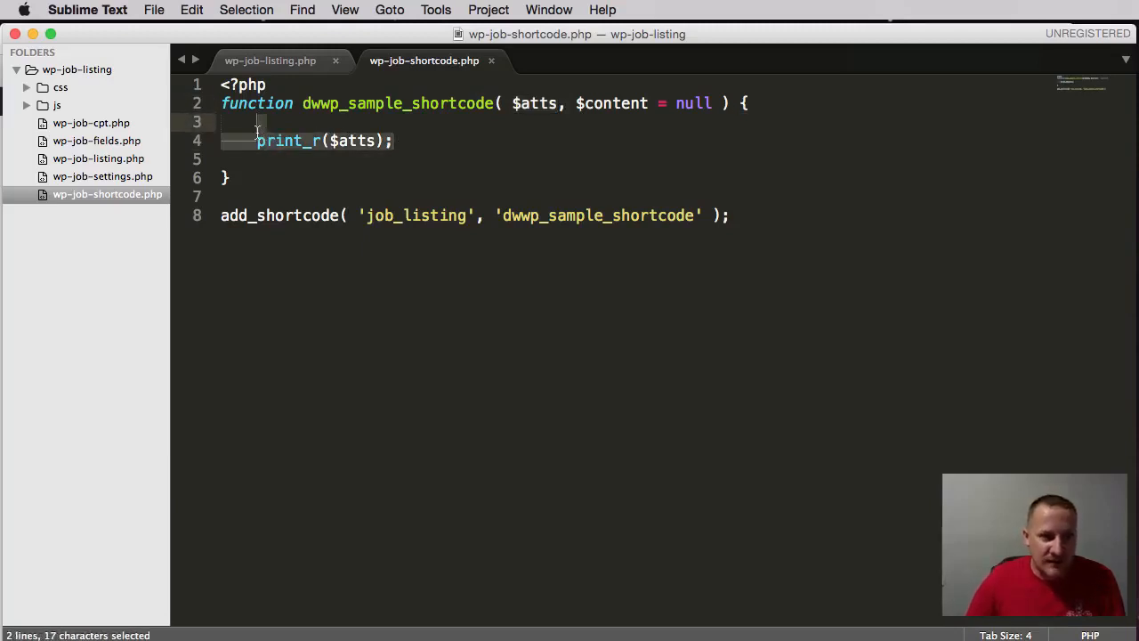
key("delete")
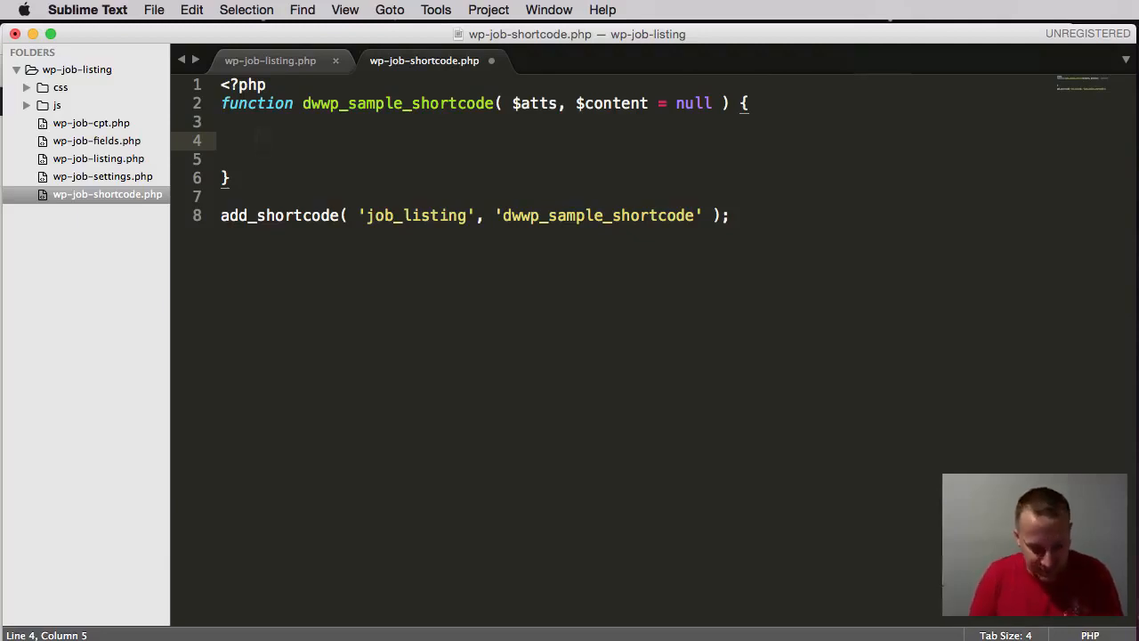
Assign $atts from shortcode_atts with a defaults array entry 'title' => 'Default title'
type("$atts = shortcode_atts(")
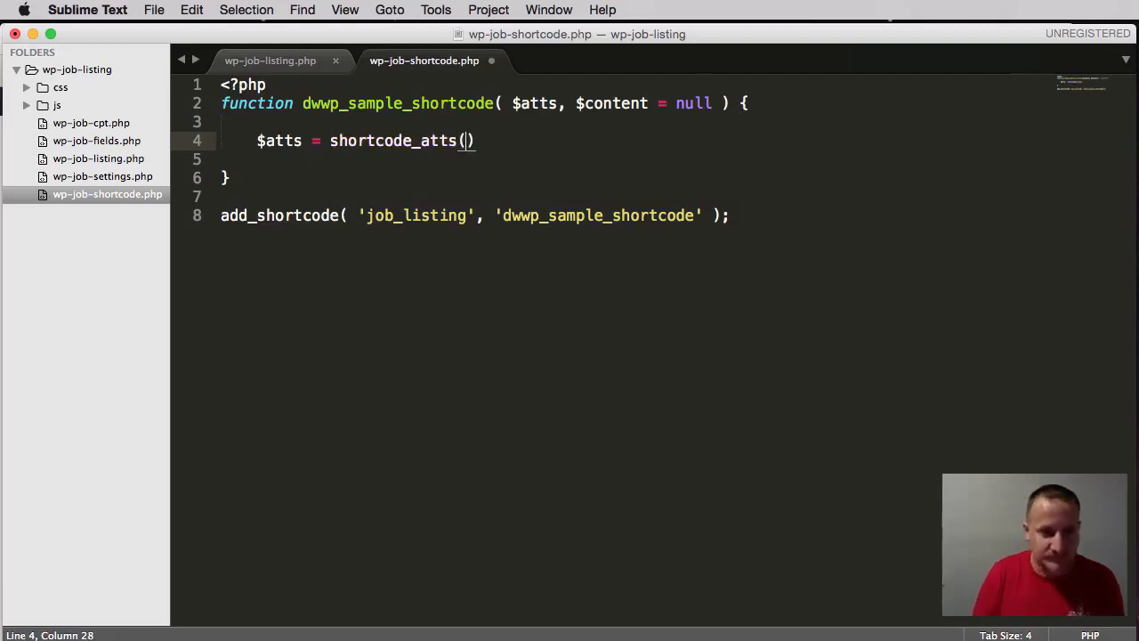
type(";")
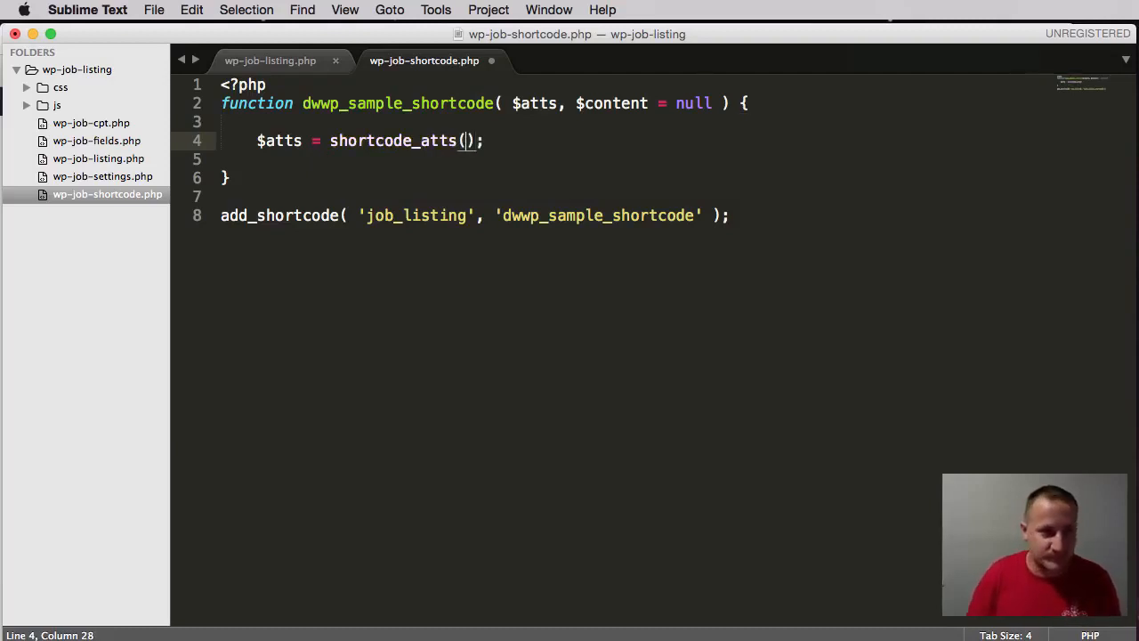
type("array(")
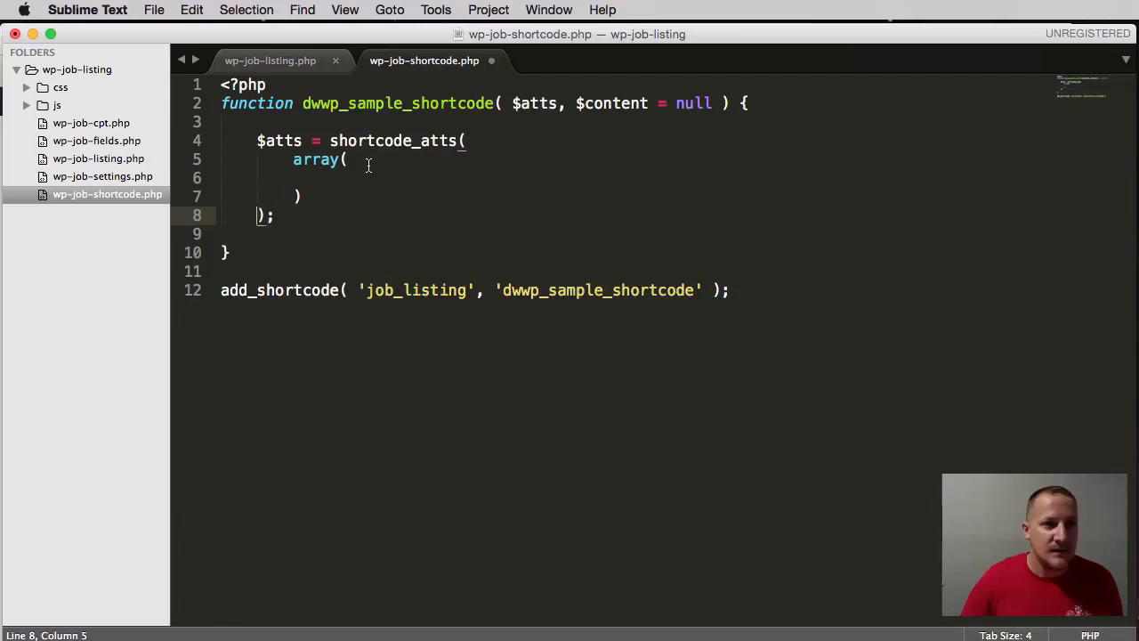
left_click(347, 178)
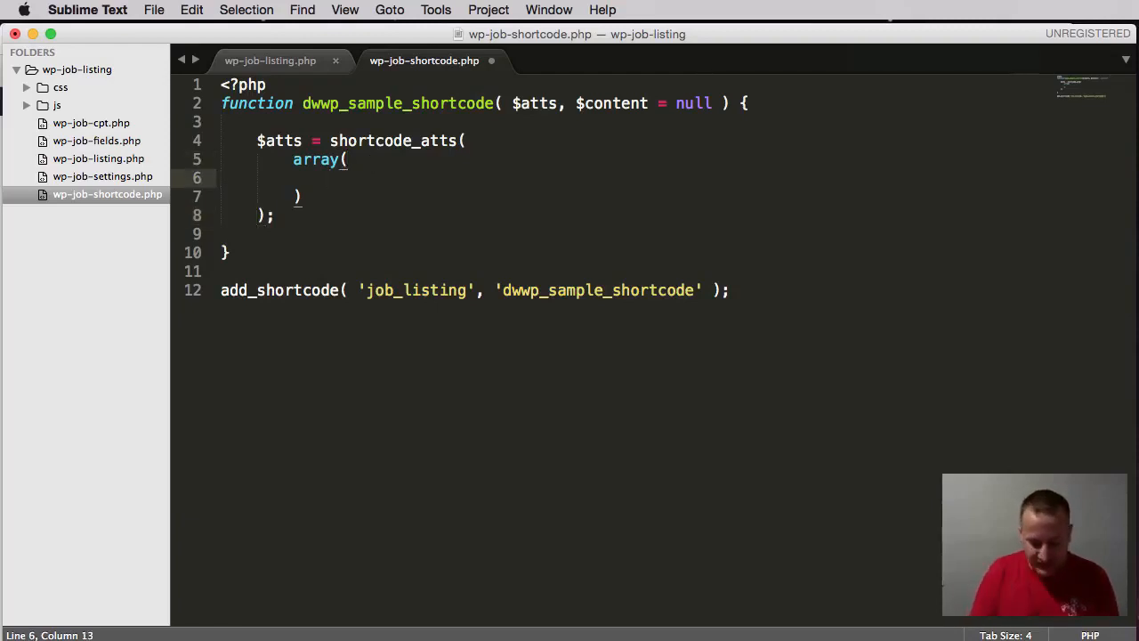
type("'title'")
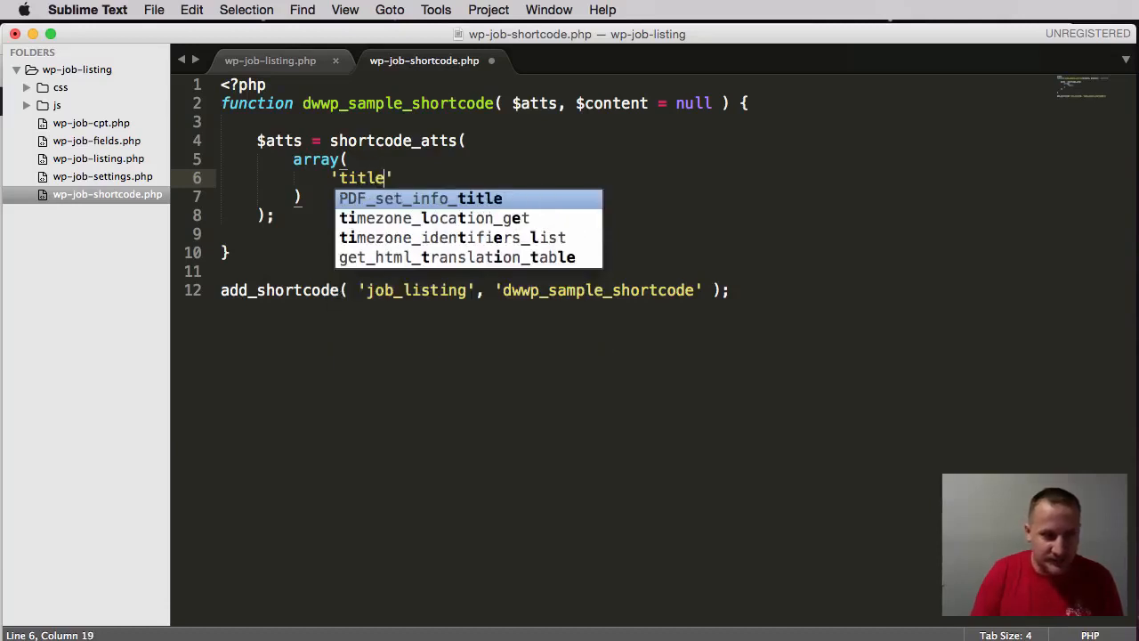
type("=>")
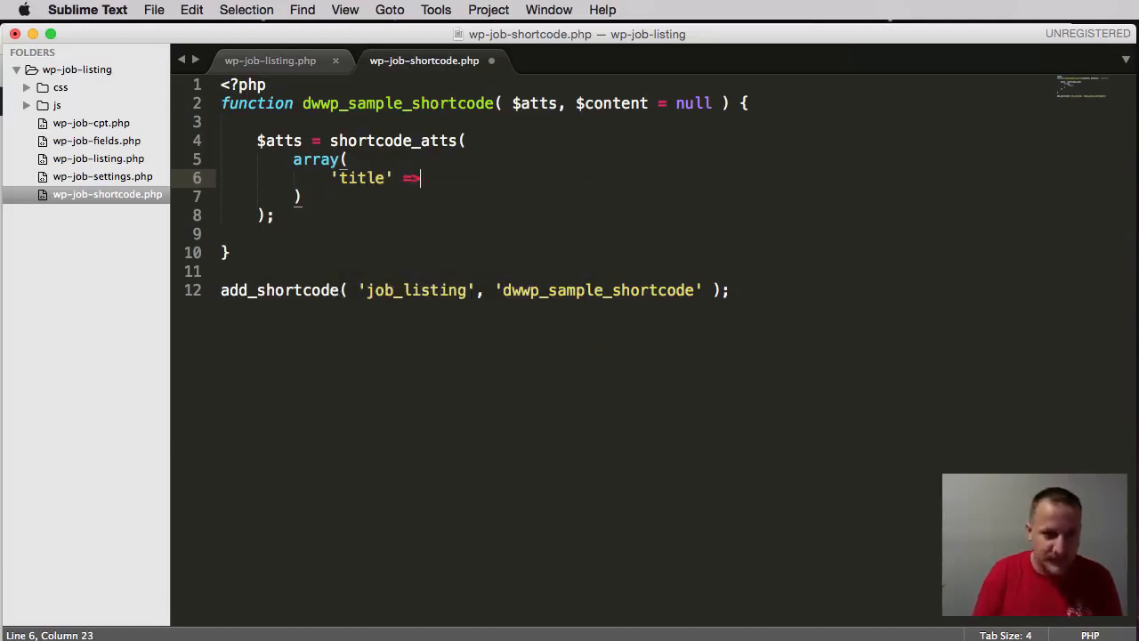
type("''")
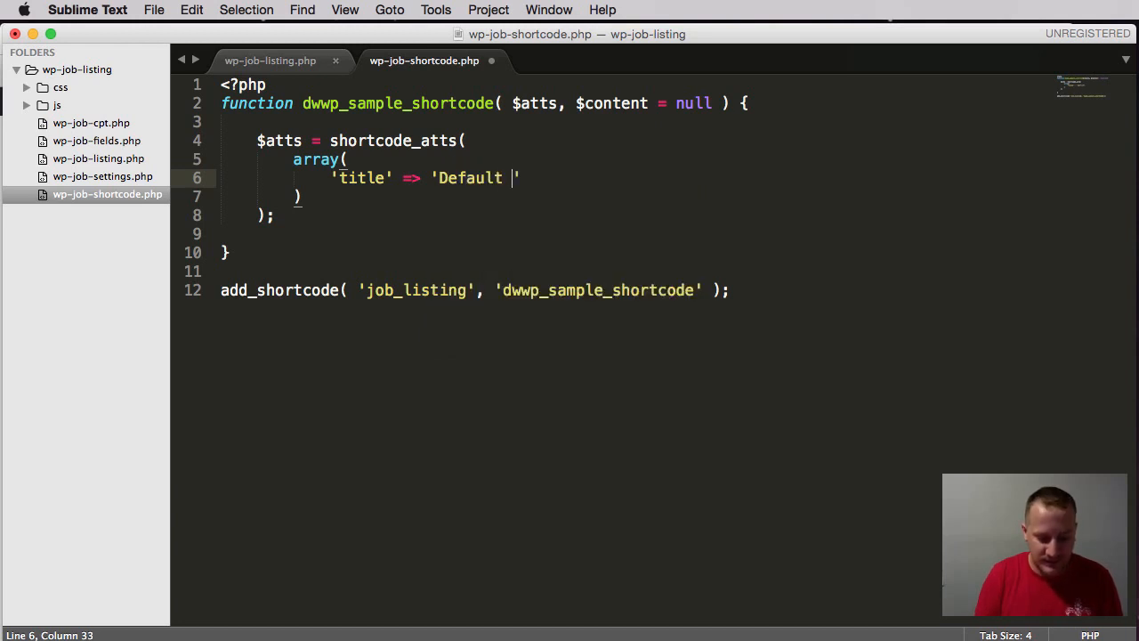
type("title'")
type("'src' =>")
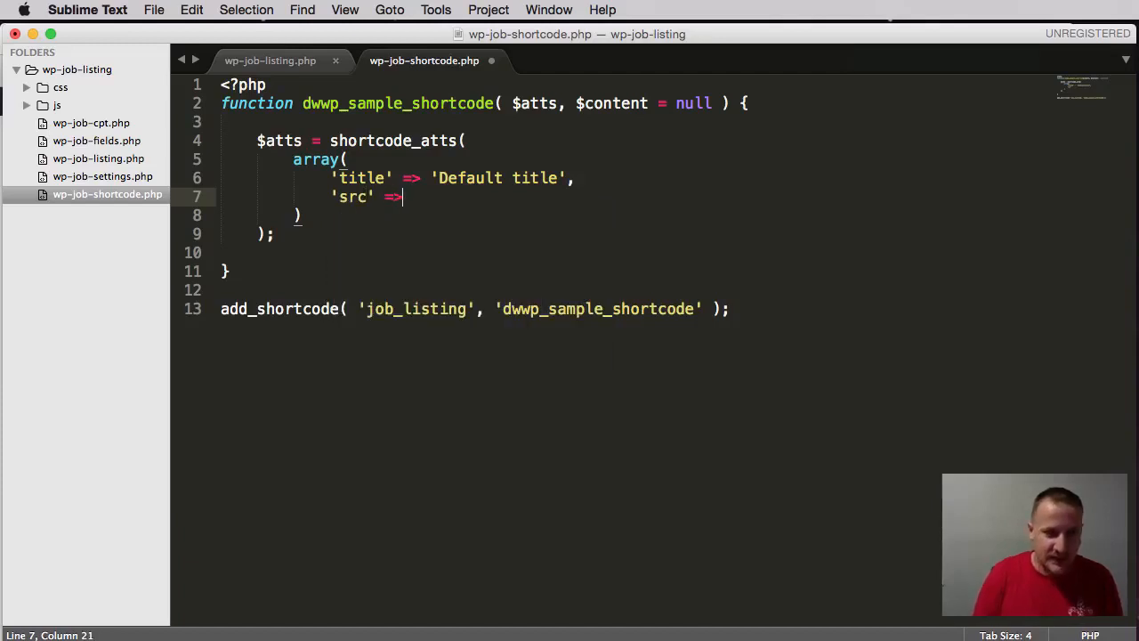
type("'ww.'")
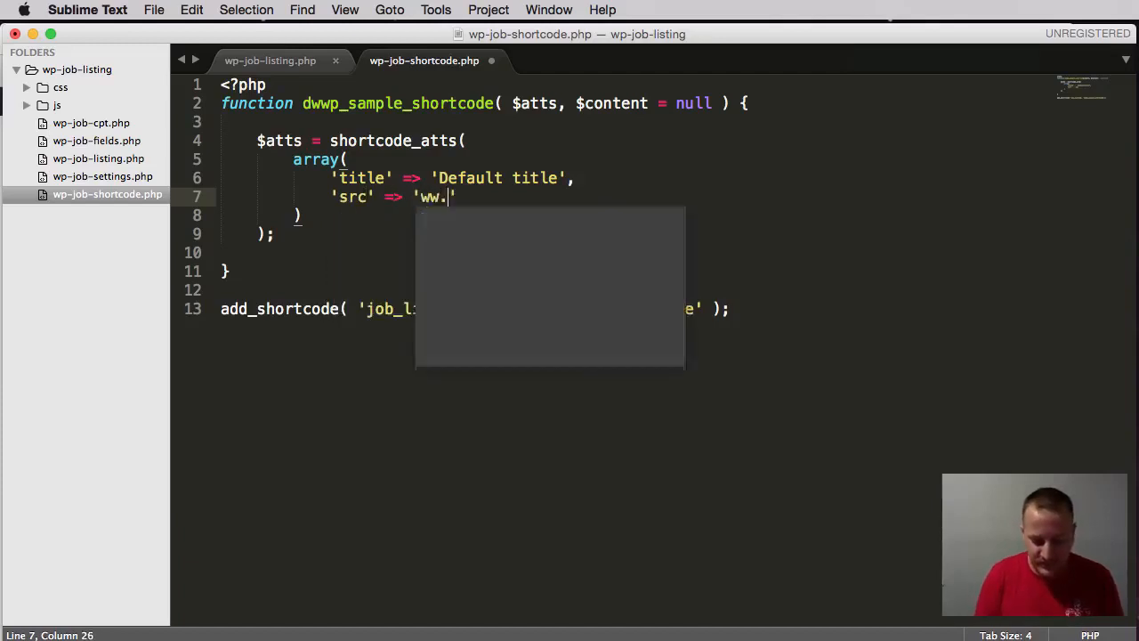
type("google.com")
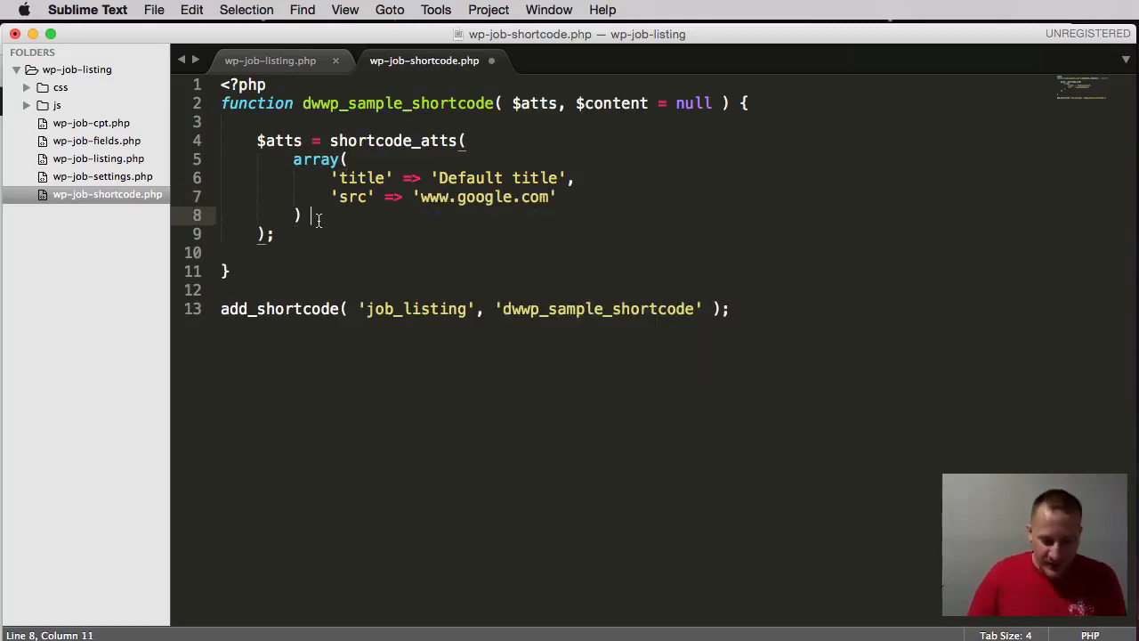
type(",")
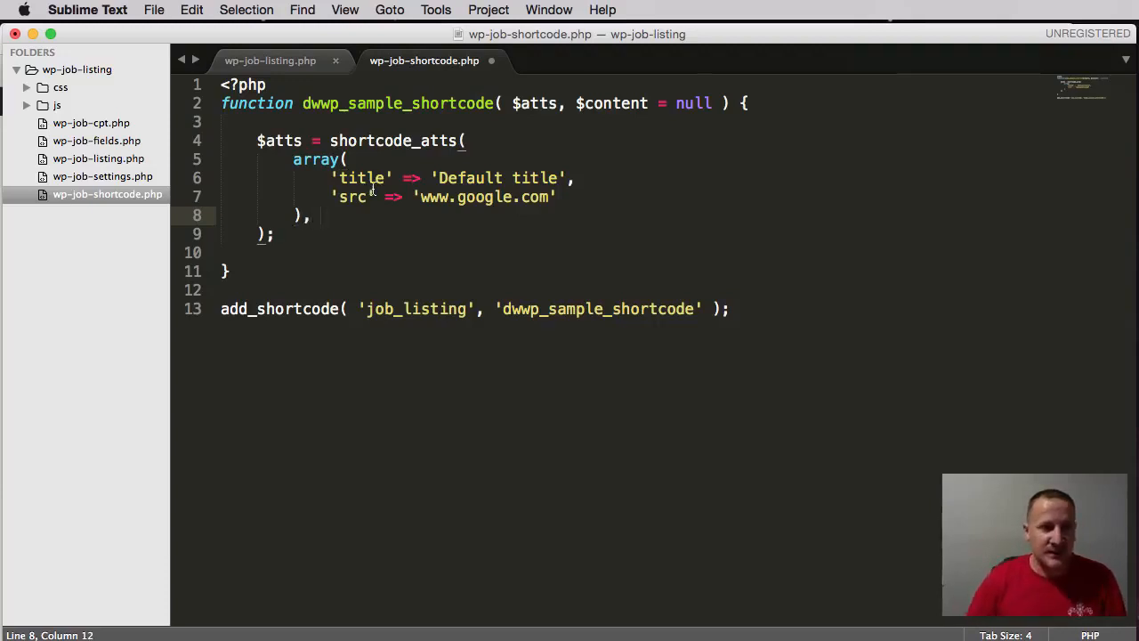
double_click(534, 103)
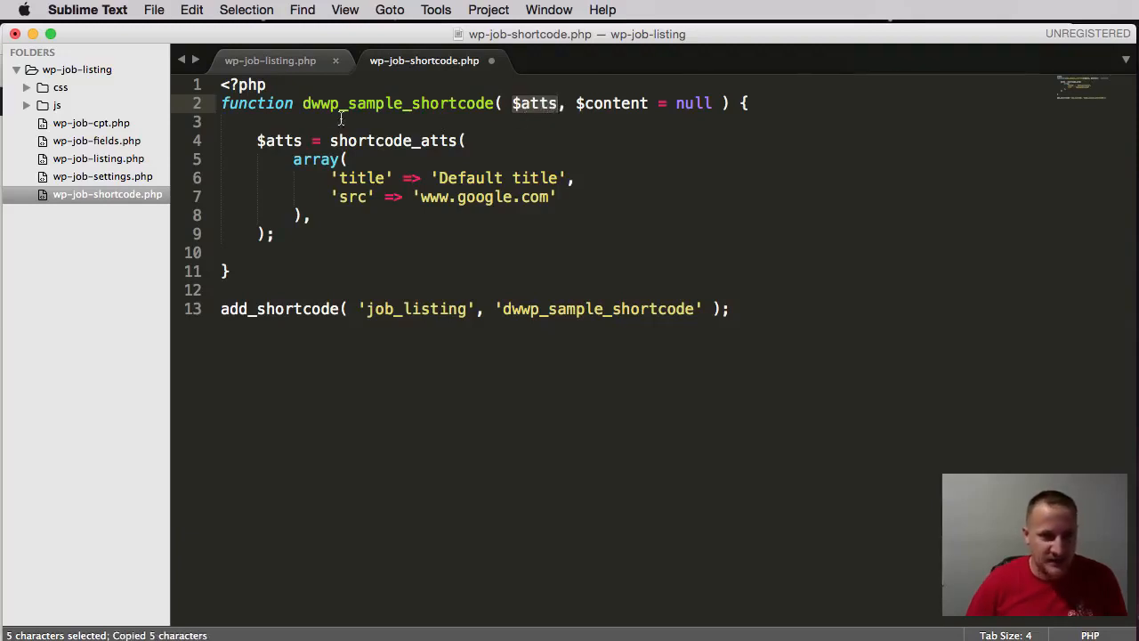
type(", $atts")
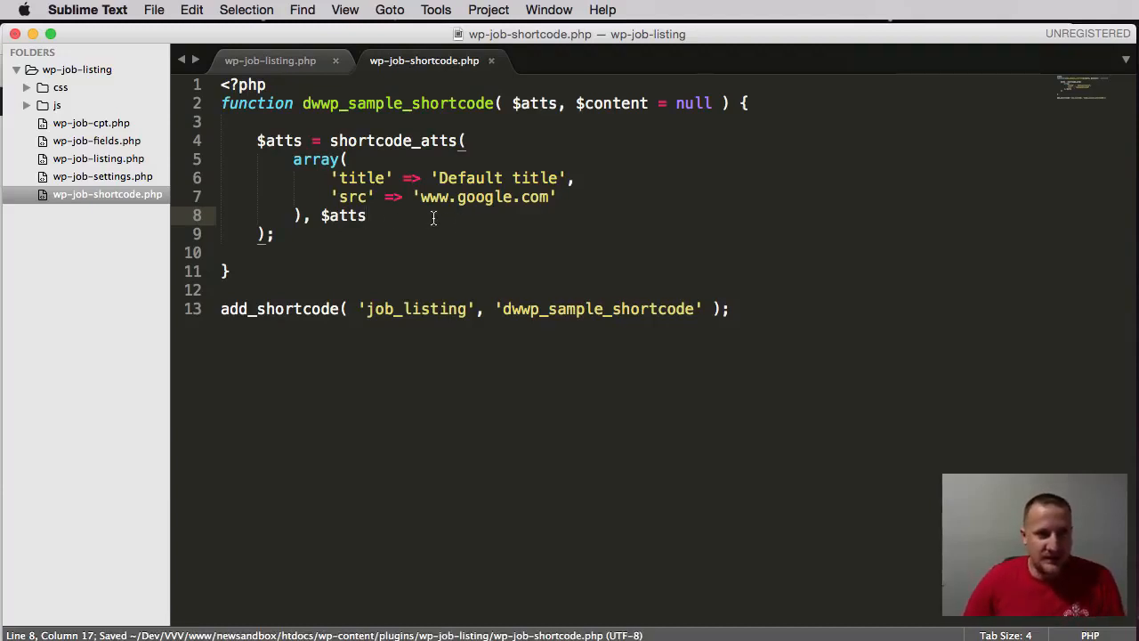
mouse_move(354, 197)
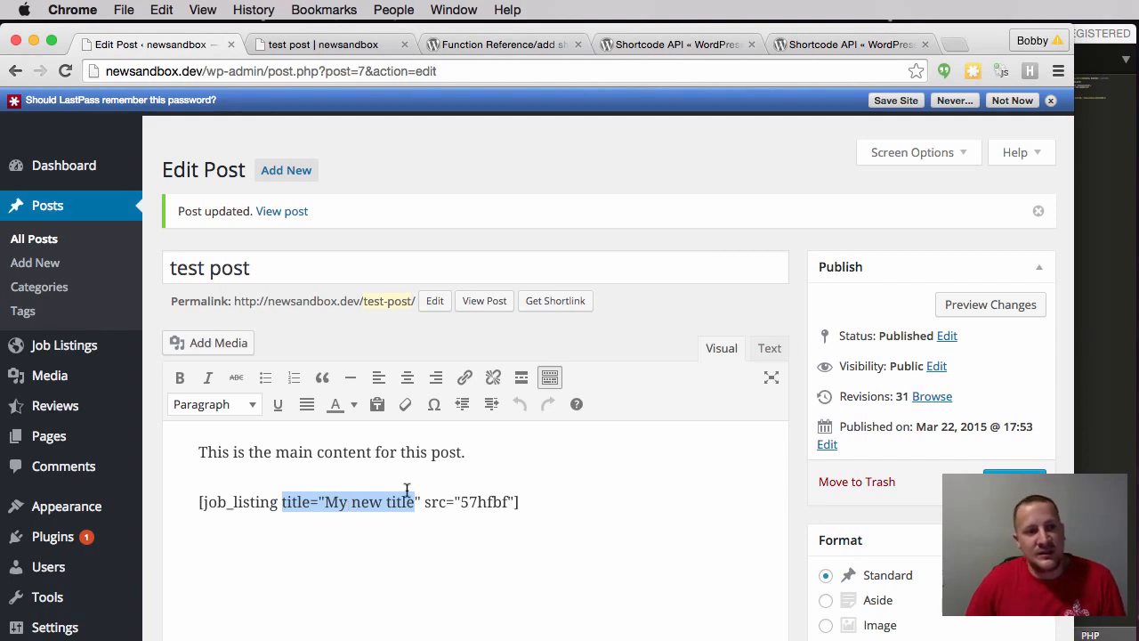
mouse_move(335, 515)
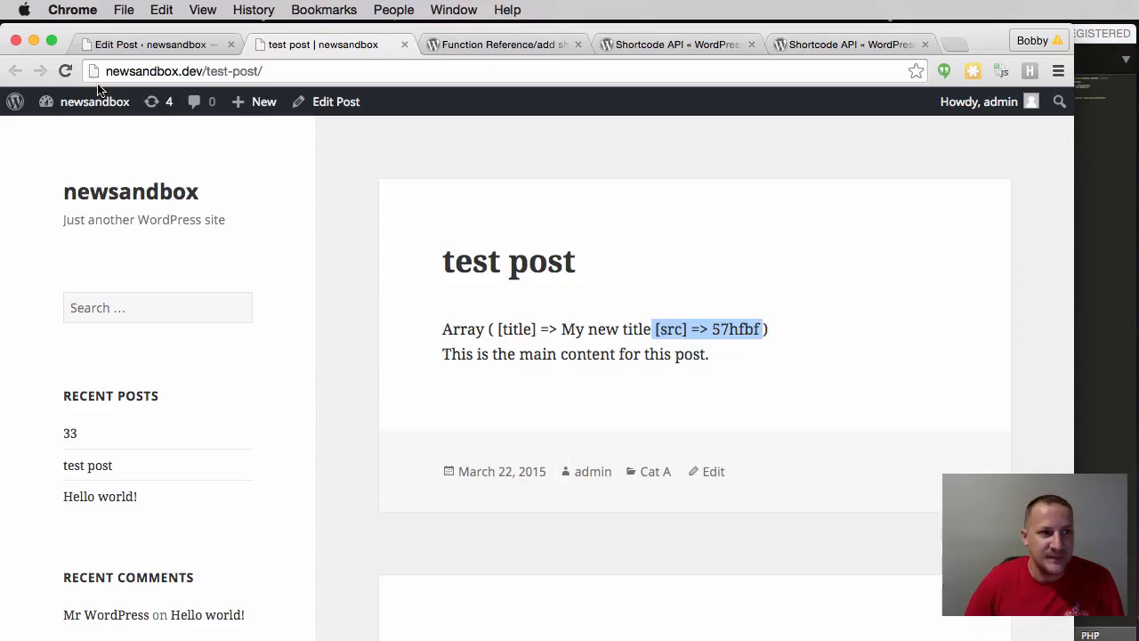
Return to the shortcode code after viewing the test post output
left_click(64, 71)
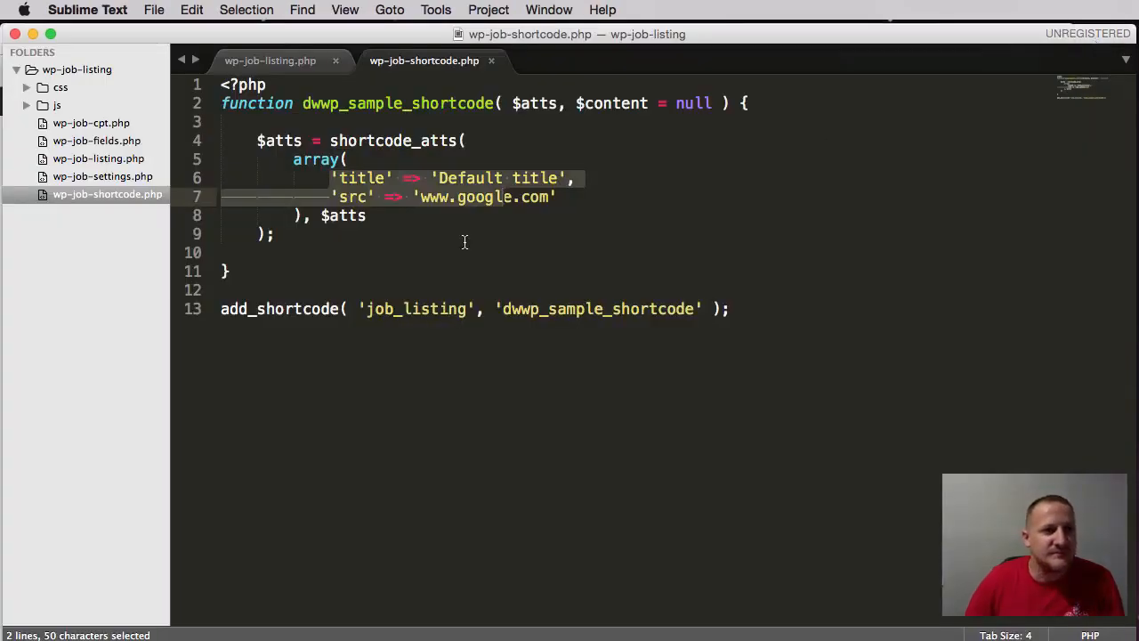
Add print_r($atts); on the line after the shortcode_atts call
left_click(324, 234)
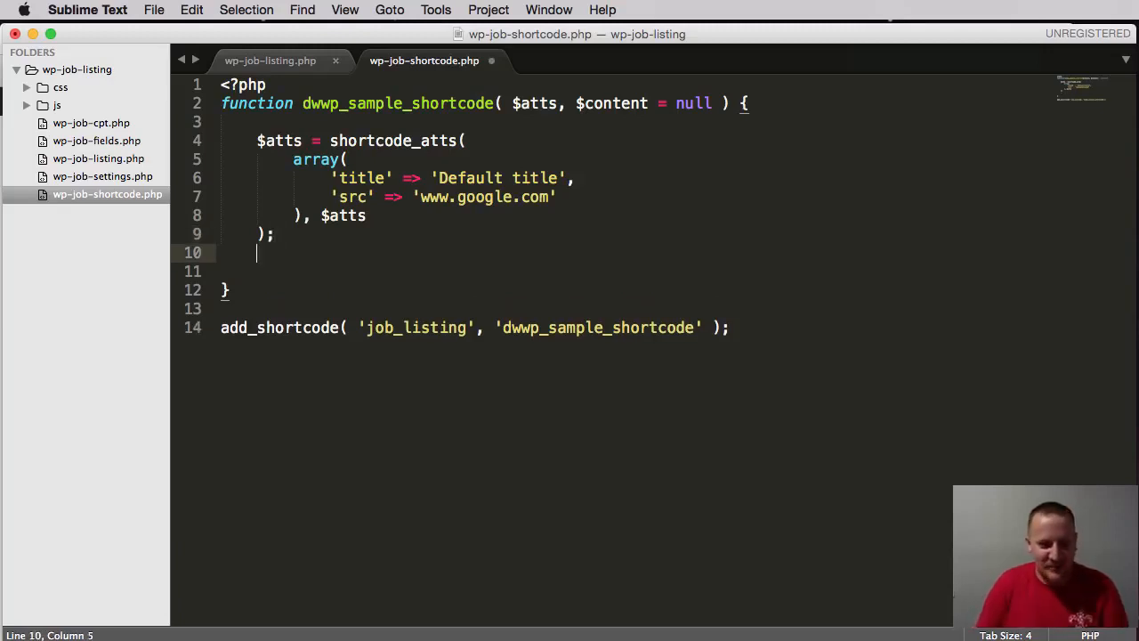
type("print")
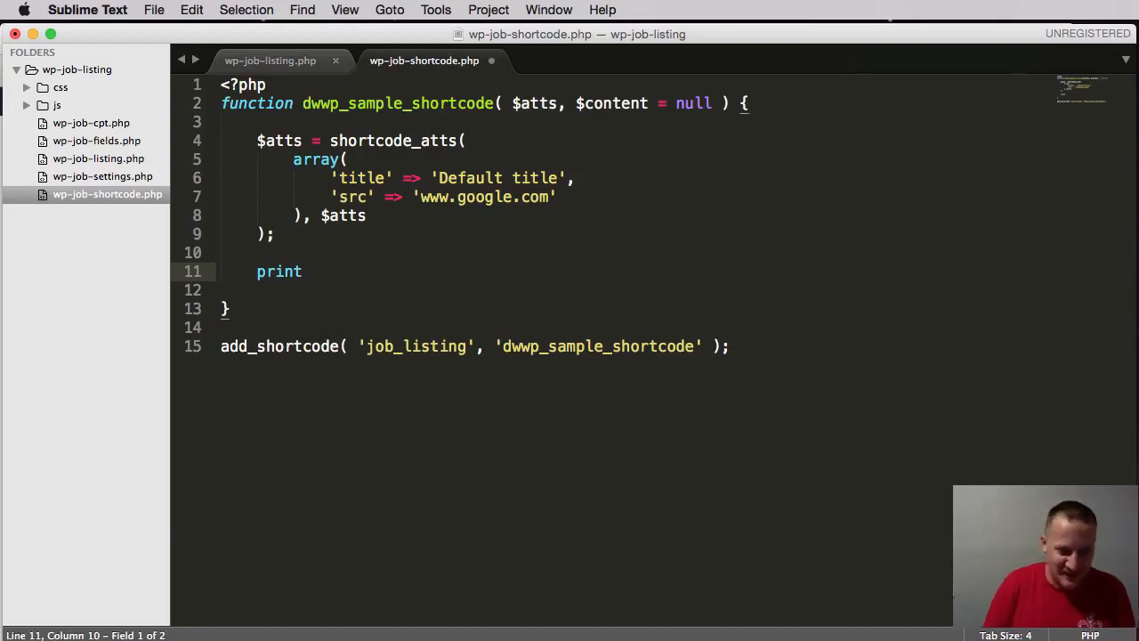
type("_r")
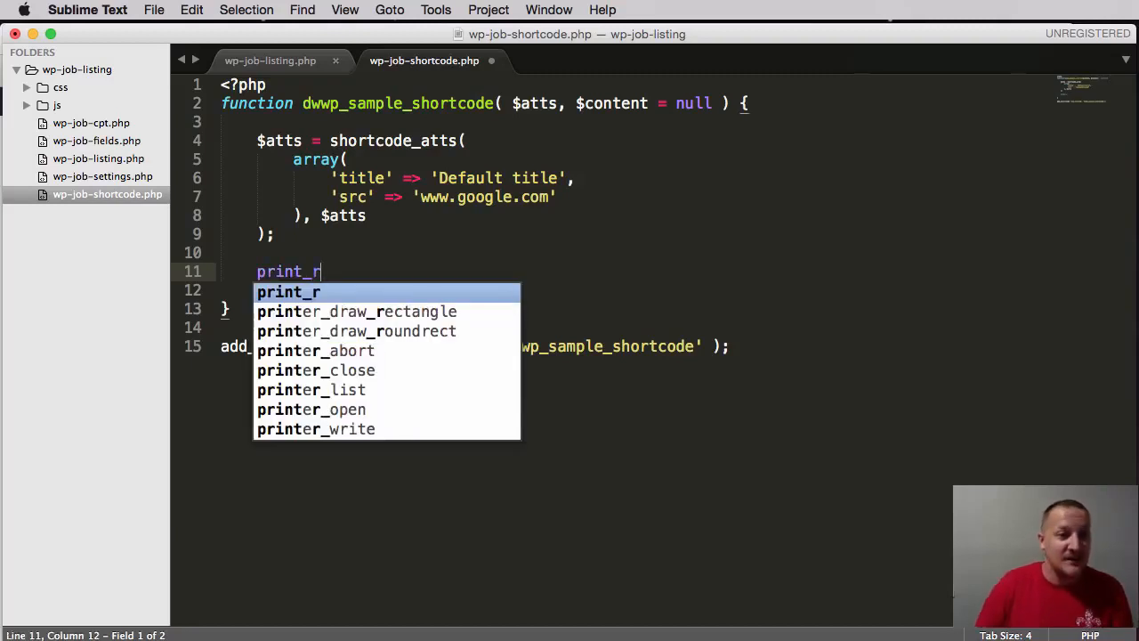
left_click(288, 292)
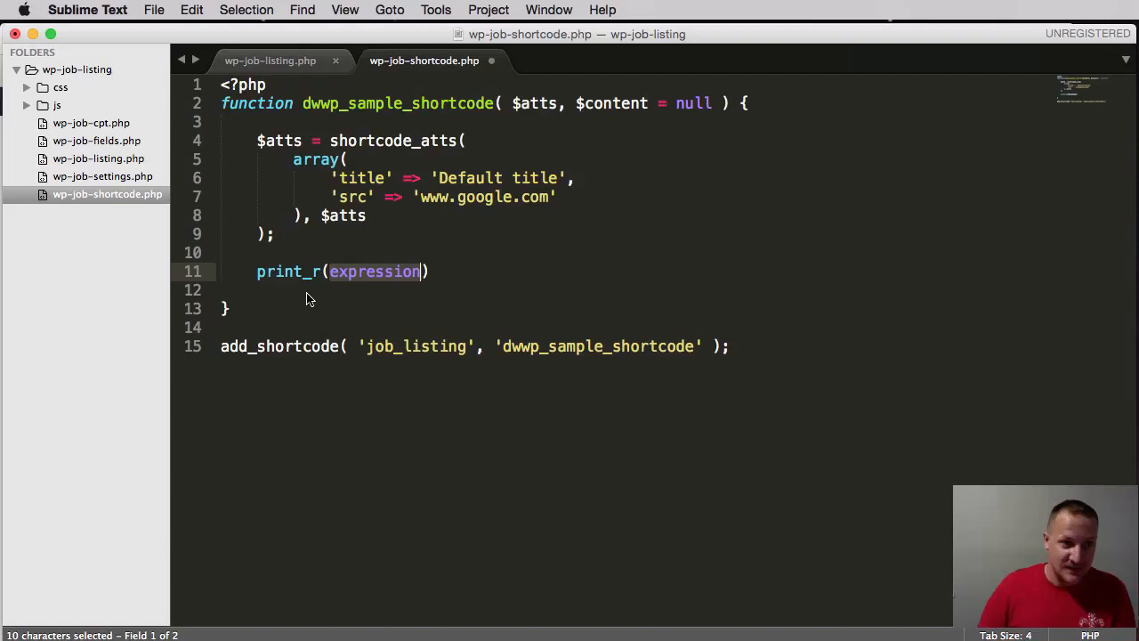
type("$)")
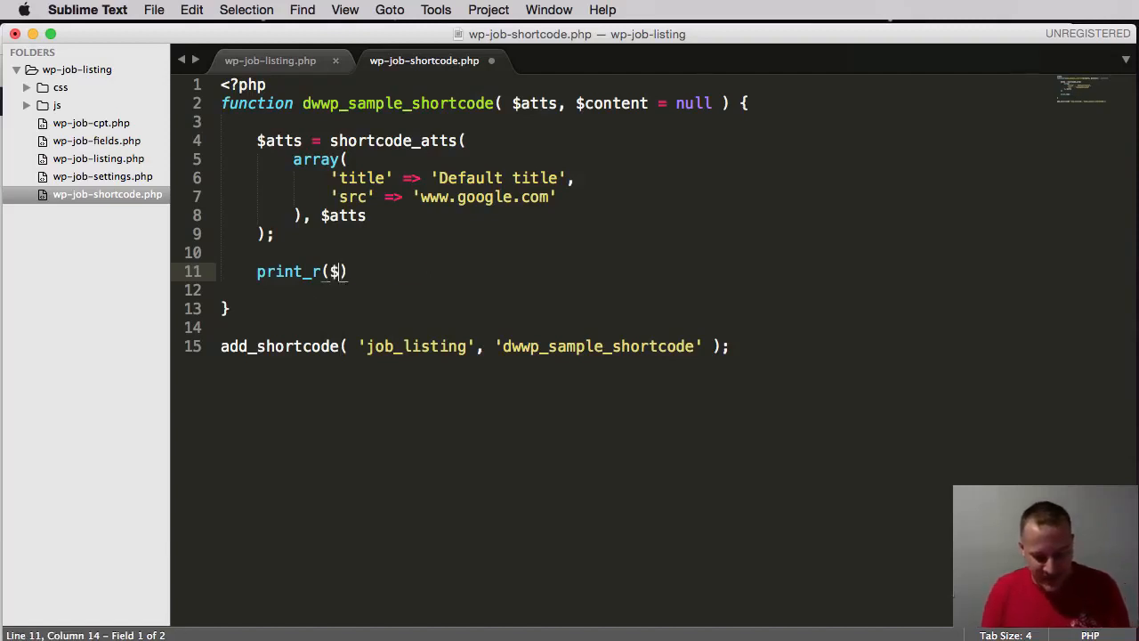
type("atts")
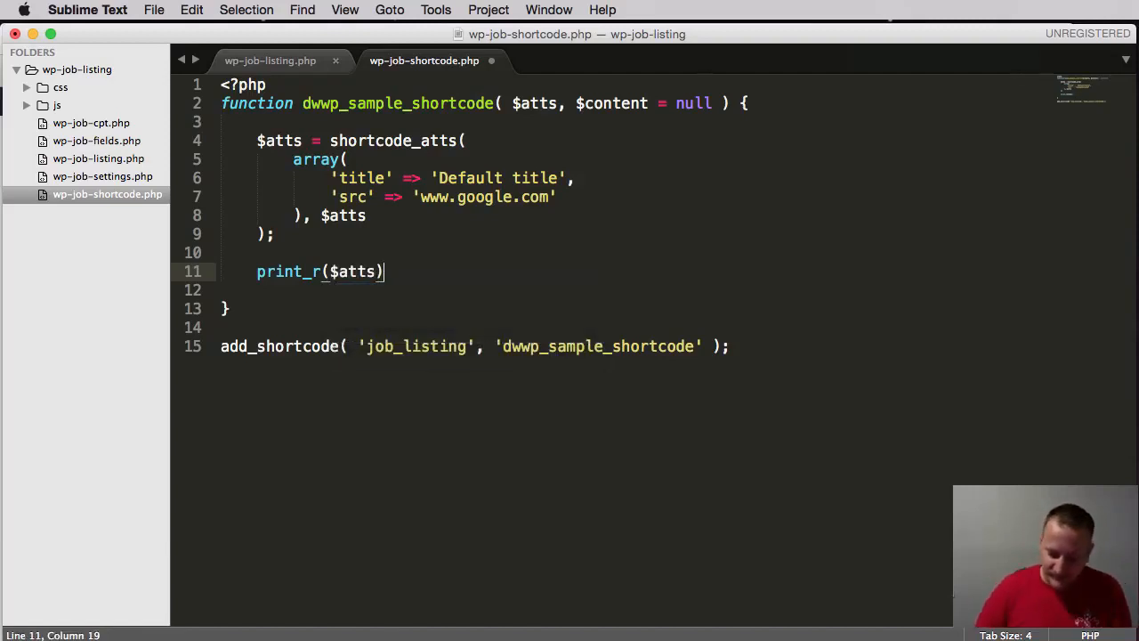
type(";")
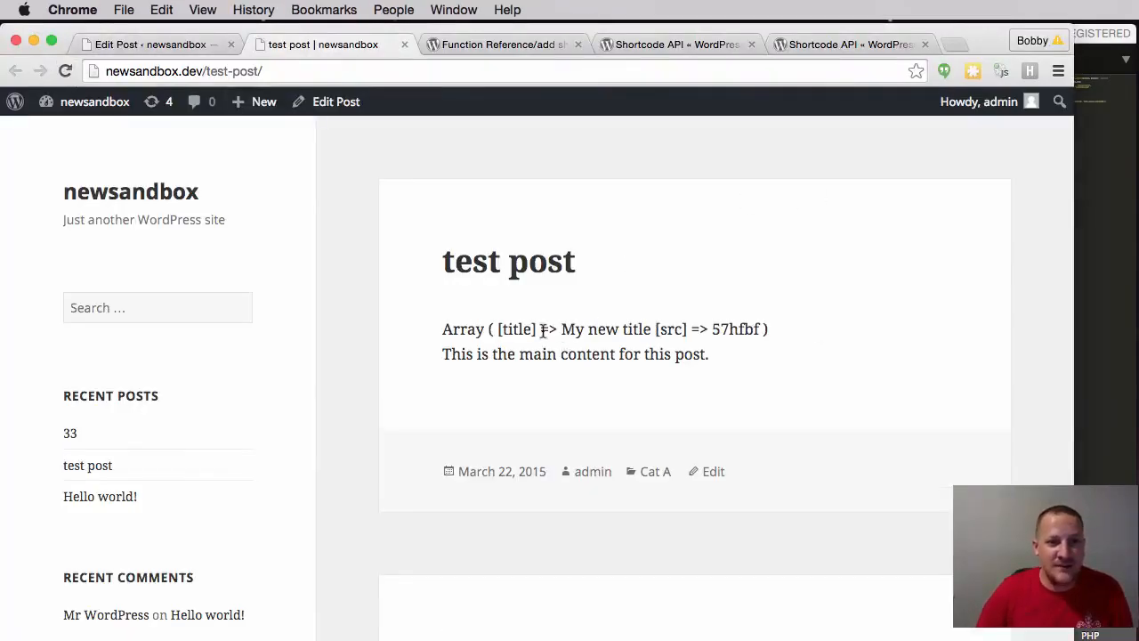
double_click(605, 328)
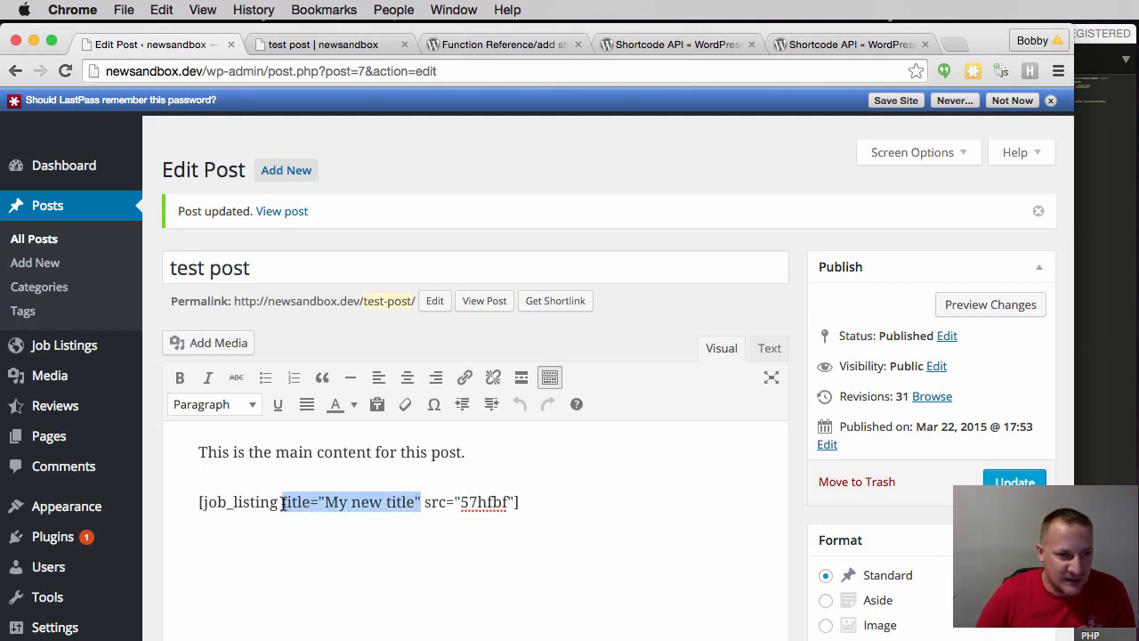
key("Delete")
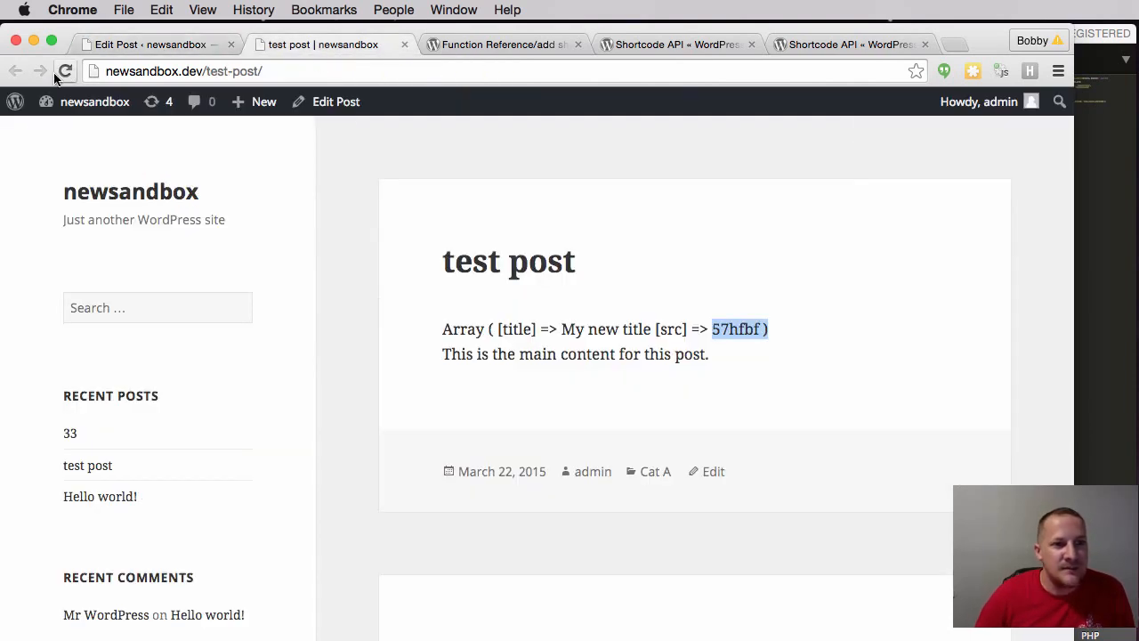
left_click(64, 72)
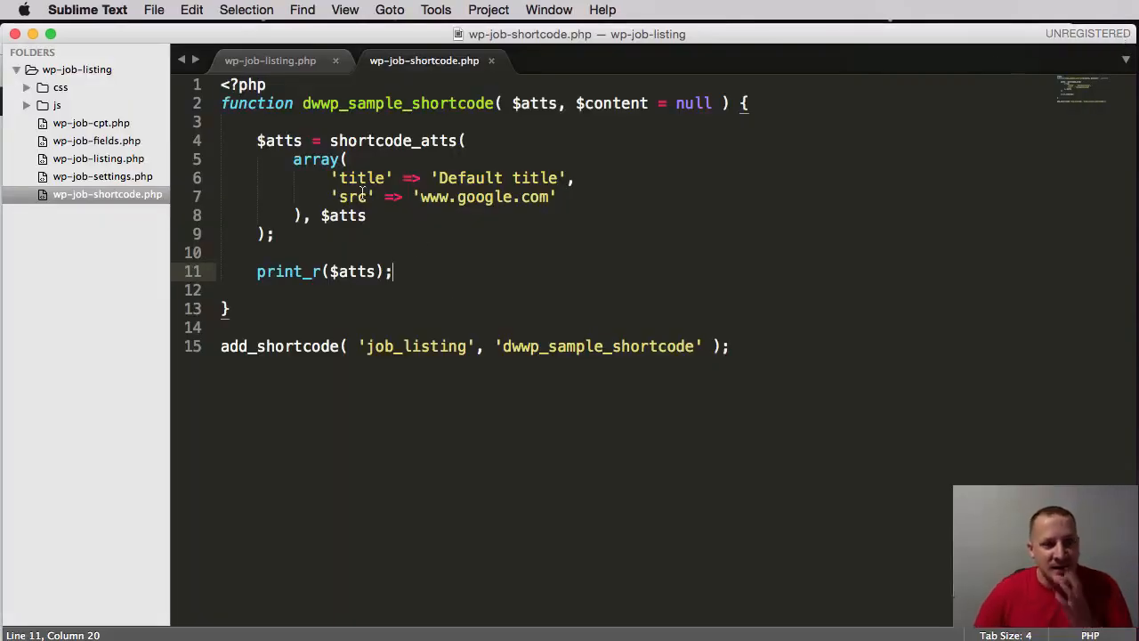
Replace the print_r argument $atts with $content from the function signature
double_click(534, 104)
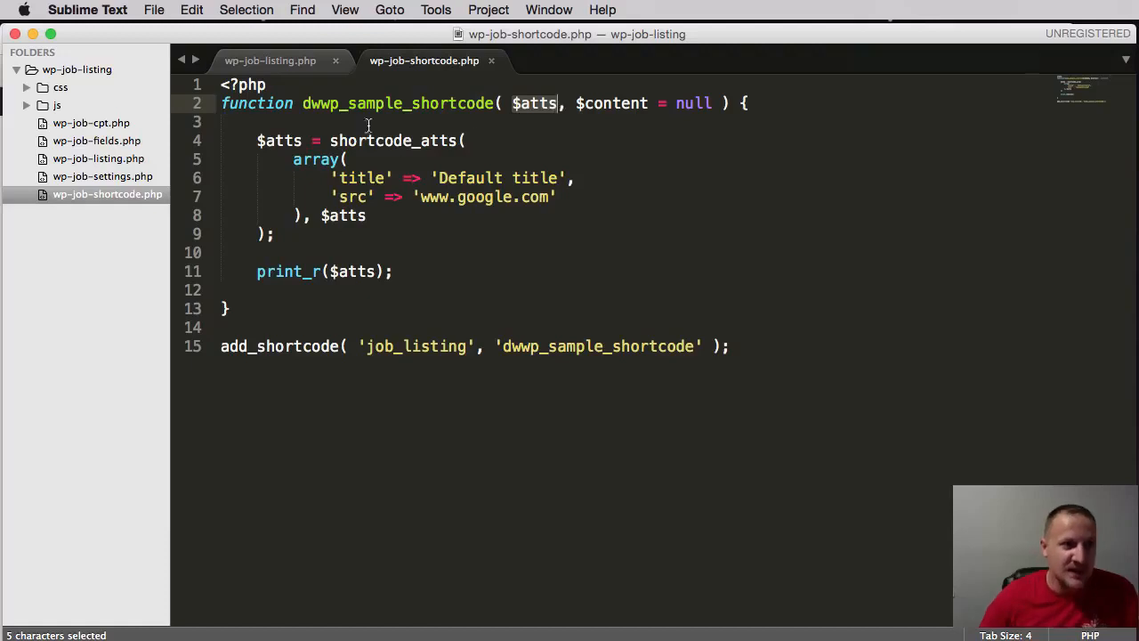
mouse_move(533, 111)
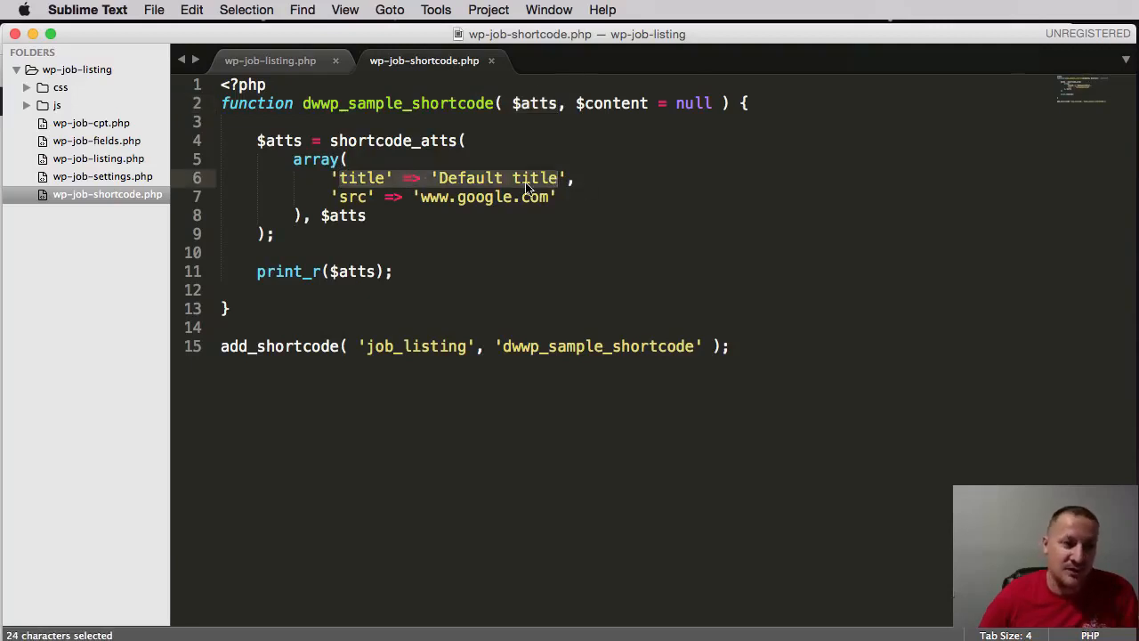
mouse_move(431, 260)
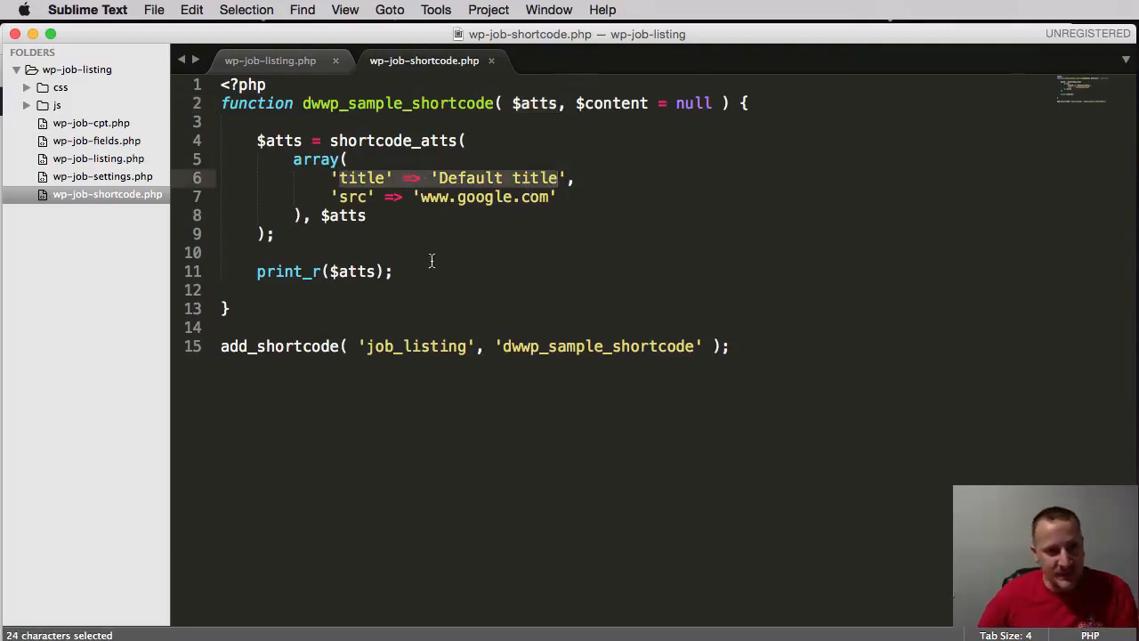
left_click(573, 103)
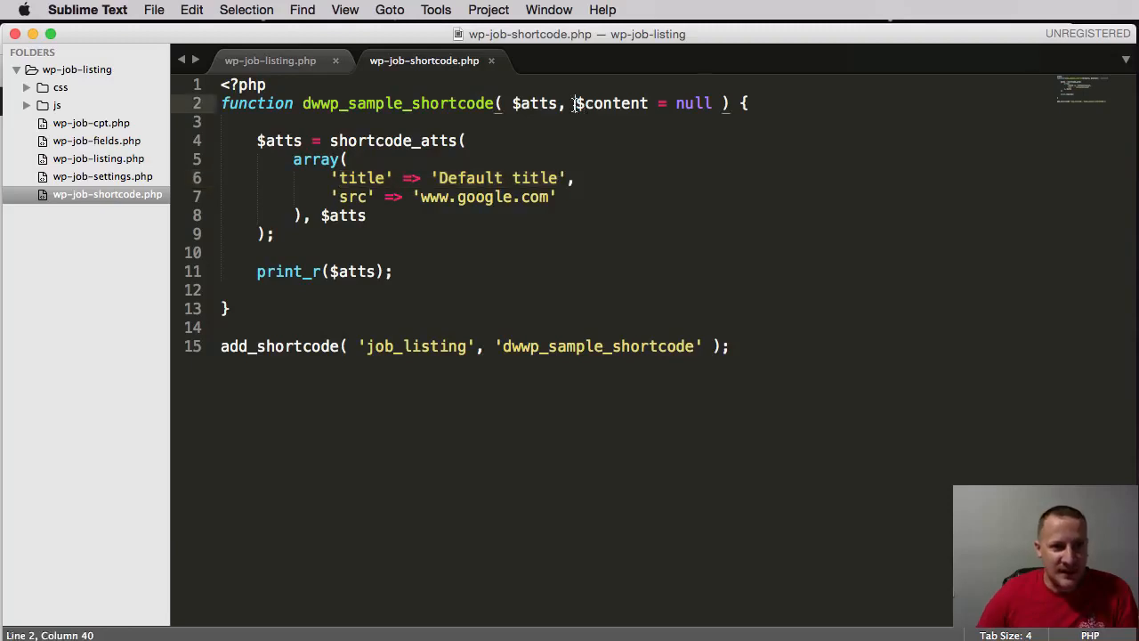
double_click(613, 103)
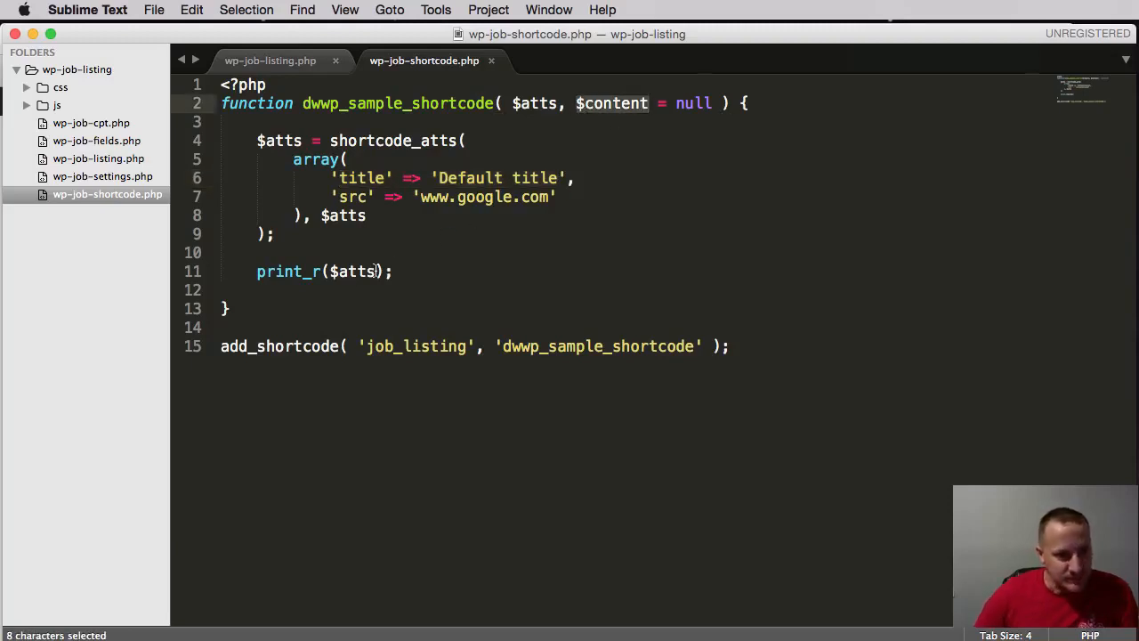
type("con")
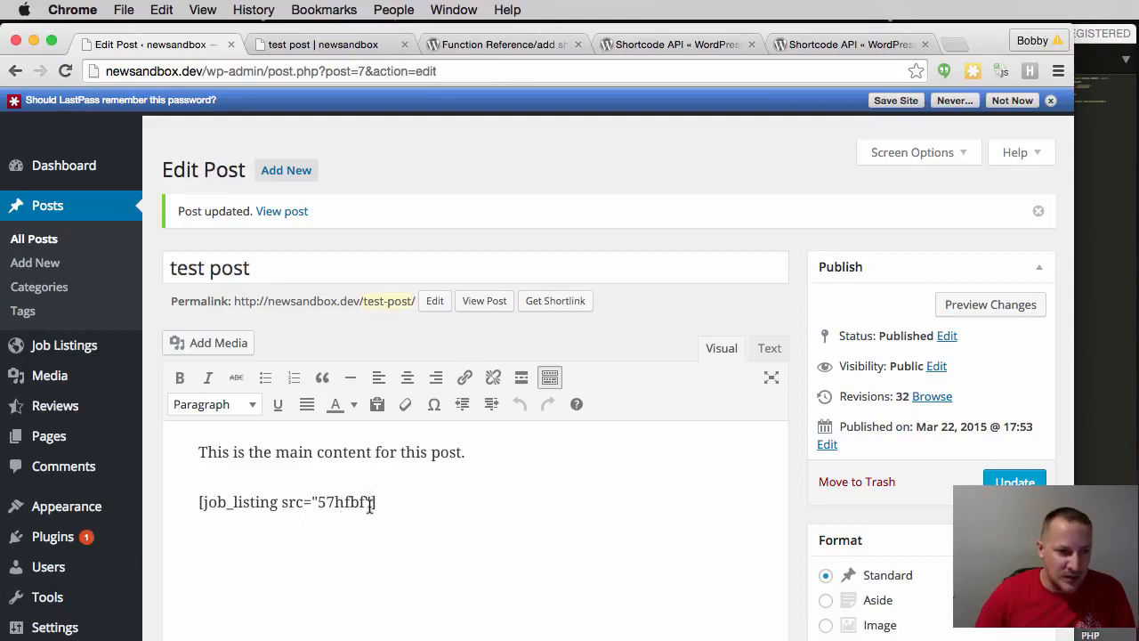
Make the test post's shortcode enclosing: [job_listing]I am the content[/job_listing]
double_click(324, 502)
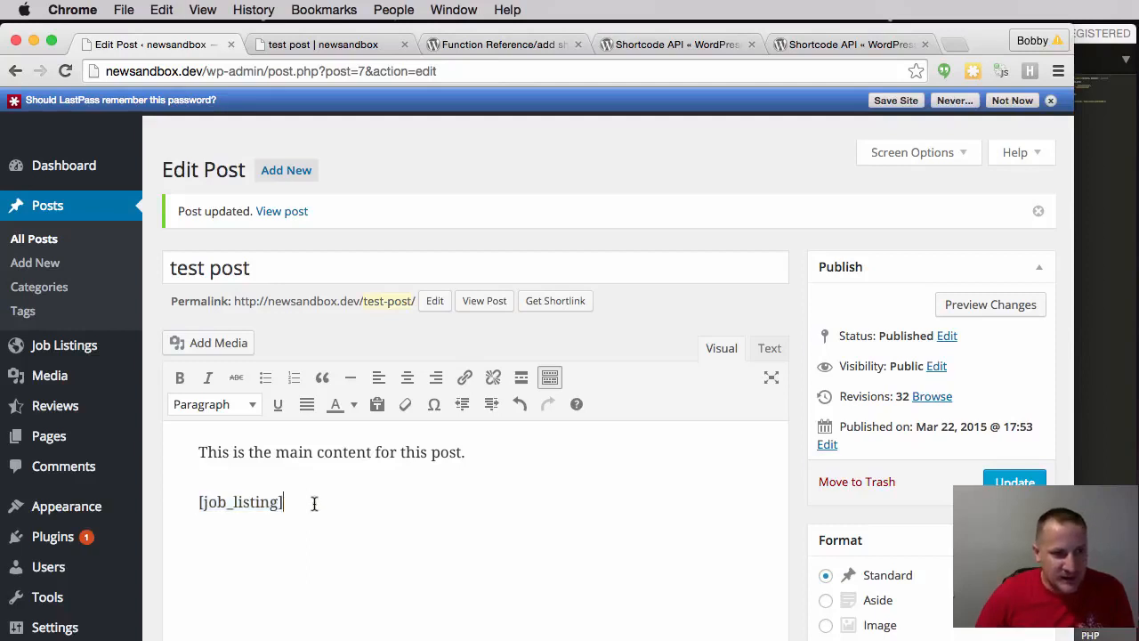
type("[job_listing]")
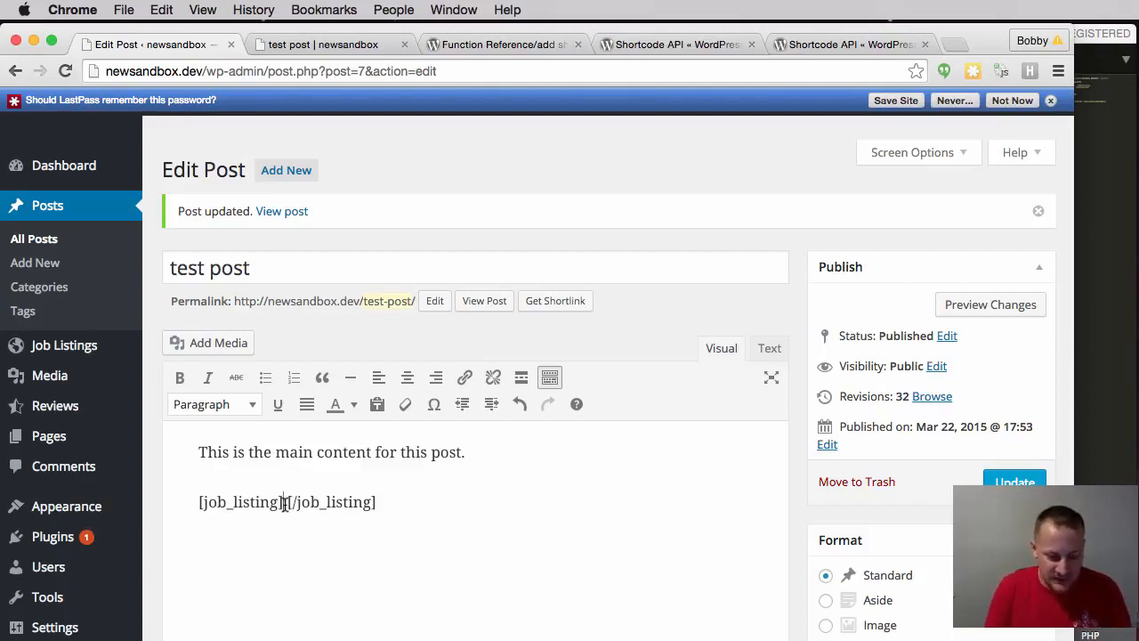
type("I am th")
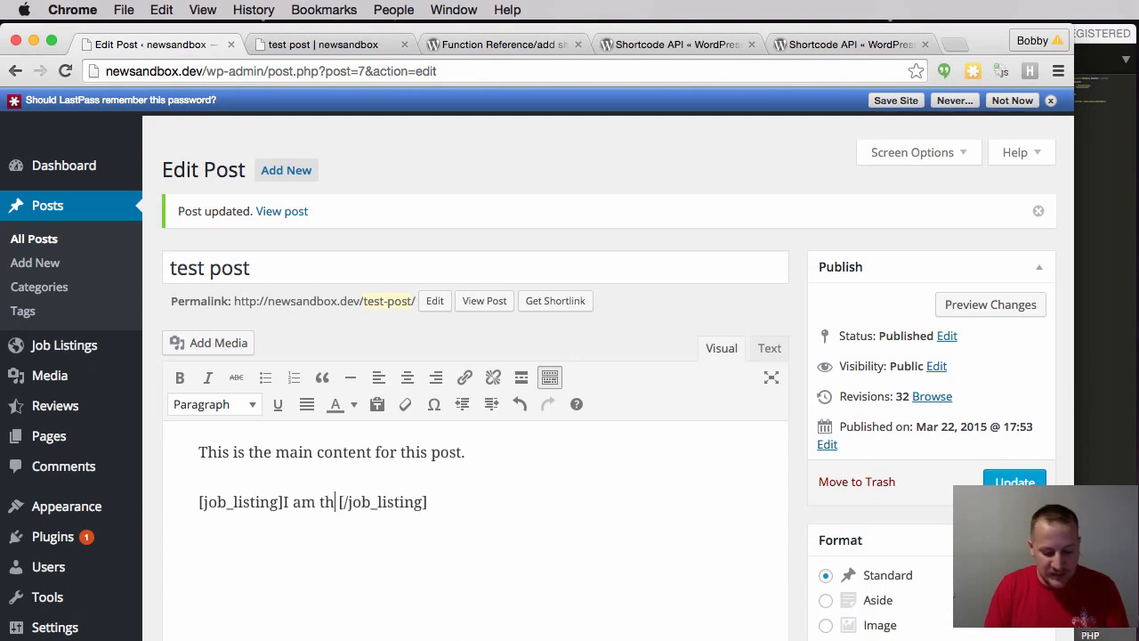
type("e content")
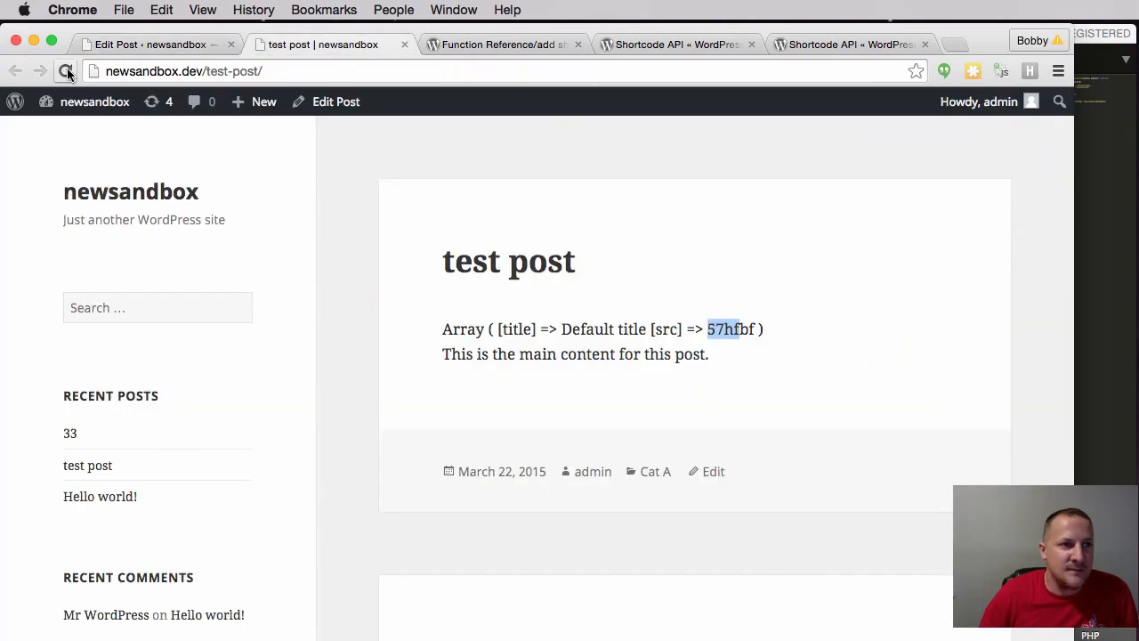
Reload the test post until it shows 'I am the content', then return to Edit Post
left_click(65, 71)
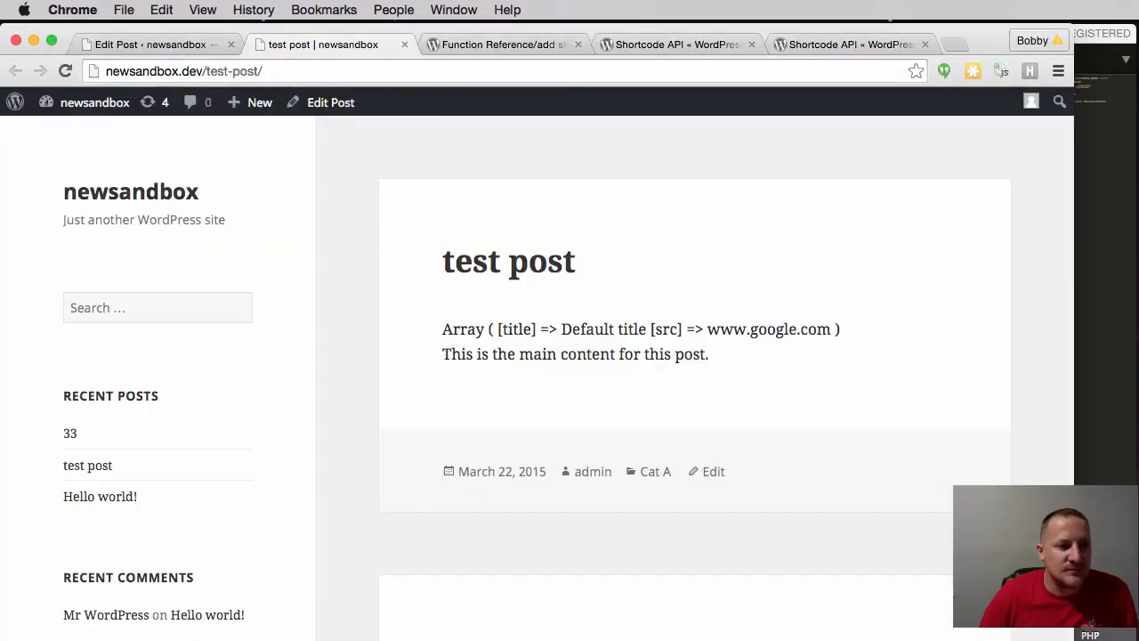
left_click(64, 71)
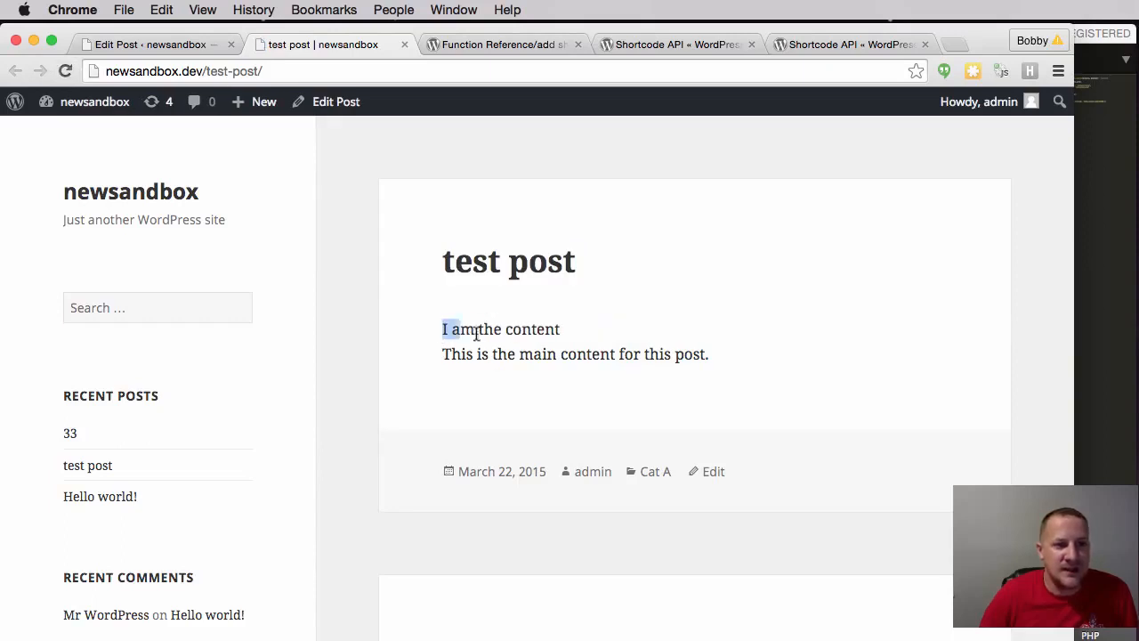
triple_click(500, 328)
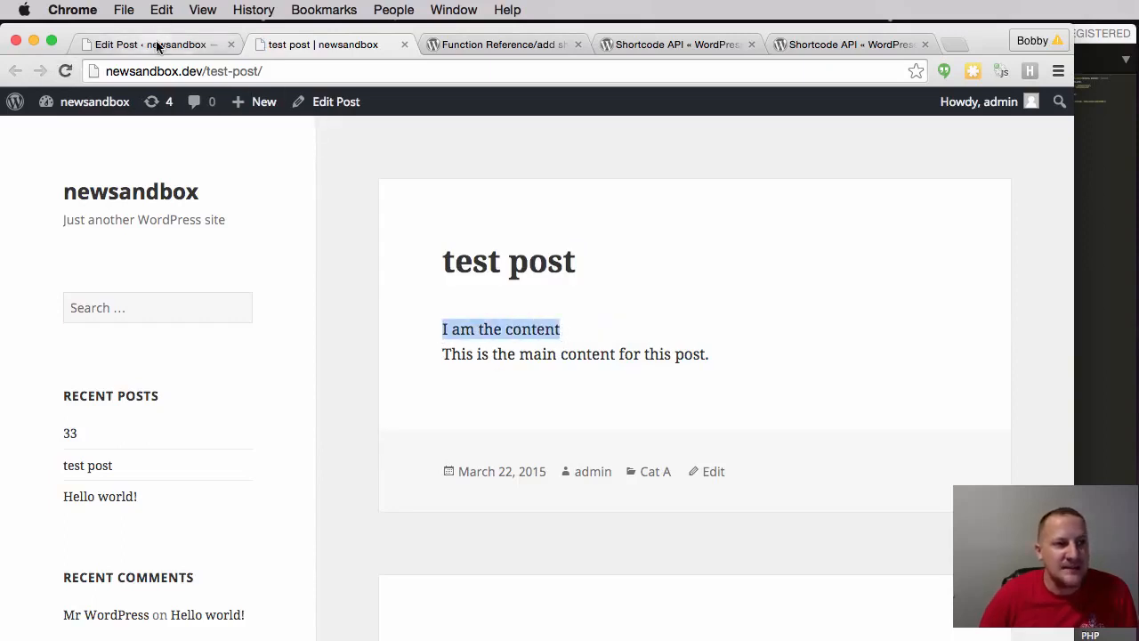
left_click(146, 44)
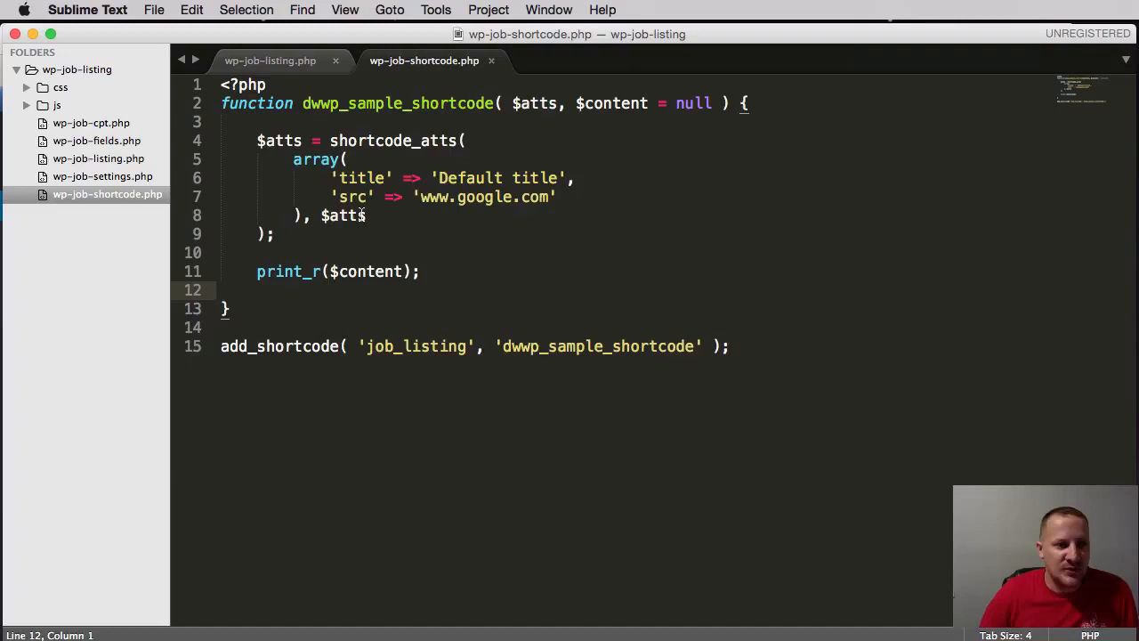
double_click(365, 270)
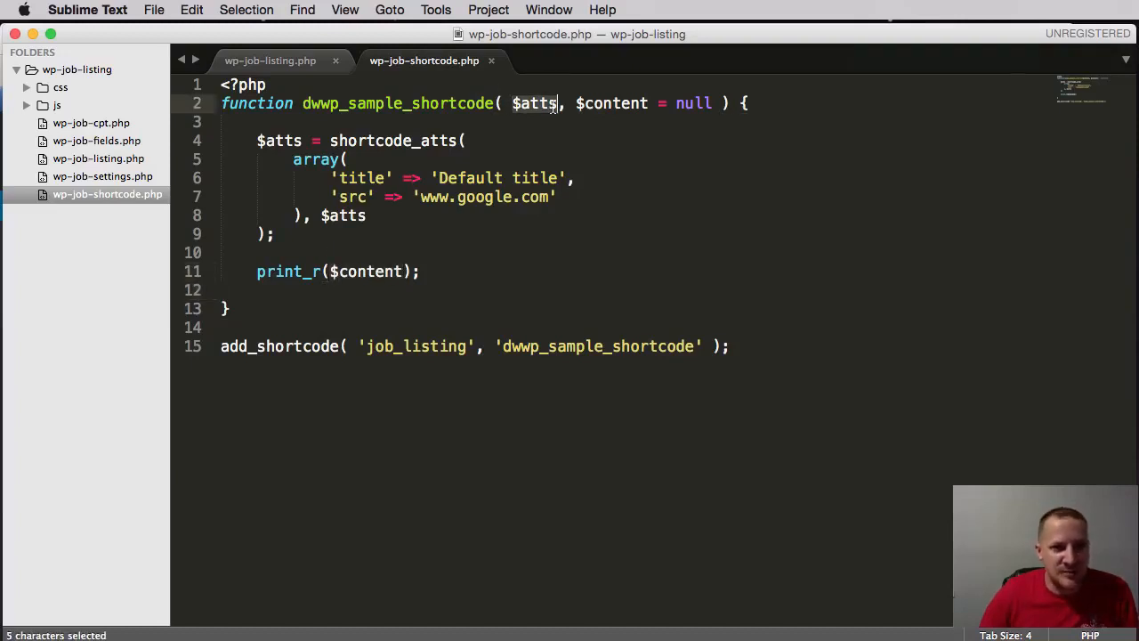
mouse_move(552, 107)
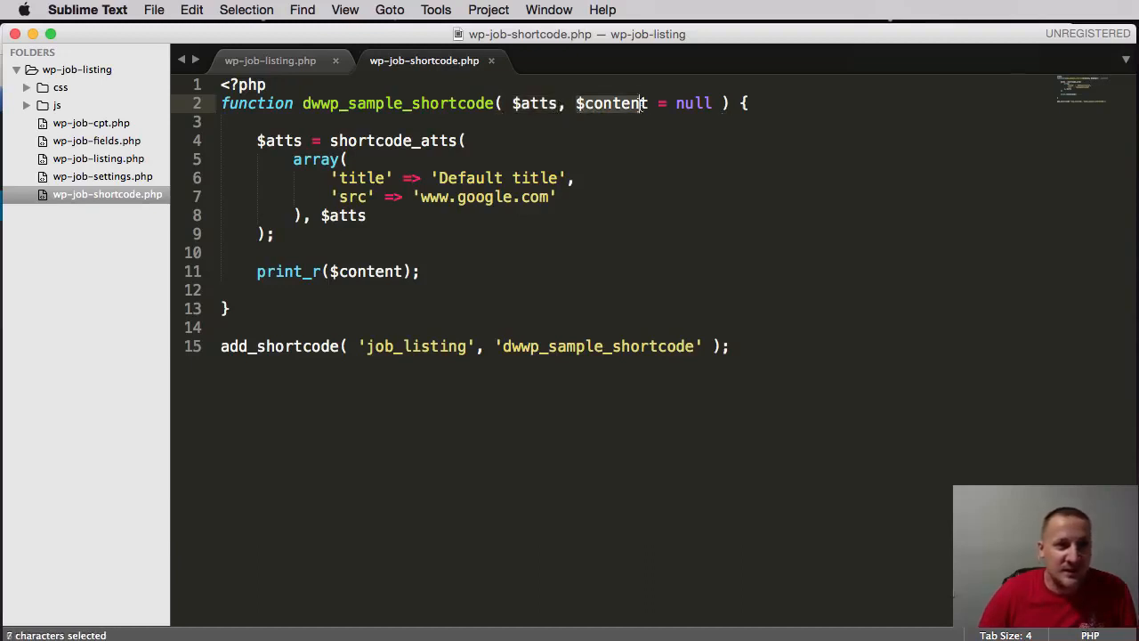
double_click(613, 103)
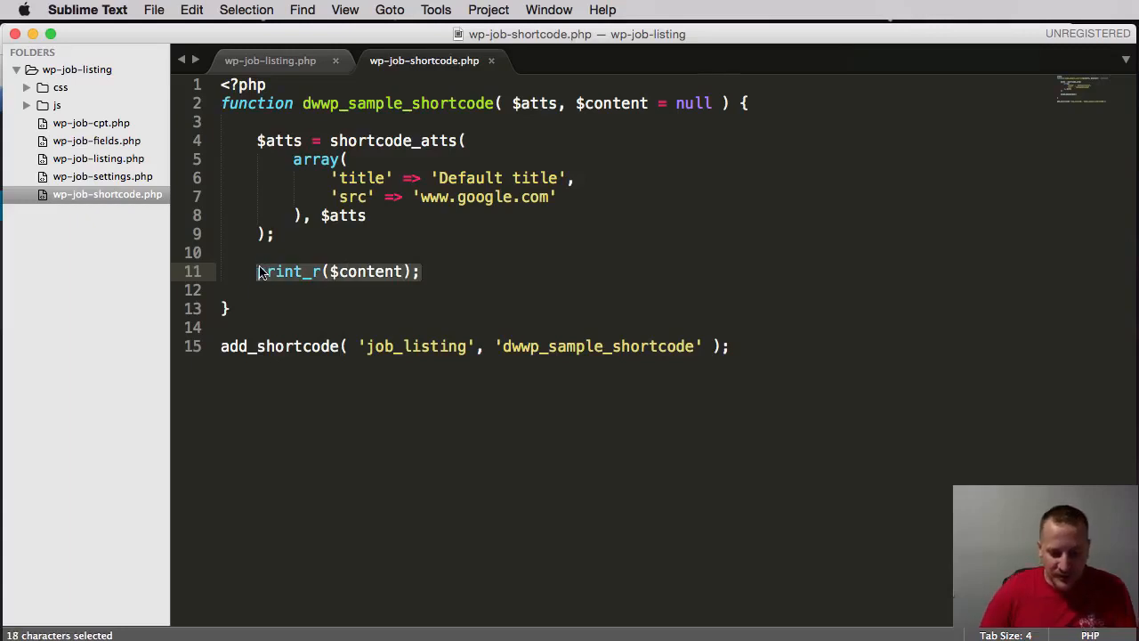
Start a return statement concatenating '<h1>' and '</h1>' strings
type("re")
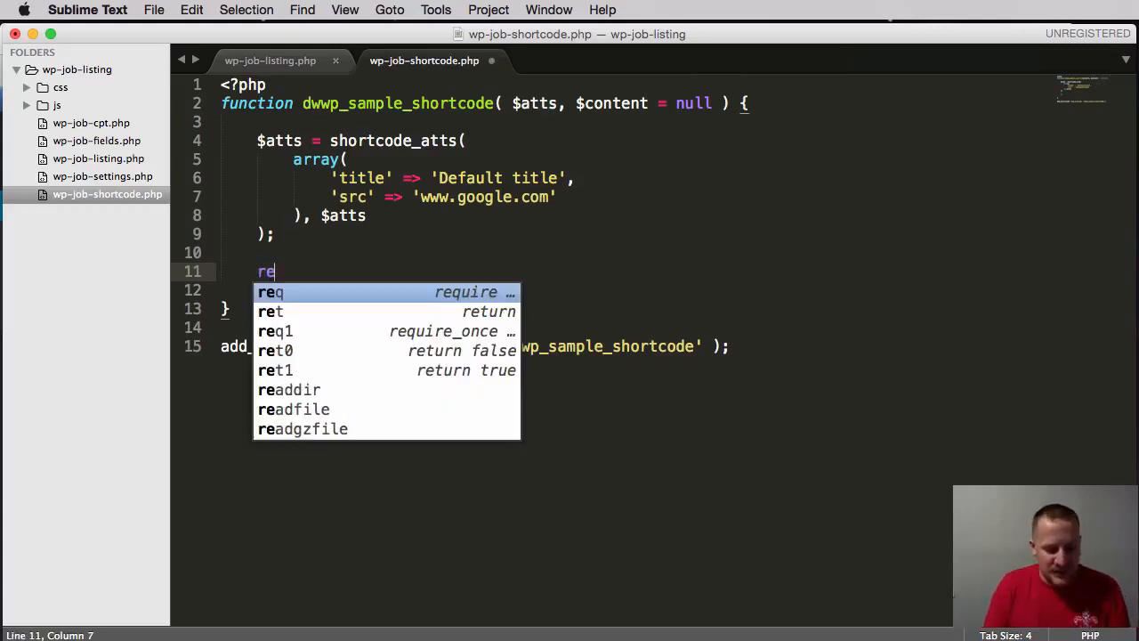
type("turn")
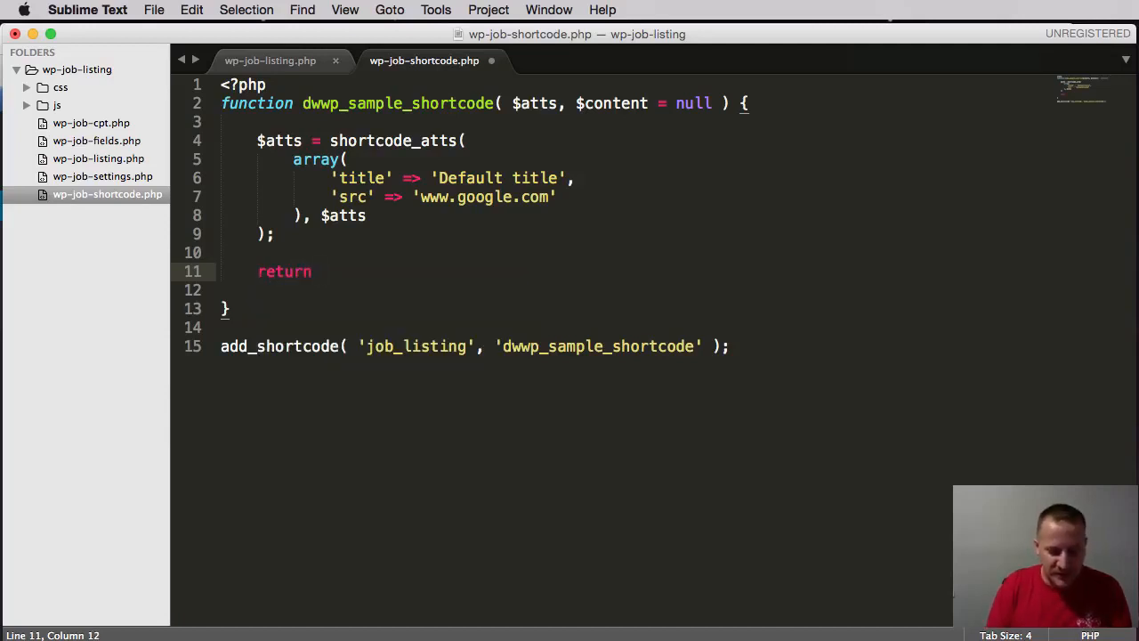
type("''")
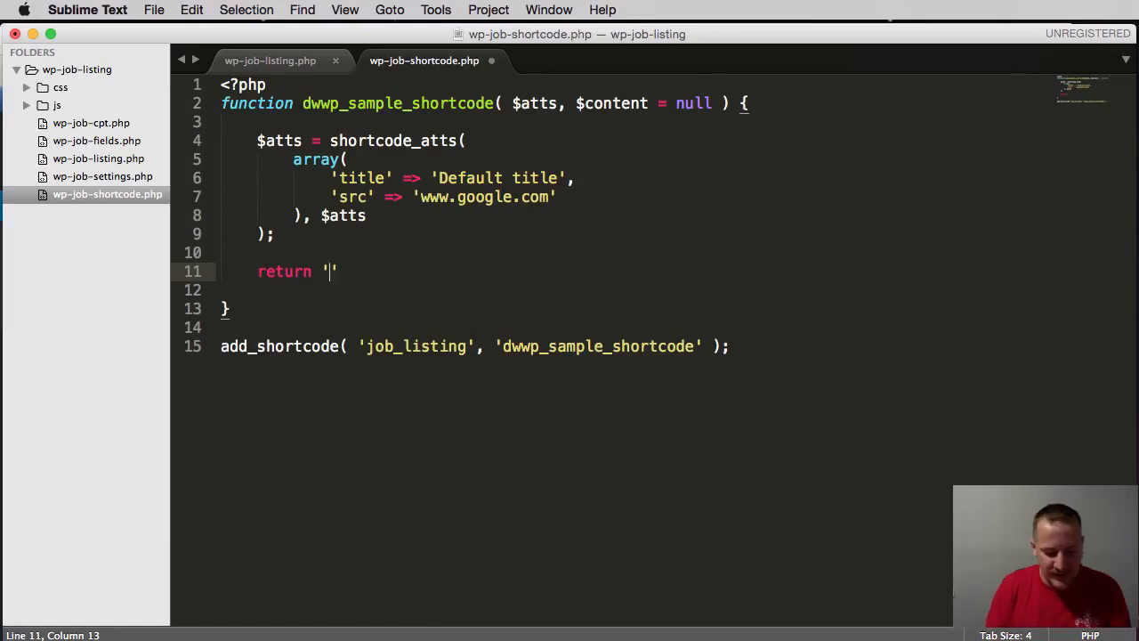
type("<h1>")
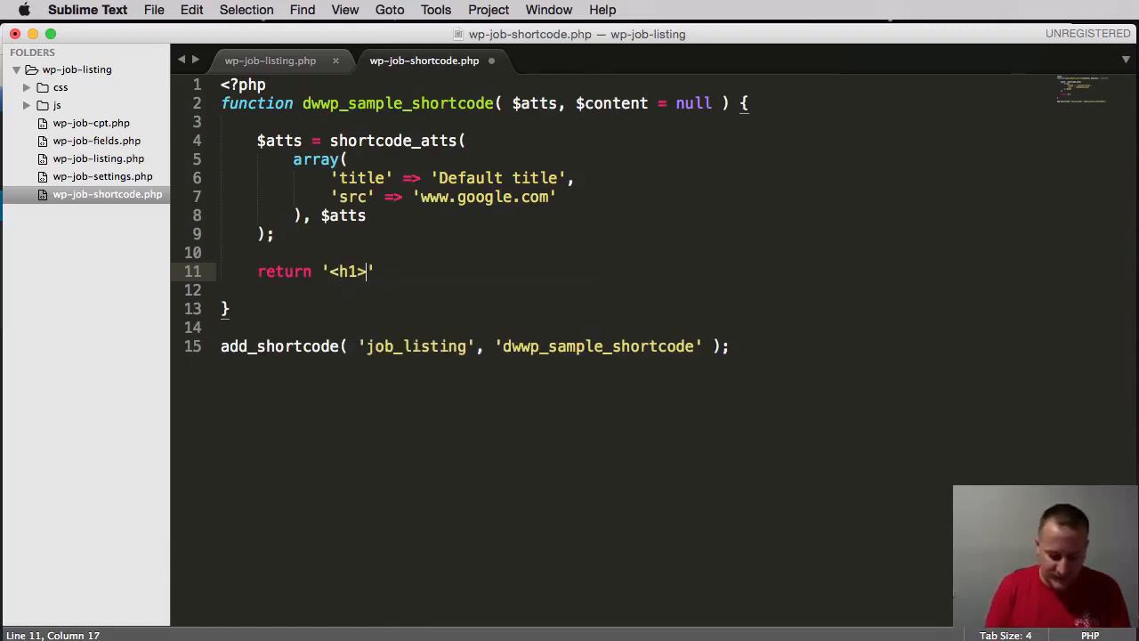
type("</h1>'")
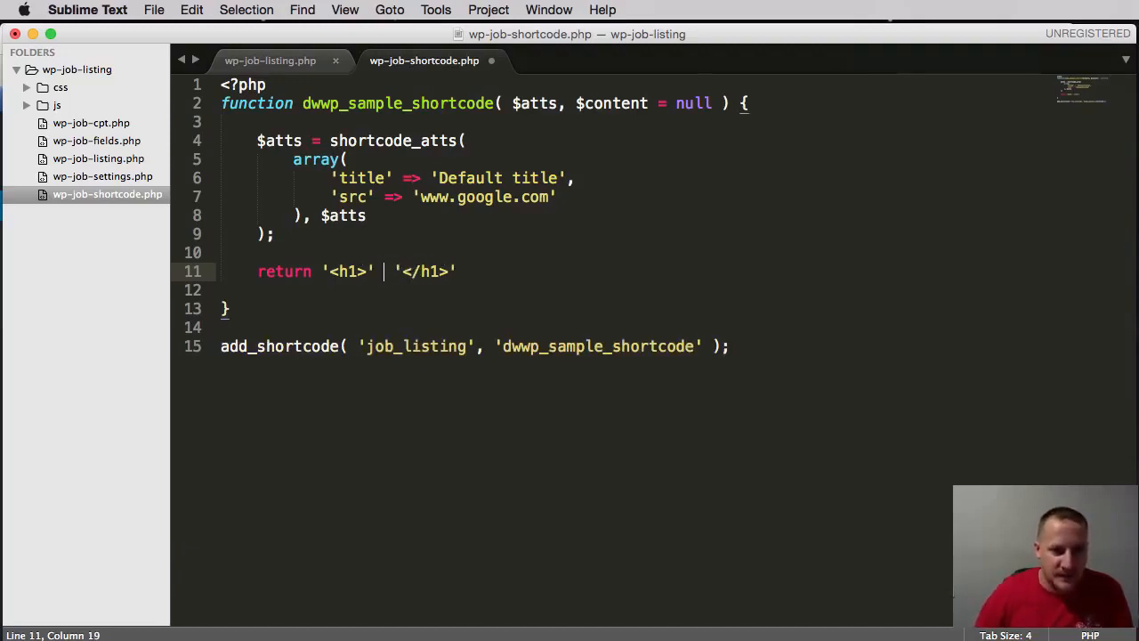
type(". .")
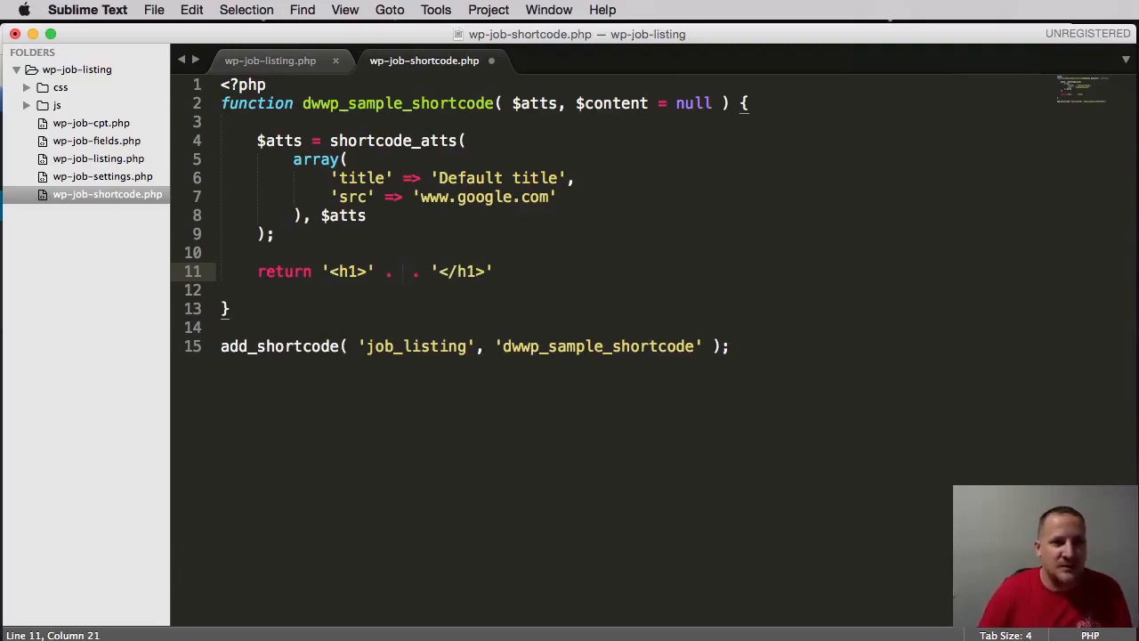
Insert $atts['title'] between the h1 tags, terminate the line with a semicolon and save
type("$")
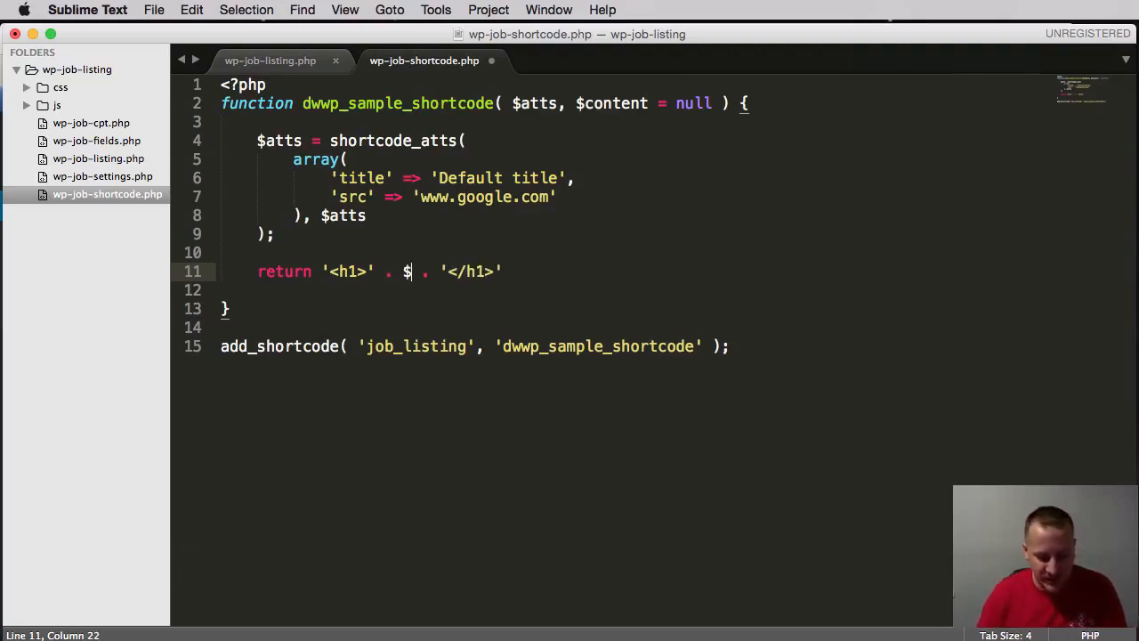
type("atts[]")
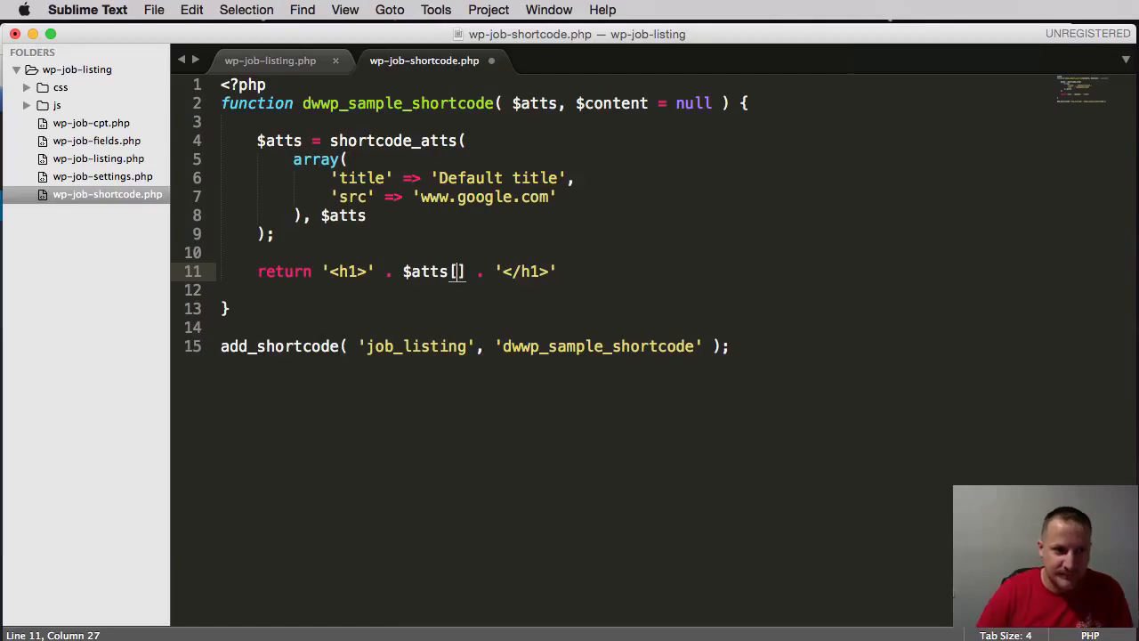
type("'tit'")
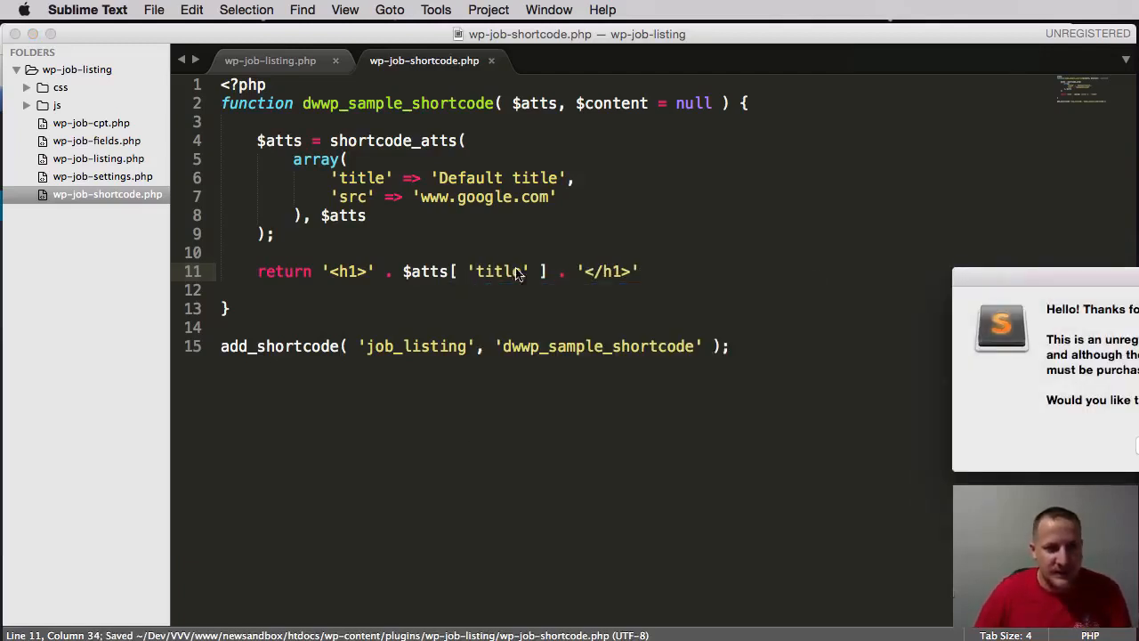
left_click(641, 270)
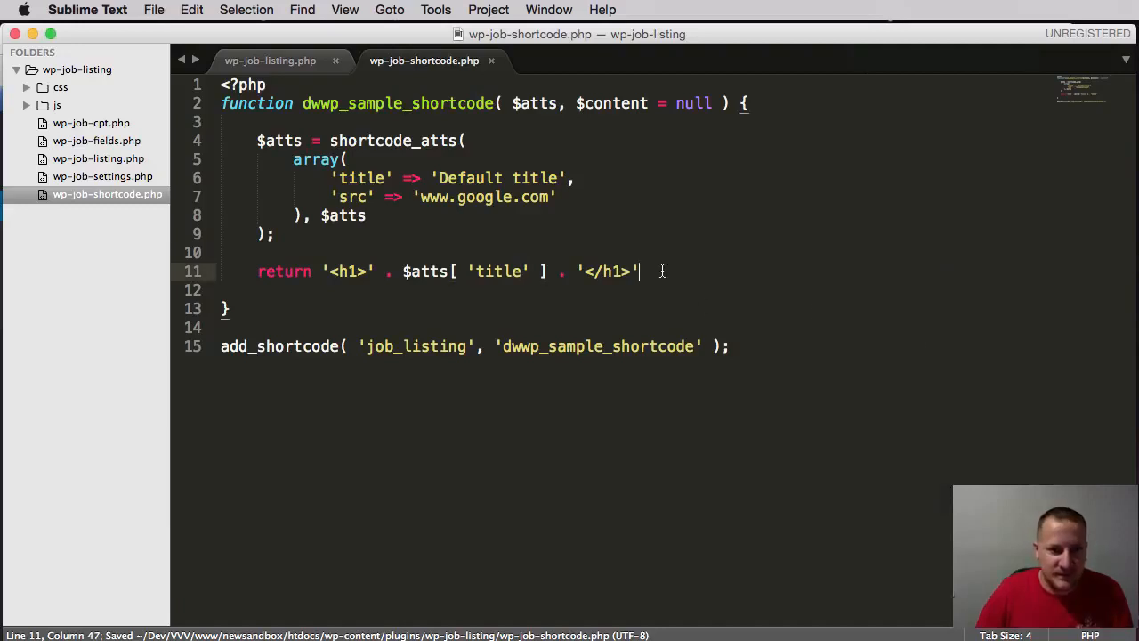
type(";")
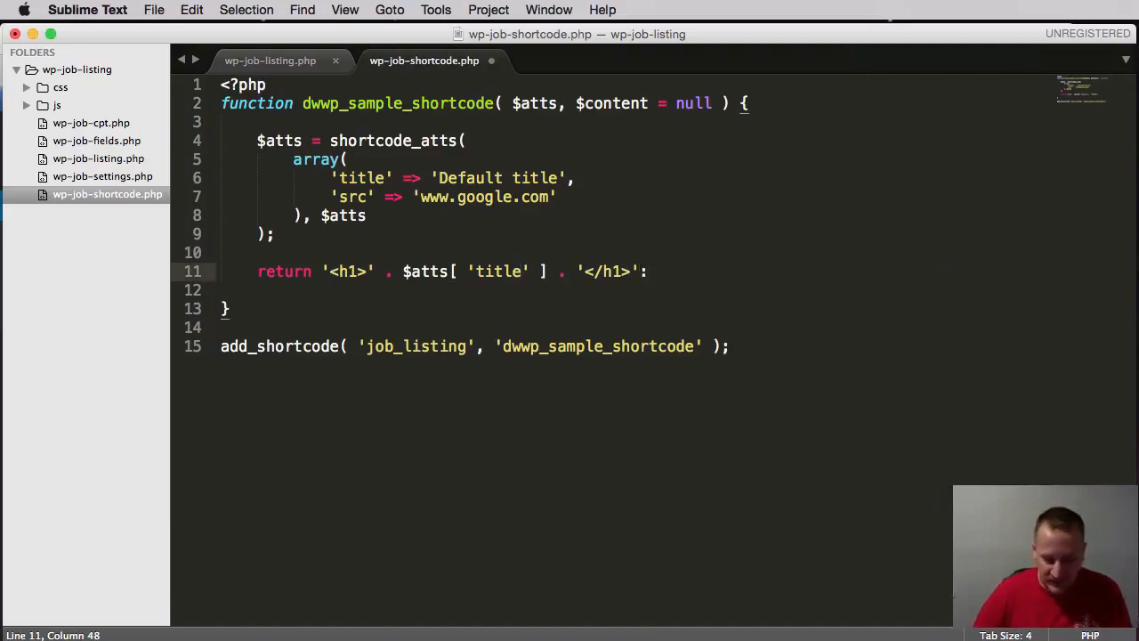
type(";")
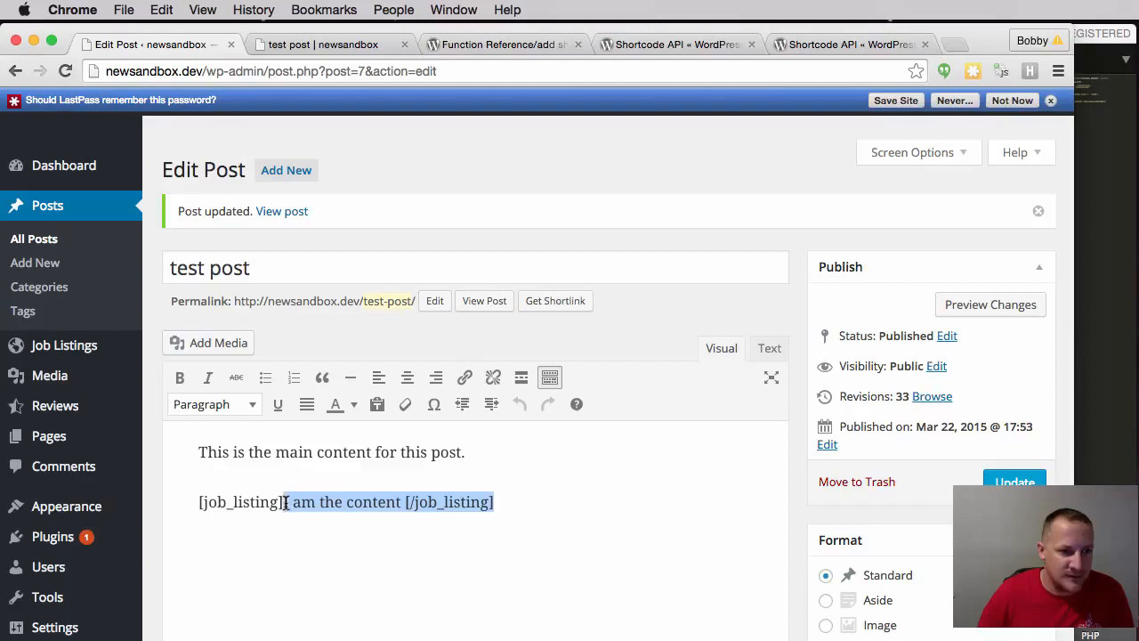
Remove the enclosed content and give [job_listing] title="New Title", then update and reload the post
key("Delete")
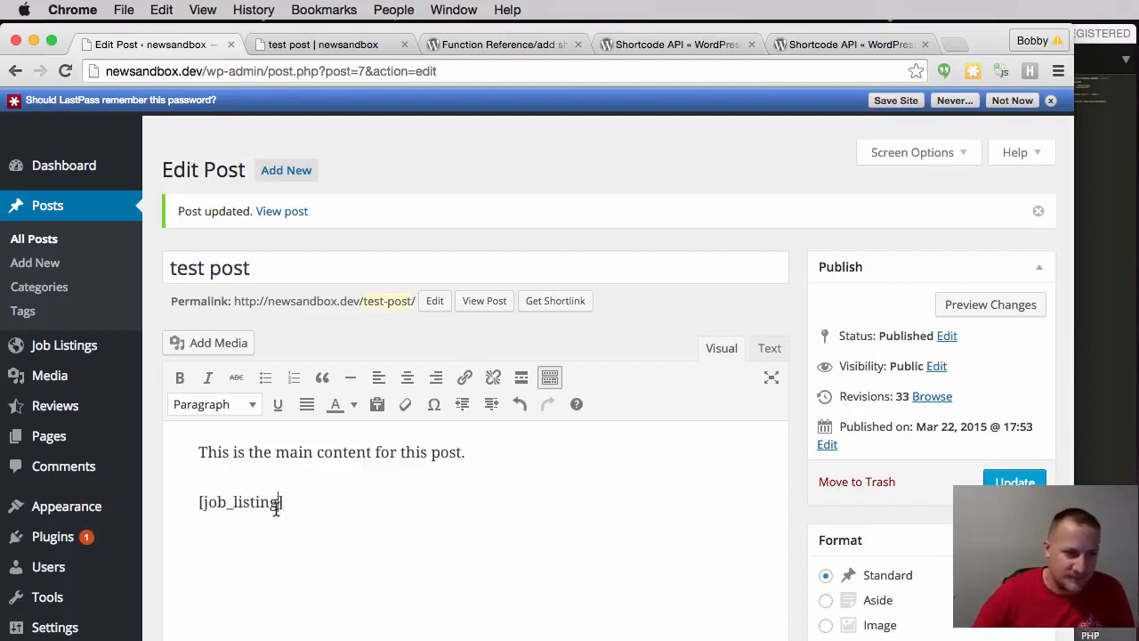
type("title")
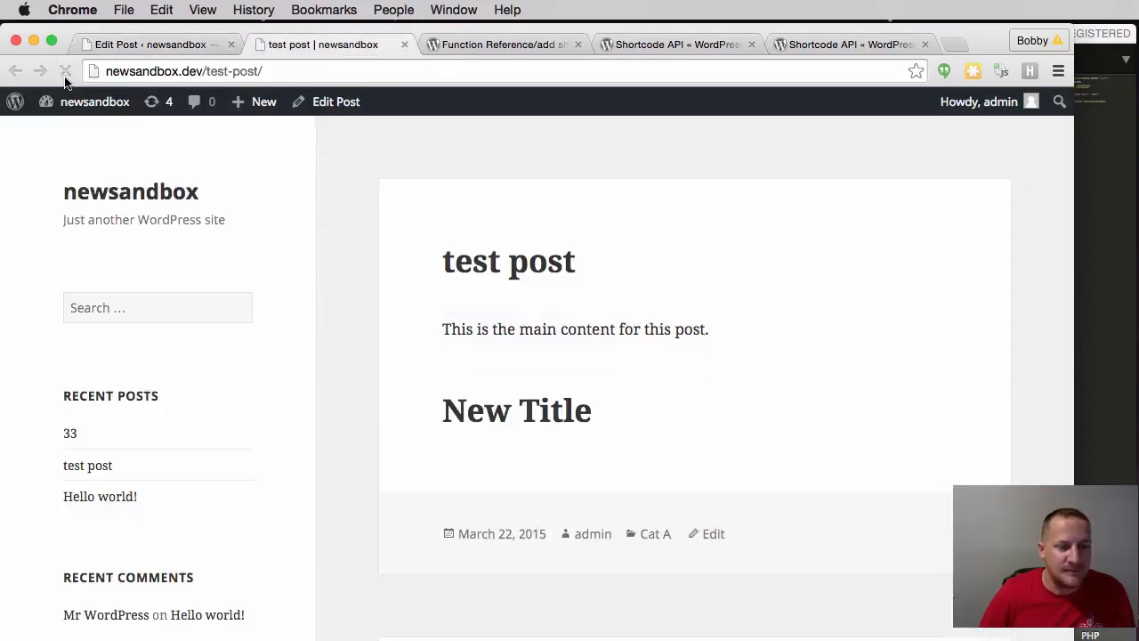
double_click(516, 409)
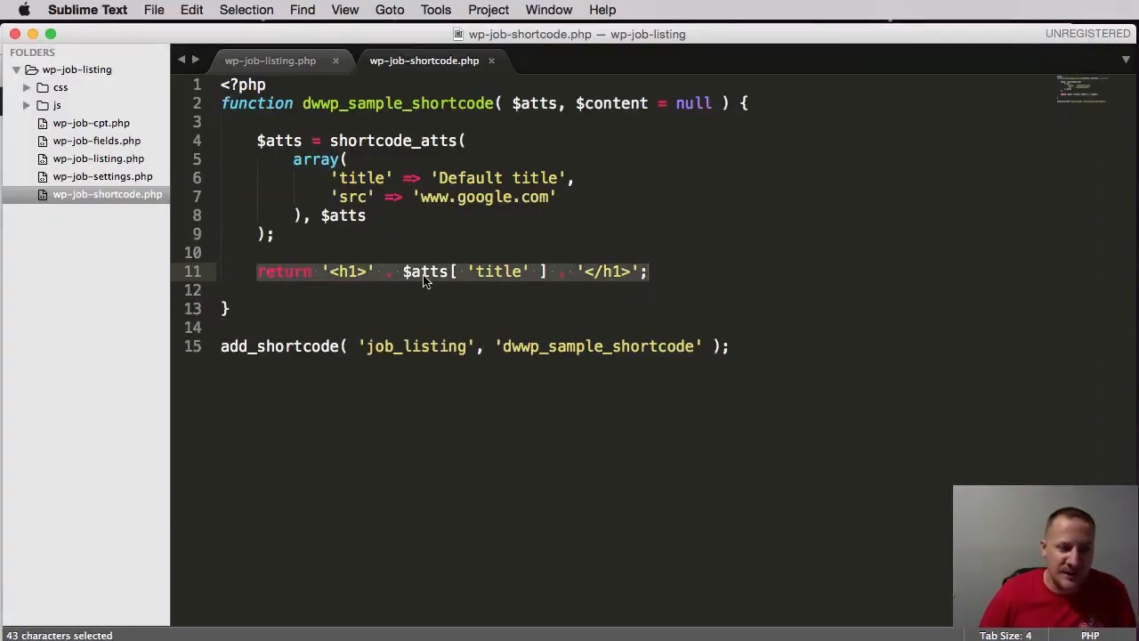
mouse_move(396, 292)
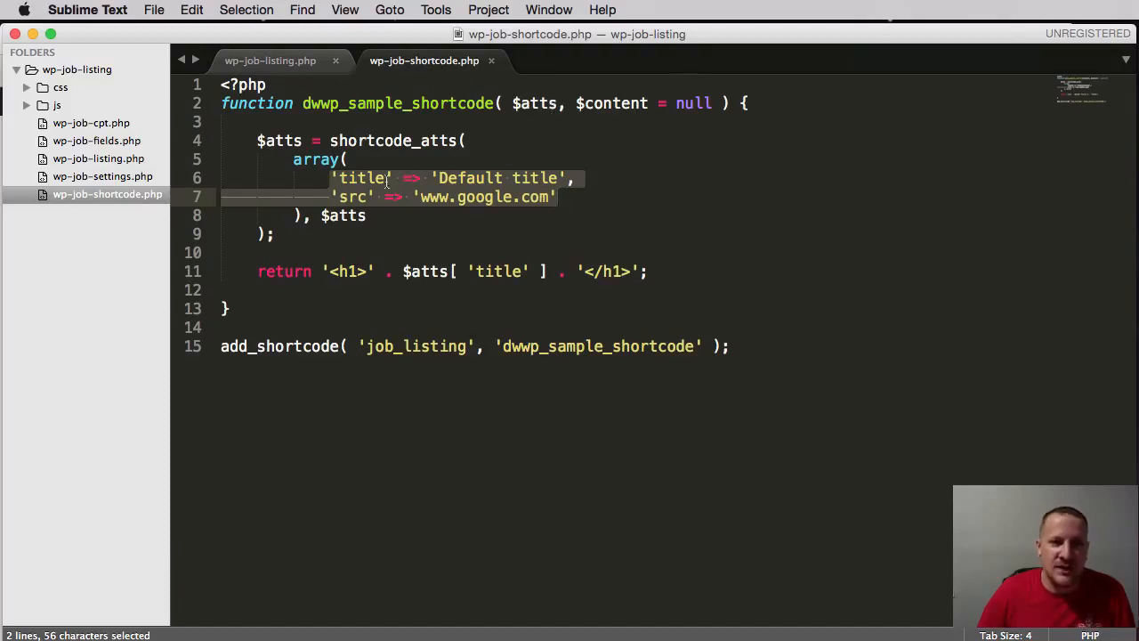
left_click(523, 103)
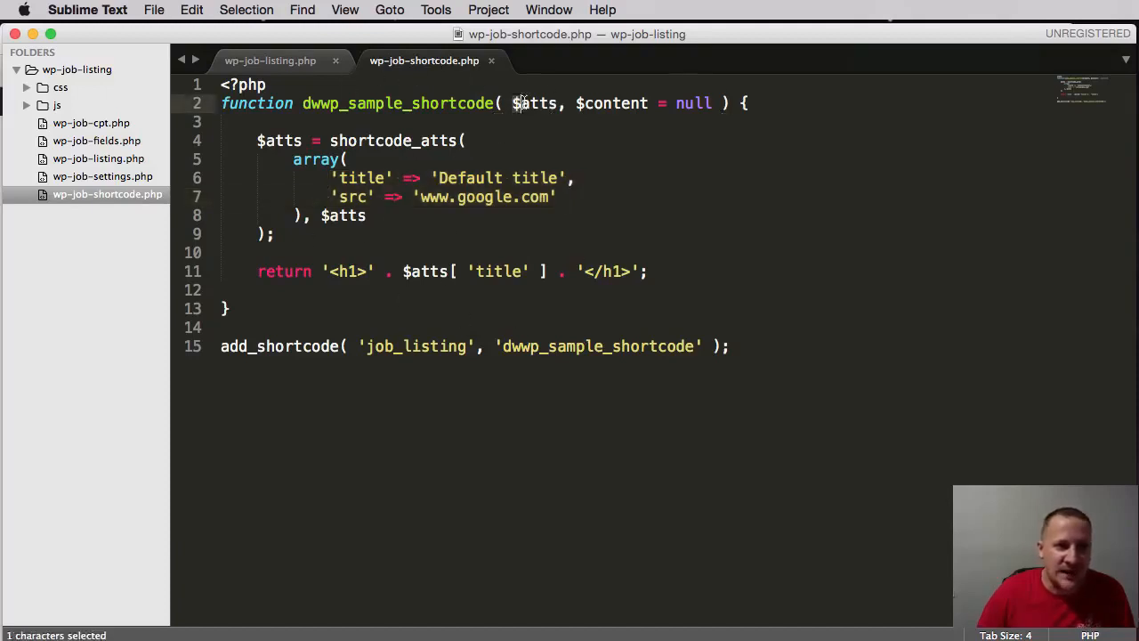
double_click(536, 104)
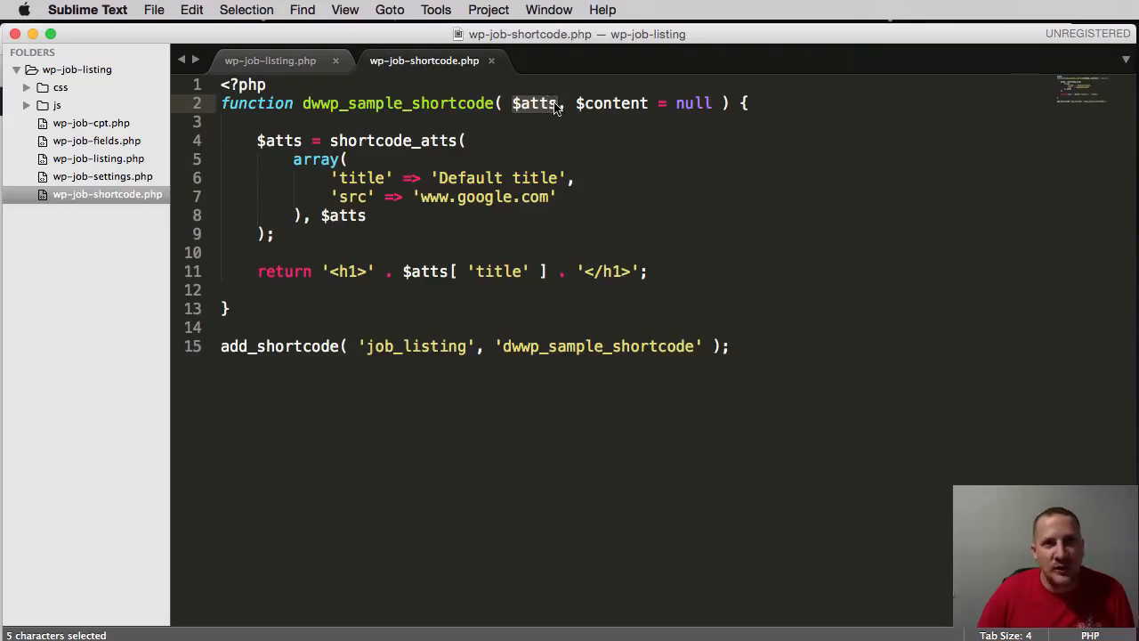